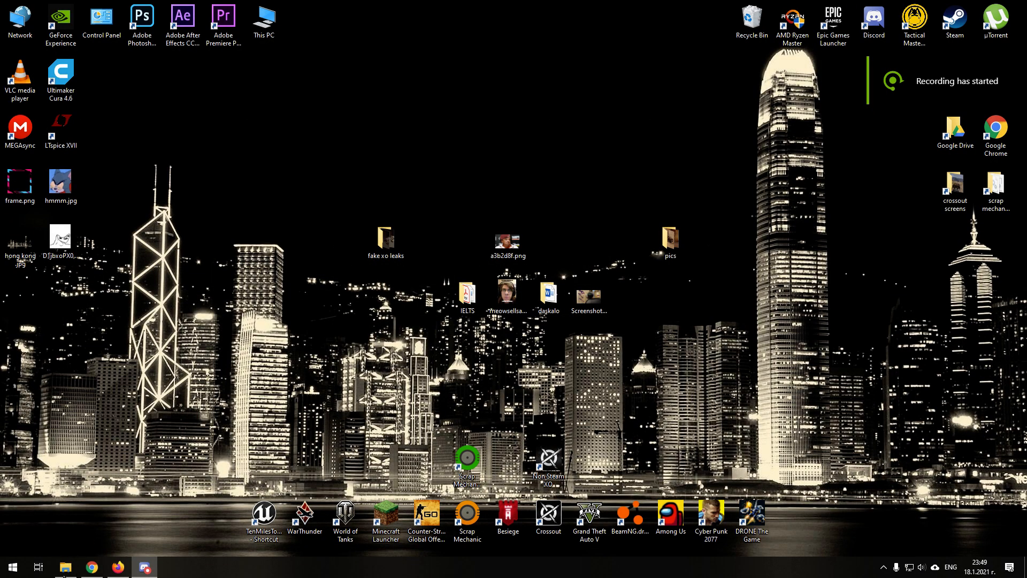
# Step: Open DemonRFMG.png from the 'fake xo leaks' folder in Photos
pyautogui.rightClick(321, 212)
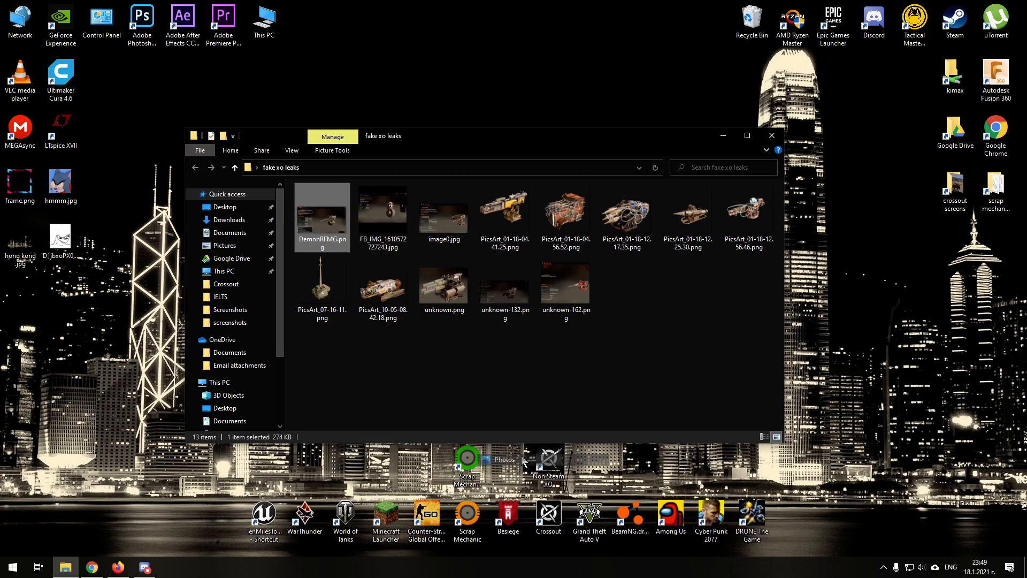
pyautogui.doubleClick(321, 216)
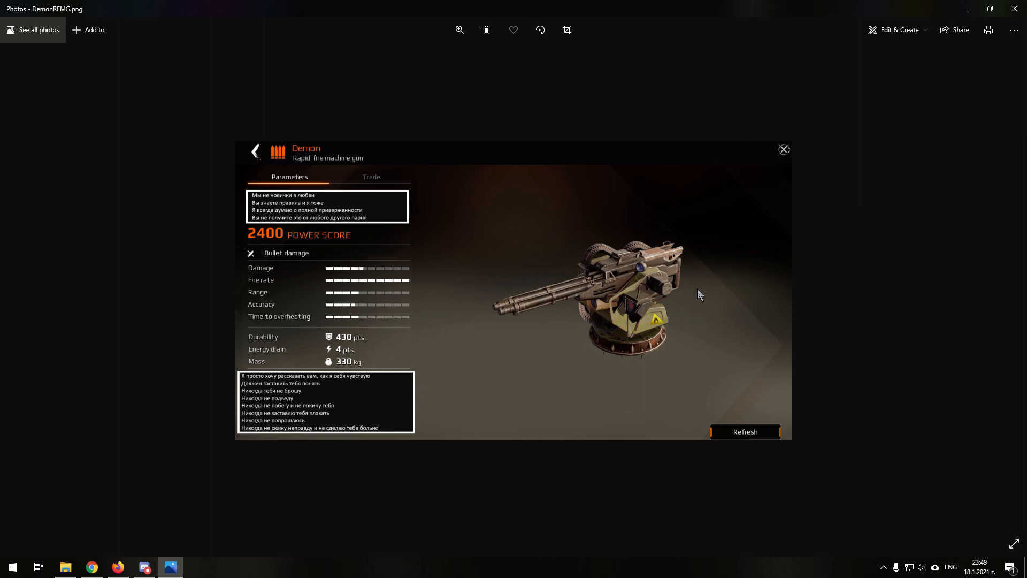
pyautogui.moveTo(340, 471)
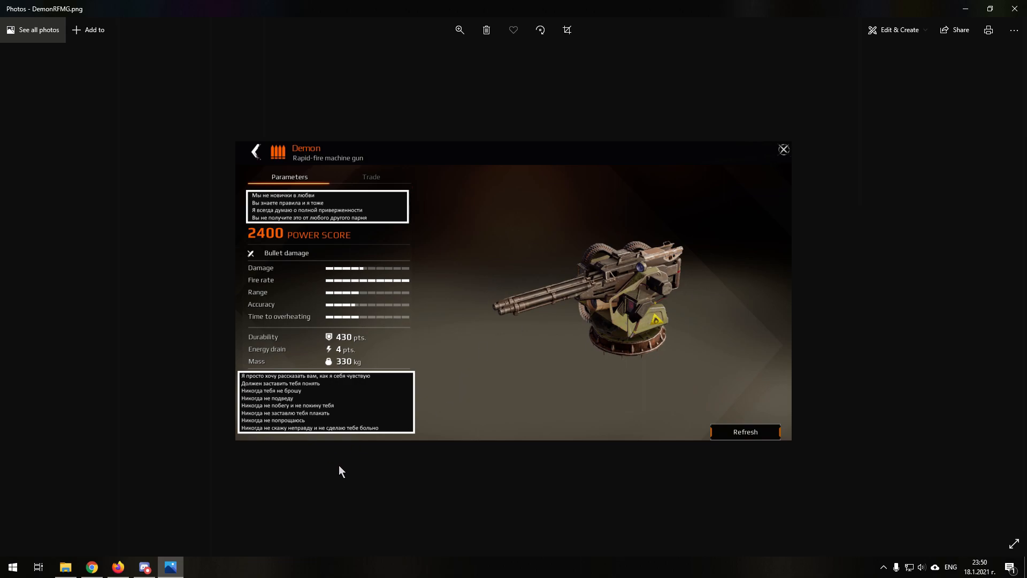
pyautogui.moveTo(496, 453)
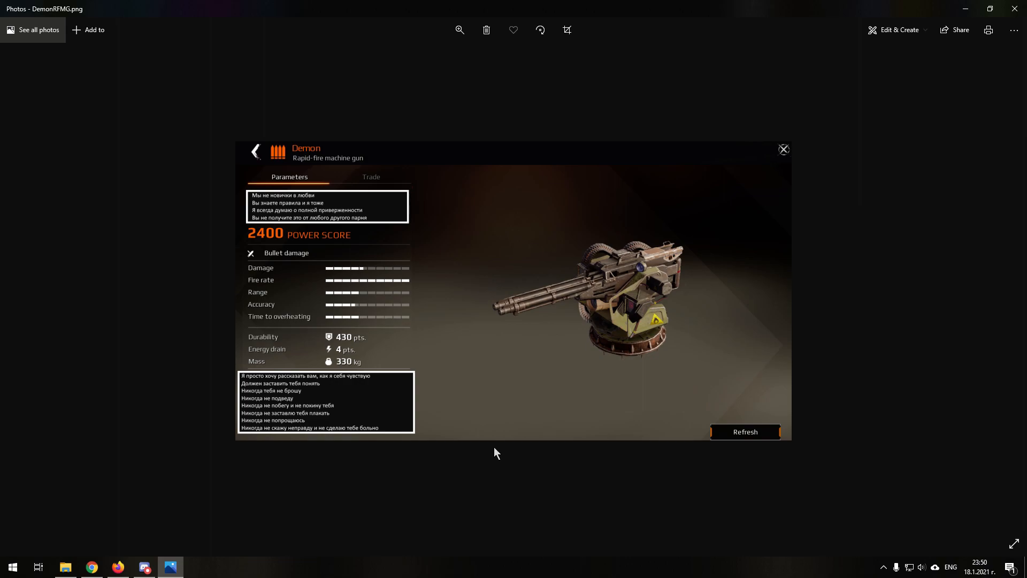
pyautogui.moveTo(299, 394)
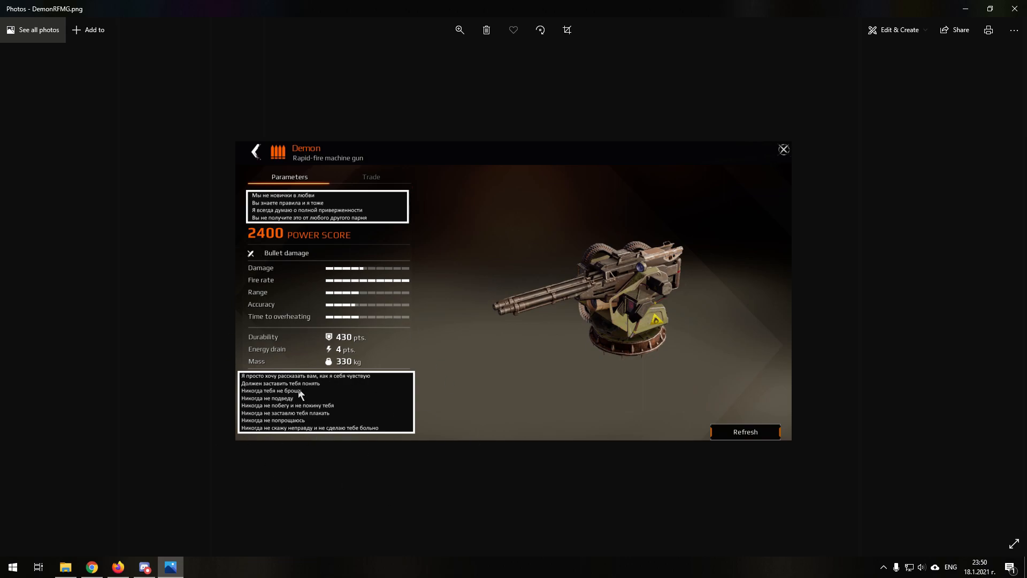
pyautogui.moveTo(429, 499)
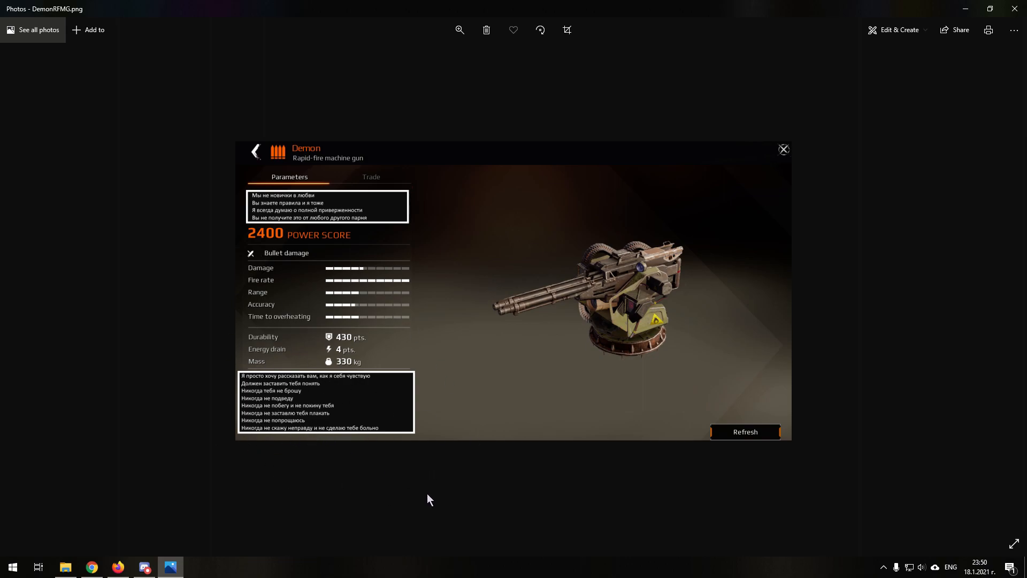
pyautogui.moveTo(385, 503)
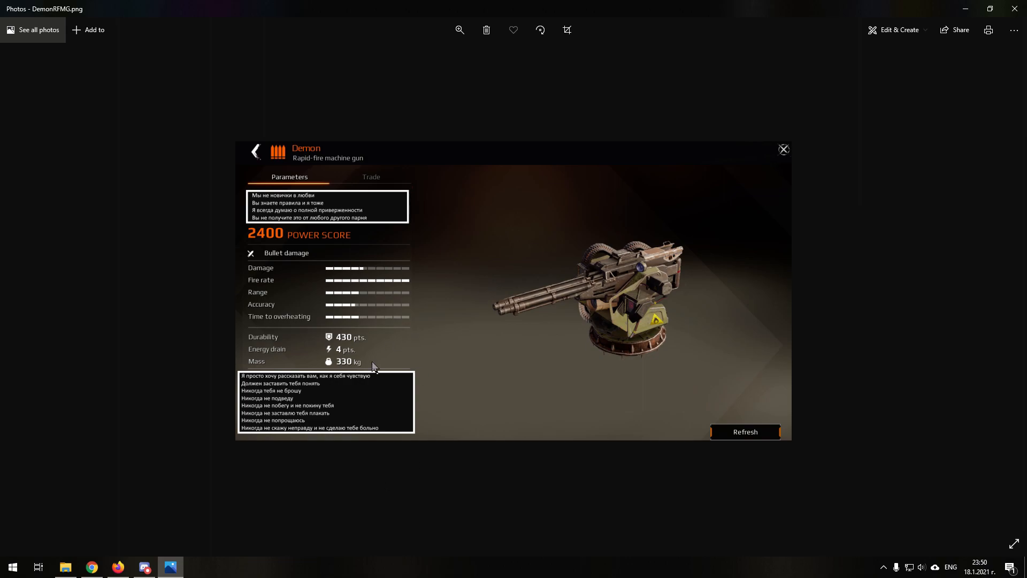
pyautogui.moveTo(346, 419)
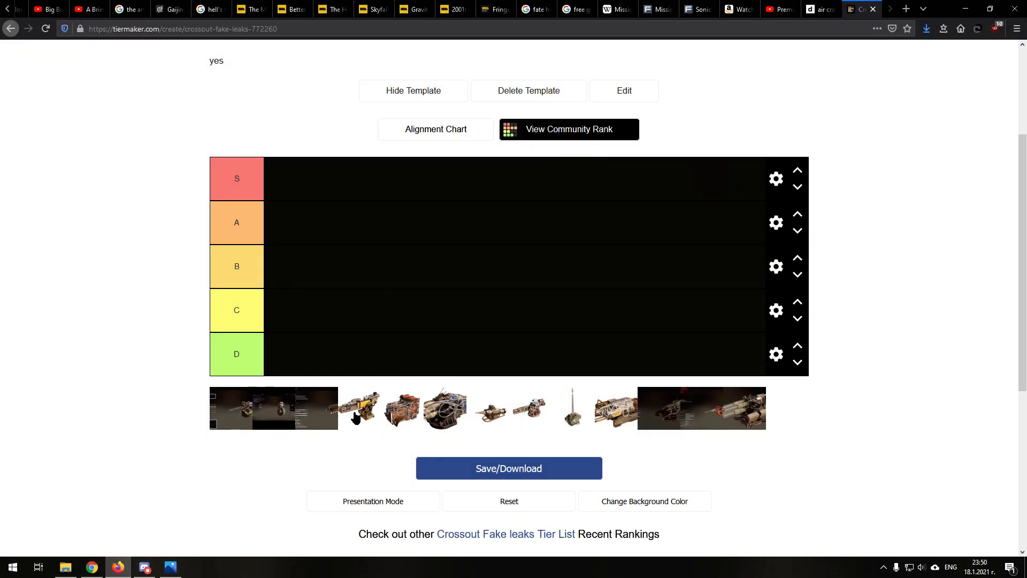
pyautogui.moveTo(310, 277)
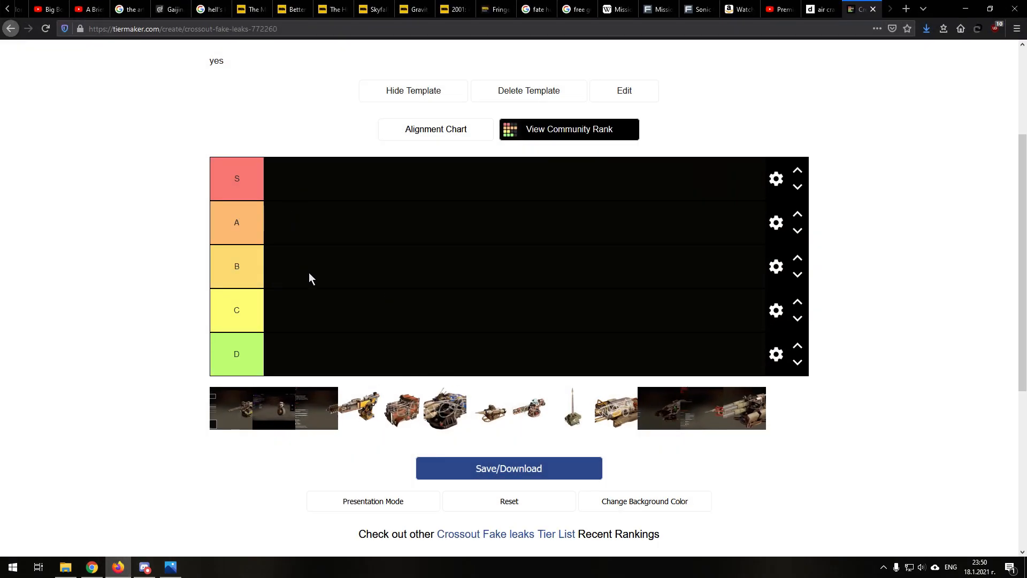
pyautogui.moveTo(292, 432)
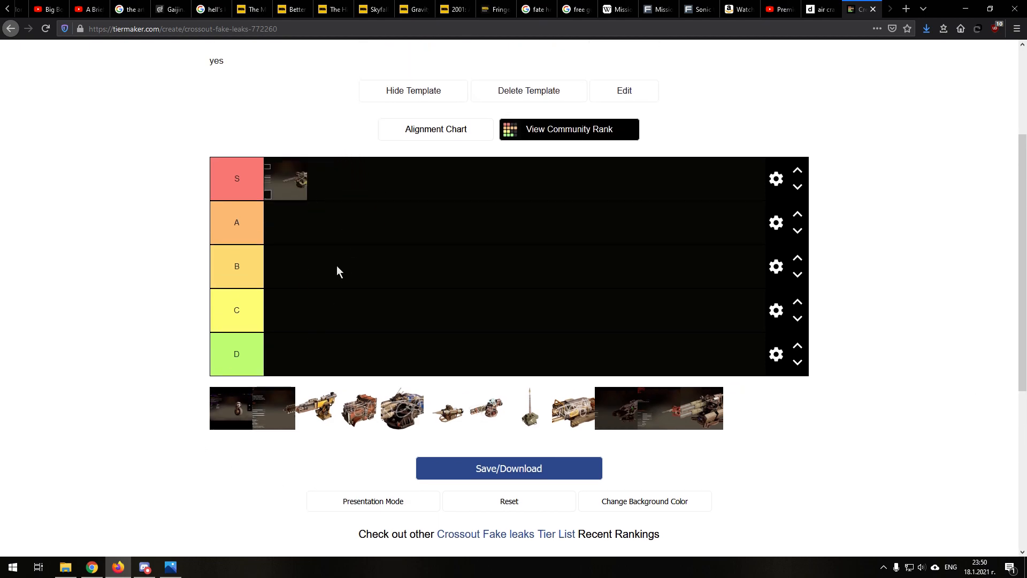
# Step: Switch back to the Demon machine gun card in Photos
pyautogui.click(169, 566)
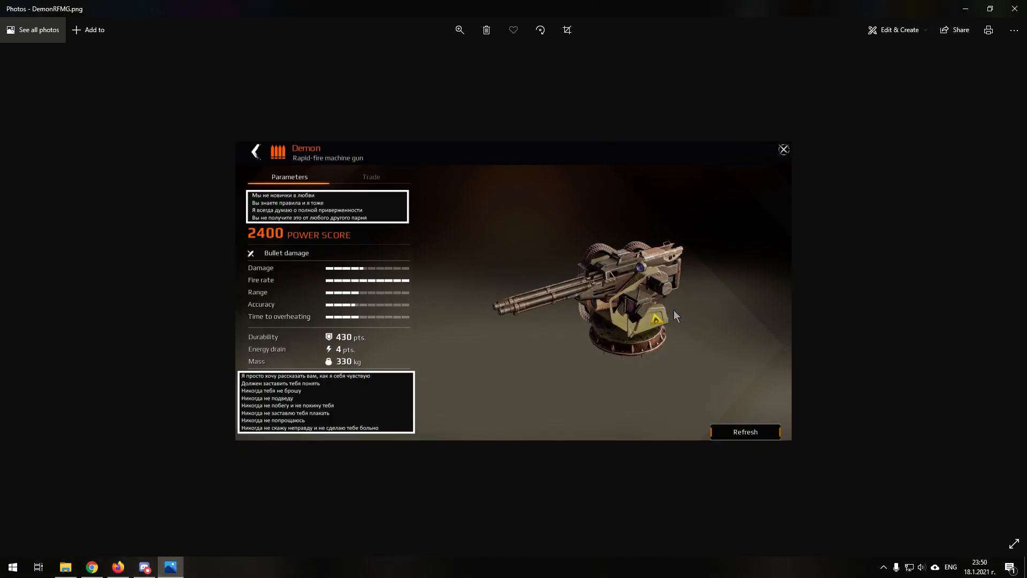
pyautogui.moveTo(671, 418)
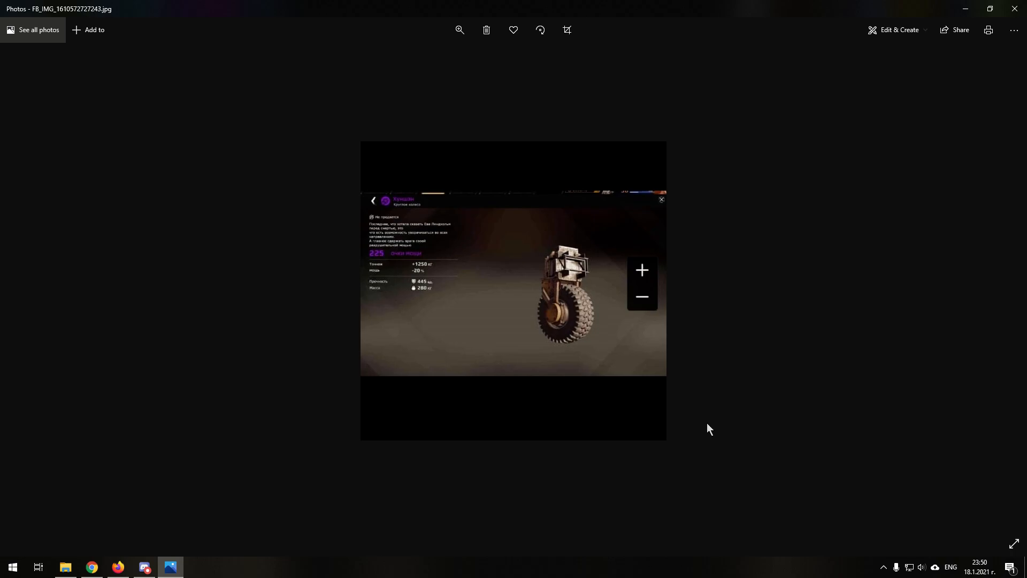
pyautogui.moveTo(565, 466)
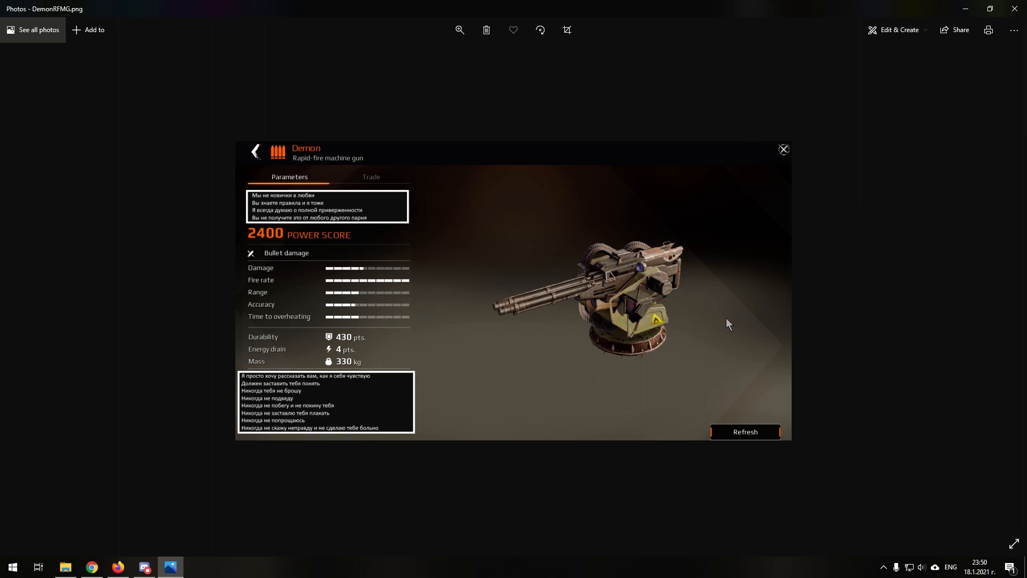
pyautogui.moveTo(759, 387)
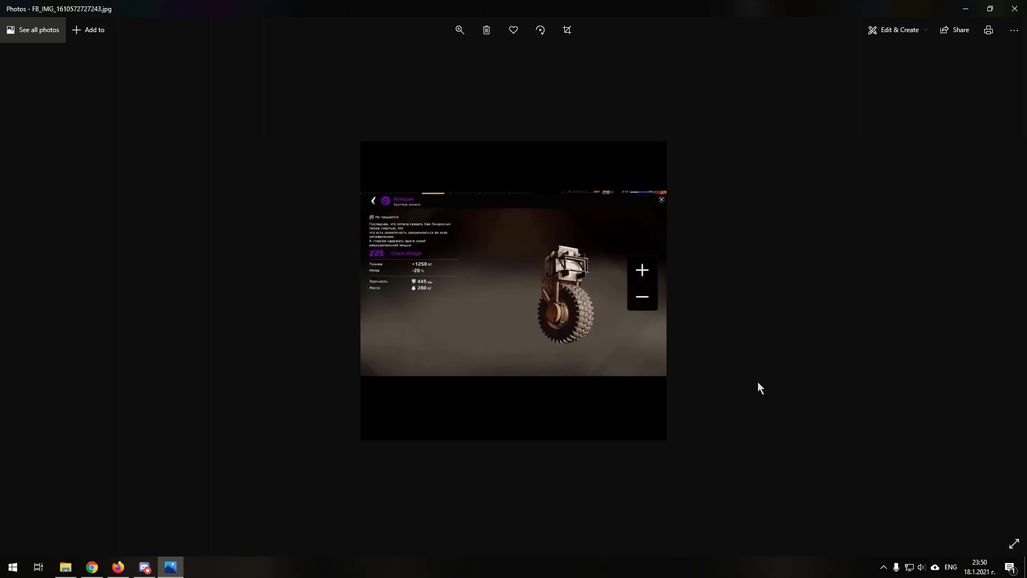
pyautogui.moveTo(569, 420)
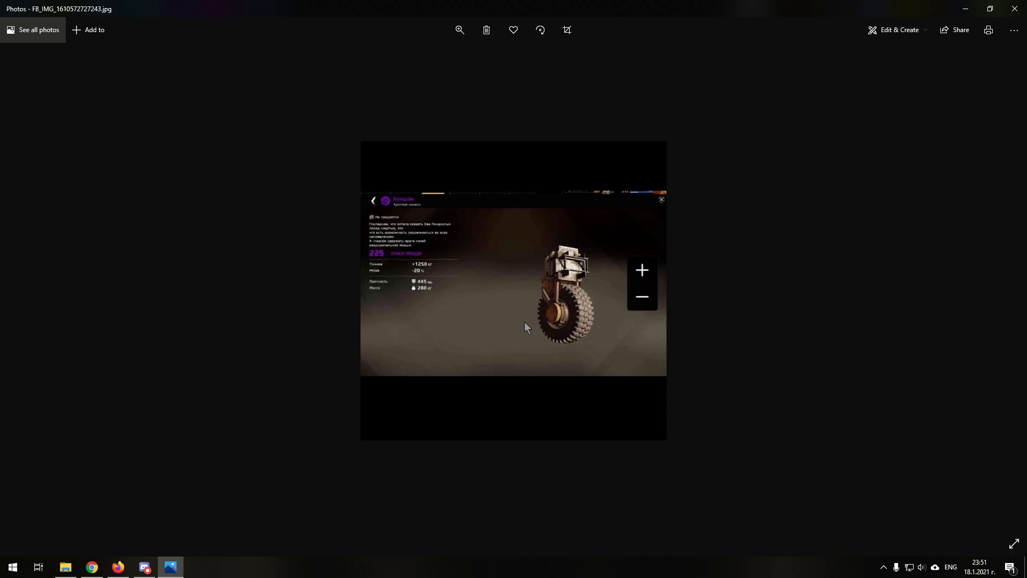
pyautogui.moveTo(536, 346)
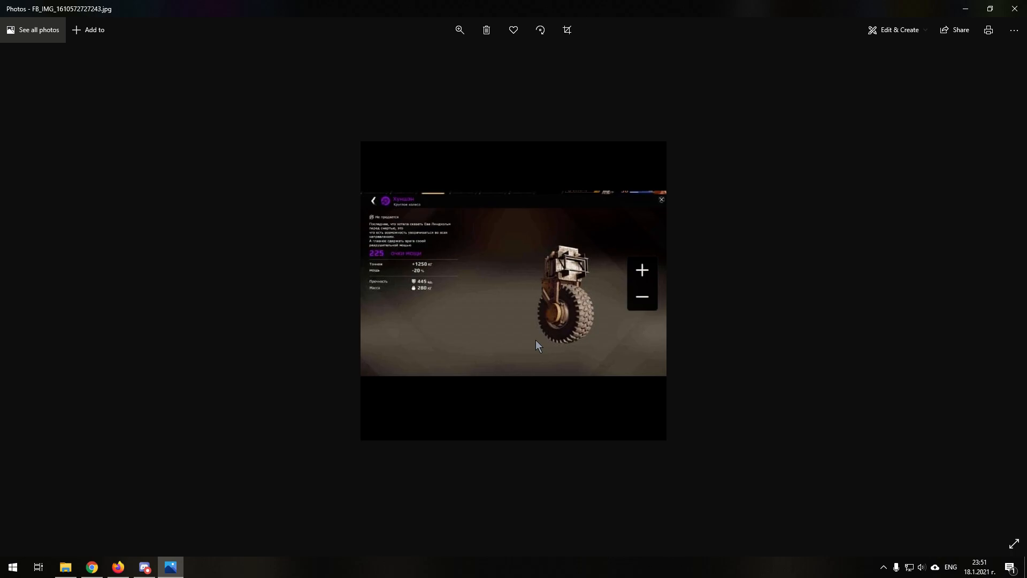
pyautogui.moveTo(520, 204)
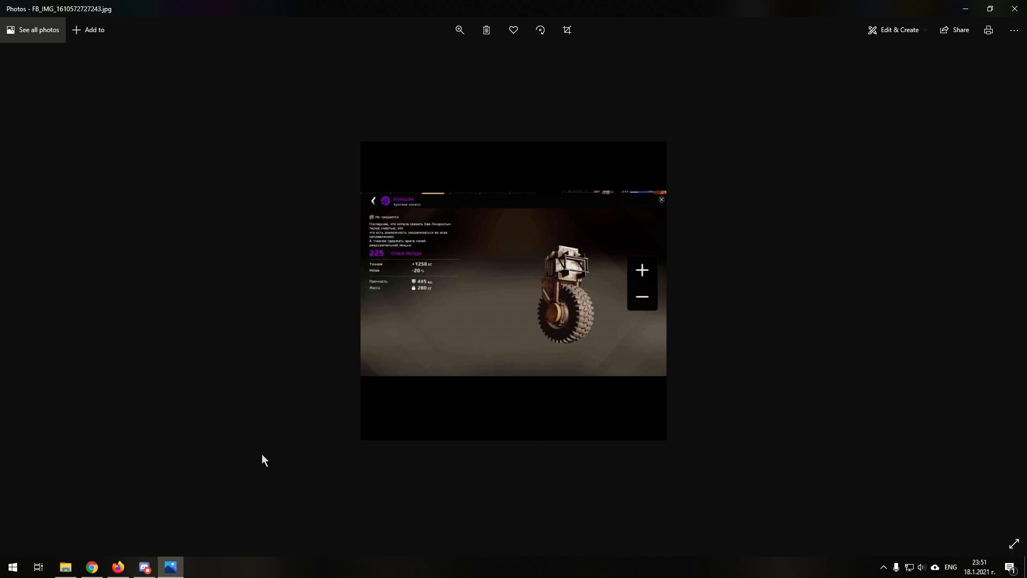
pyautogui.moveTo(554, 322)
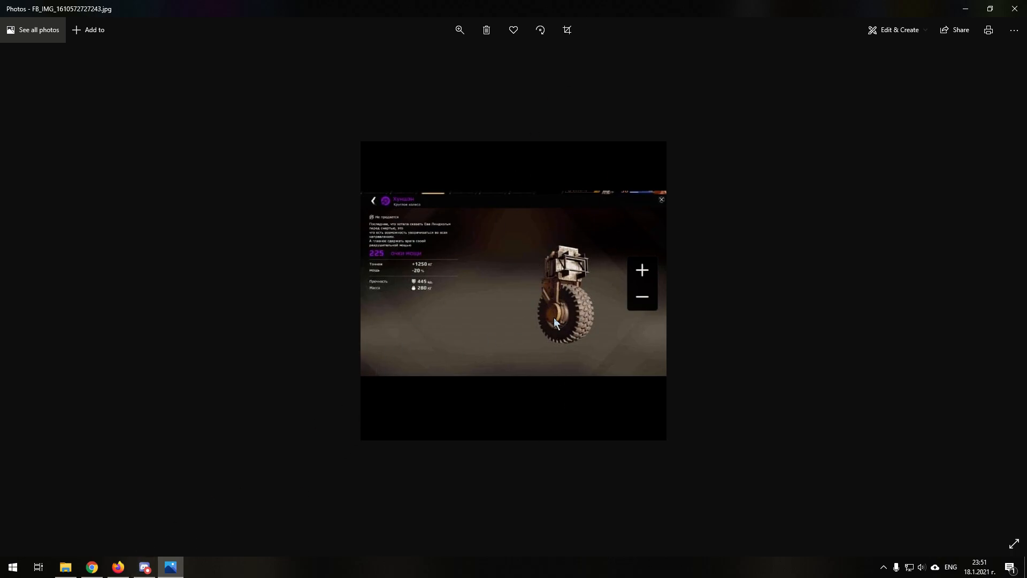
# Step: Inspect the spiked wheel leak image, then return to the TierMaker list
pyautogui.click(459, 30)
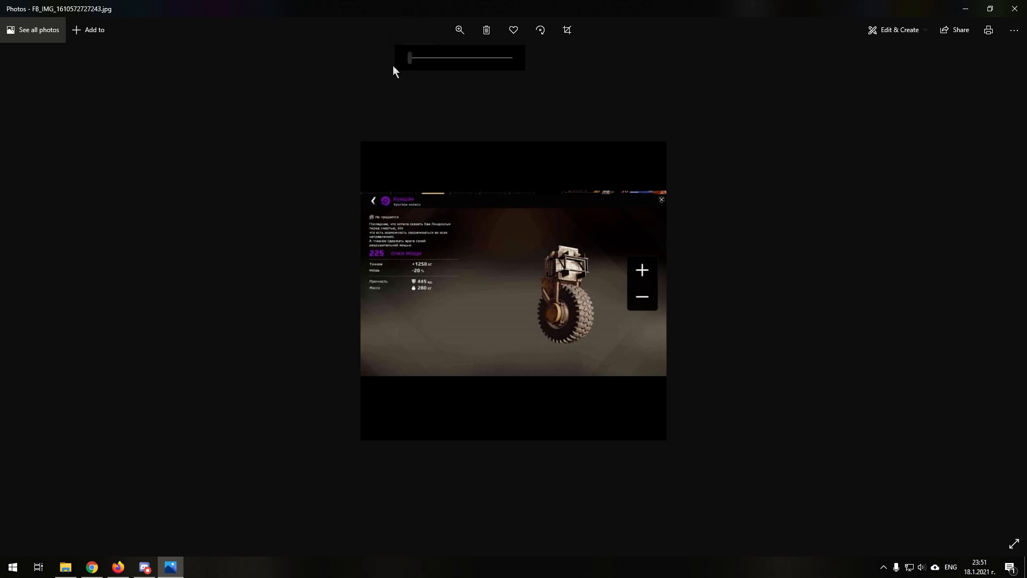
pyautogui.click(91, 567)
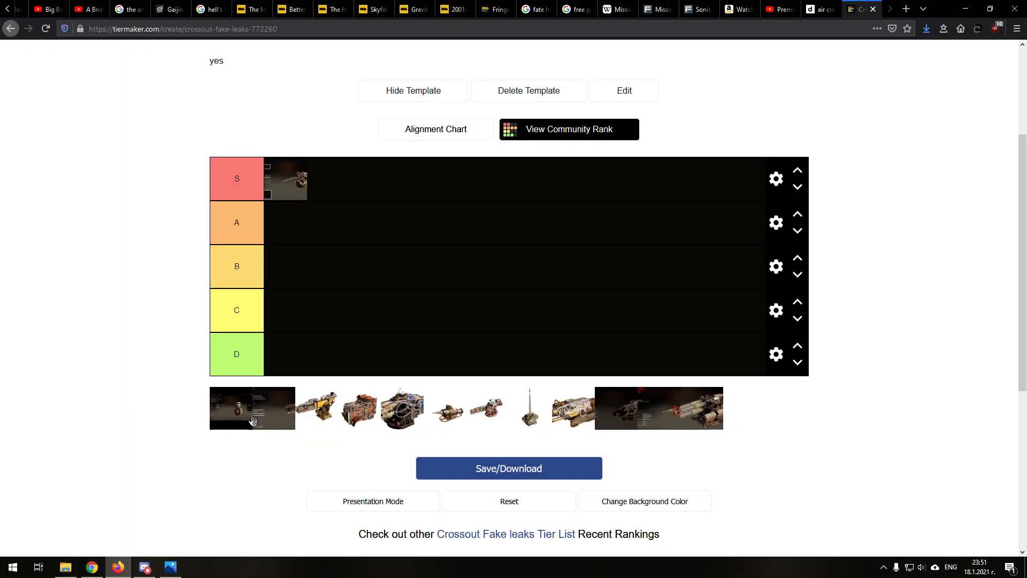
# Step: Scroll up on the TierMaker tier list
pyautogui.scroll(3)
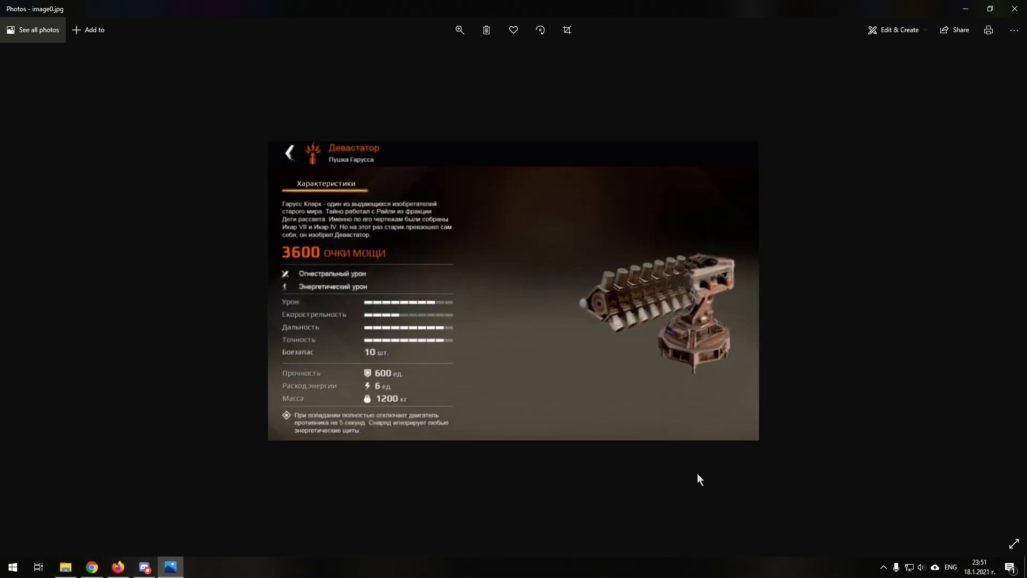
pyautogui.moveTo(691, 482)
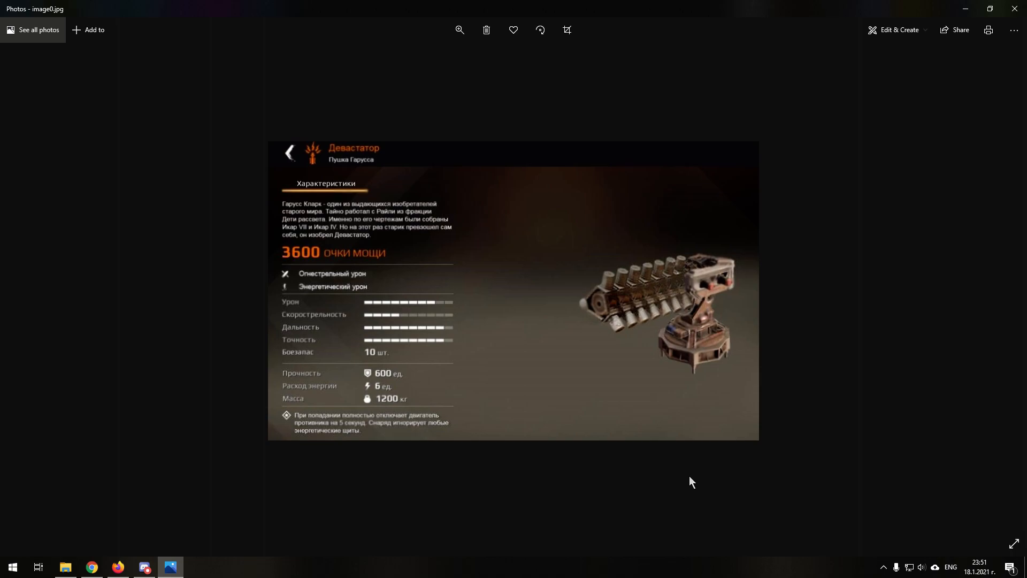
# Step: Zoom into the Devastator cannon image, then fit it back in view
pyautogui.click(458, 29)
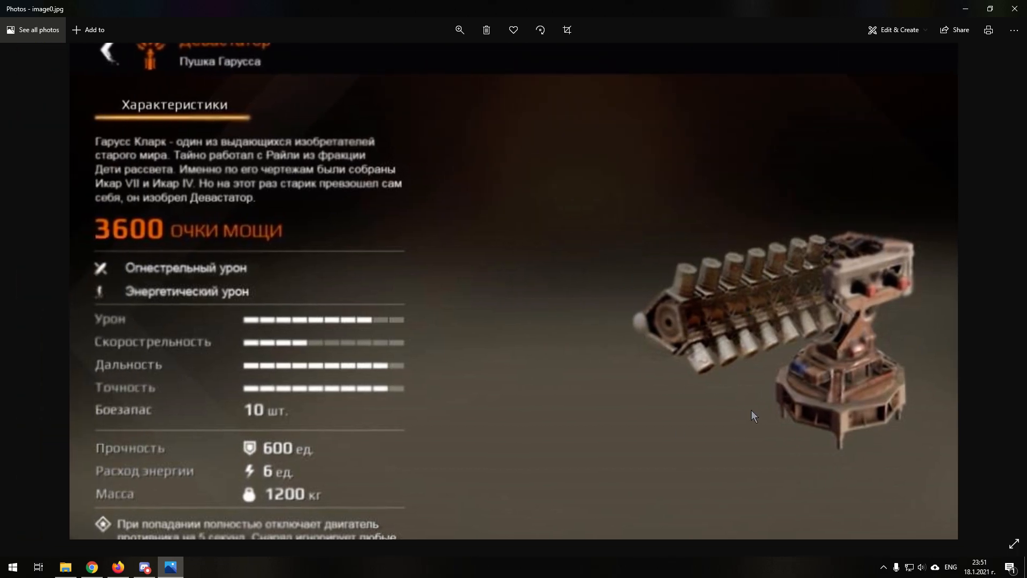
pyautogui.moveTo(832, 365)
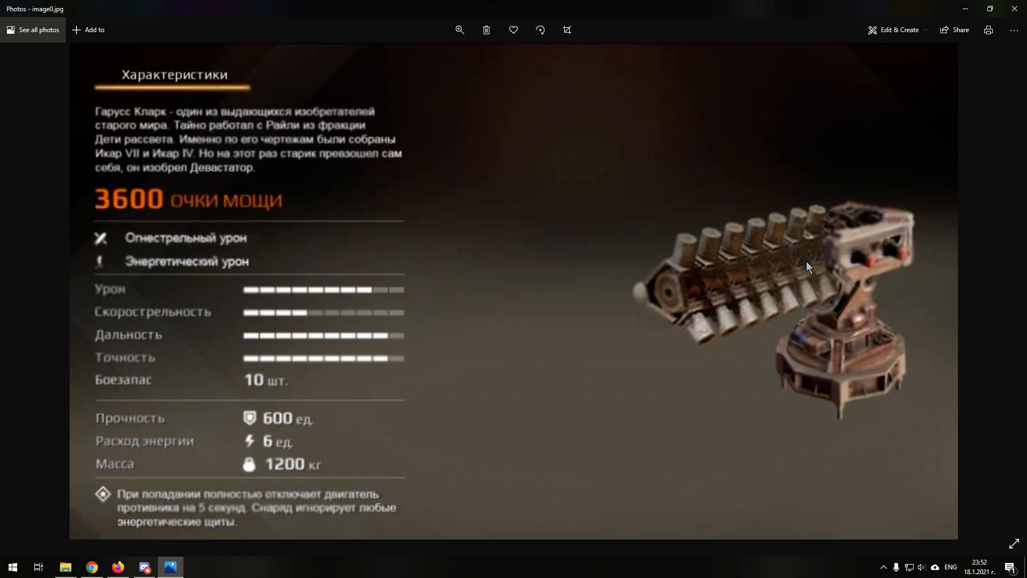
pyautogui.moveTo(785, 282)
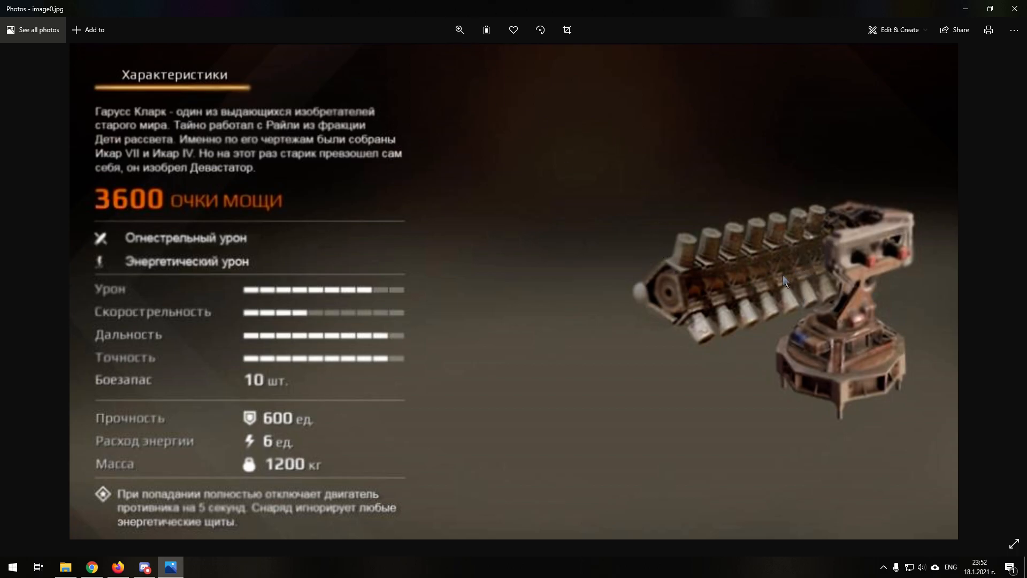
pyautogui.click(459, 30)
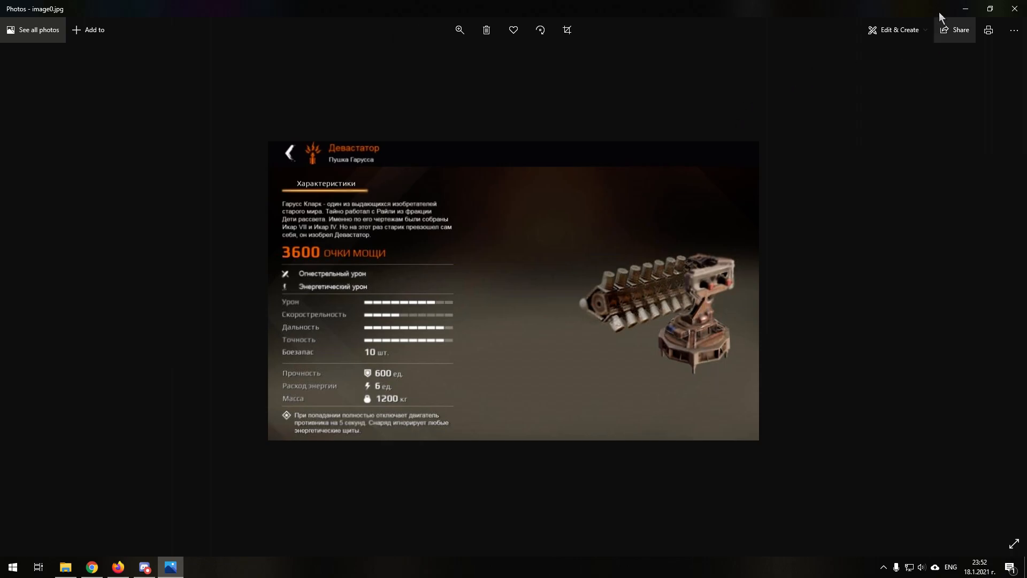
pyautogui.moveTo(91, 566)
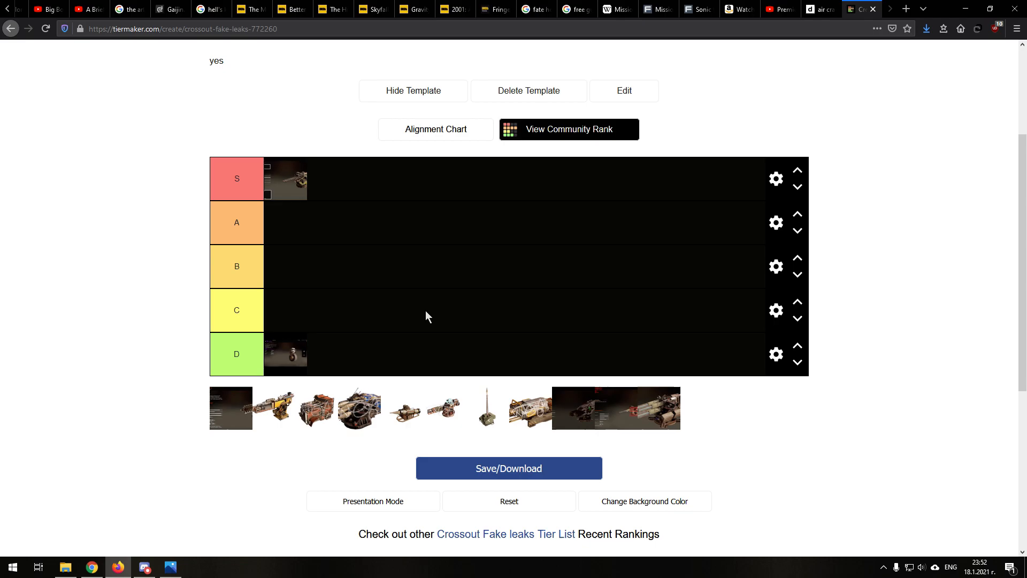
# Step: Scroll down the TierMaker page toward the D tier
pyautogui.scroll(-3)
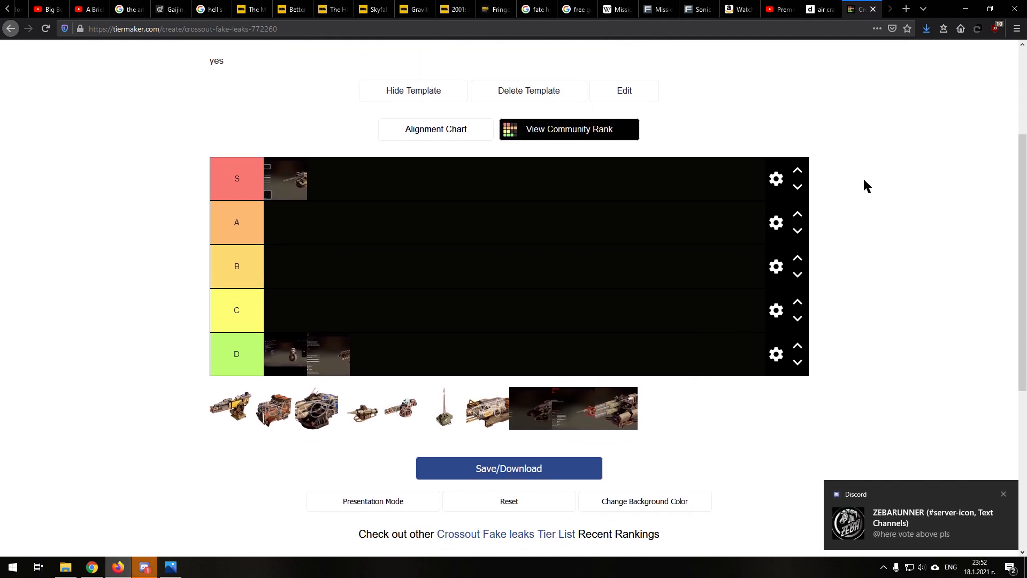
pyautogui.scroll(-3)
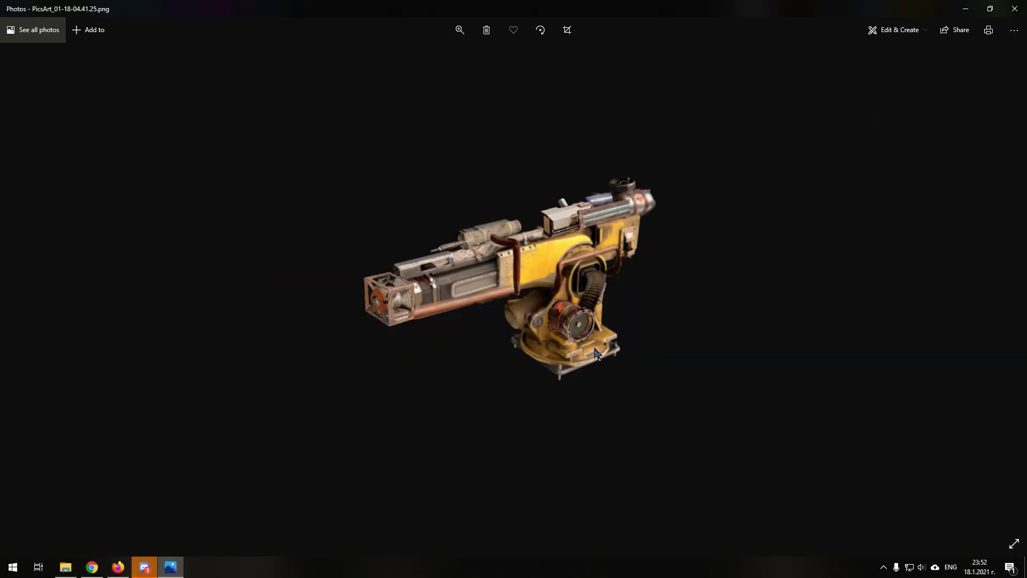
pyautogui.moveTo(603, 350)
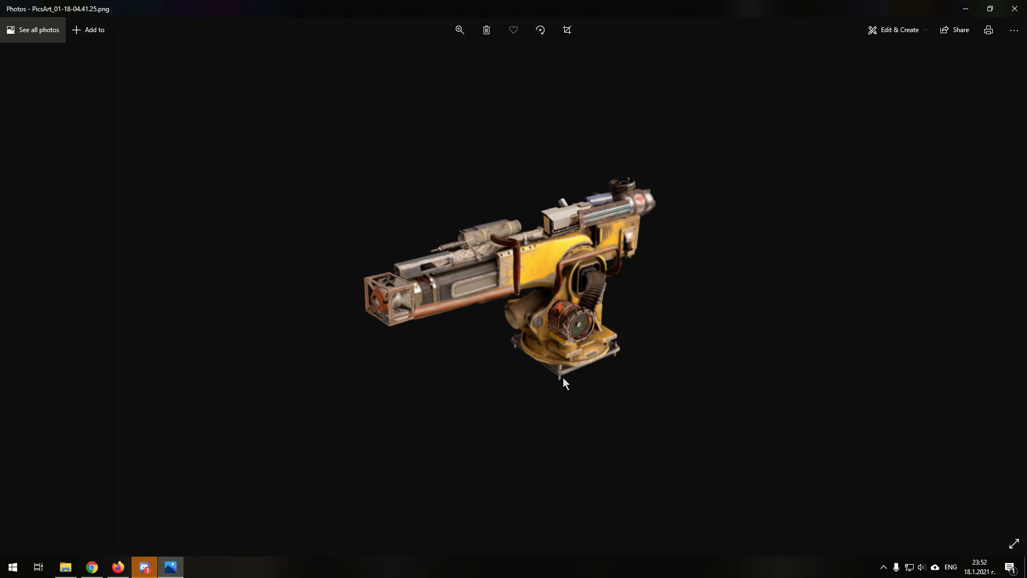
pyautogui.moveTo(514, 440)
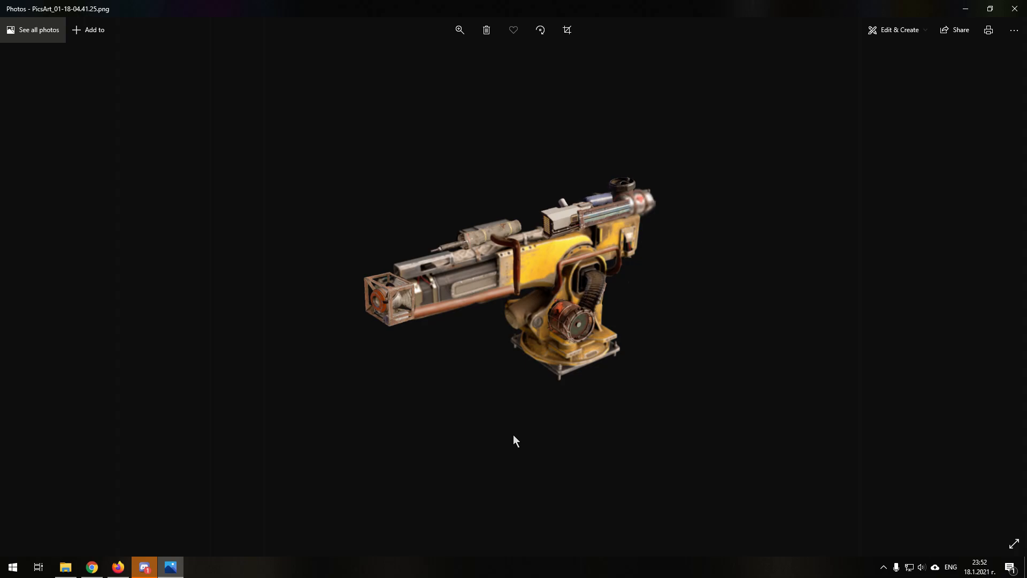
pyautogui.moveTo(461, 241)
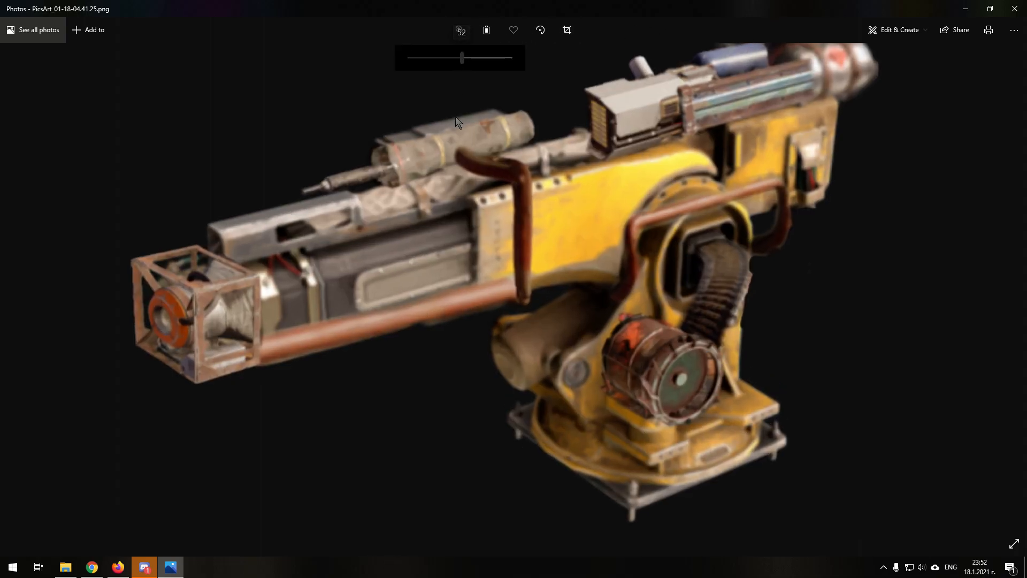
pyautogui.moveTo(333, 140)
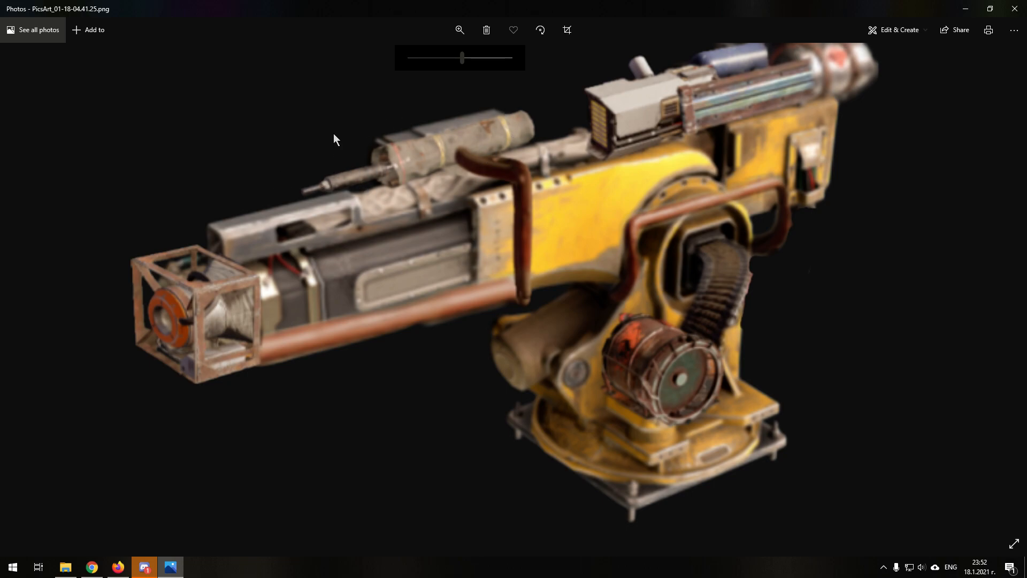
pyautogui.moveTo(444, 83)
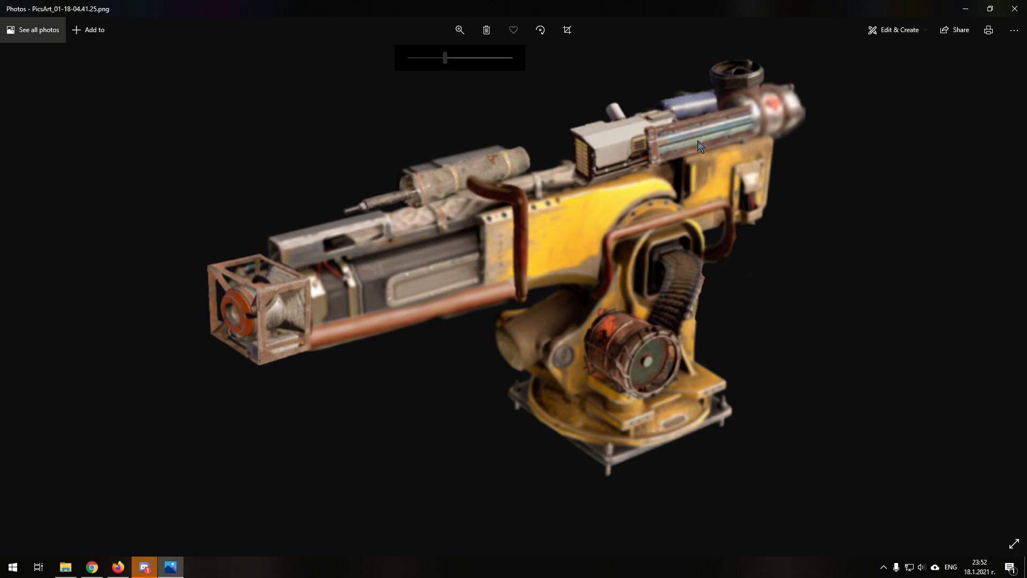
pyautogui.moveTo(652, 185)
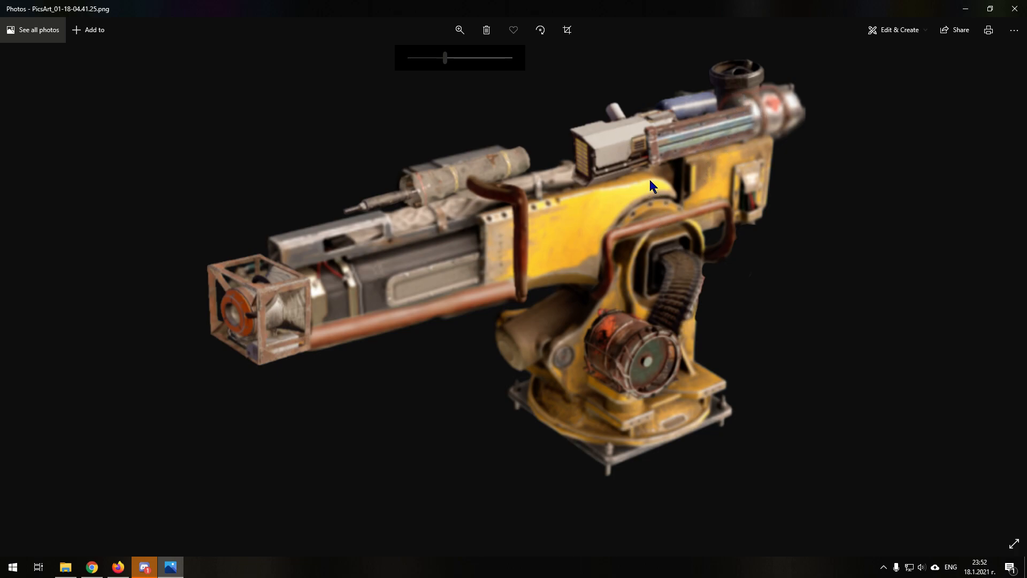
pyautogui.moveTo(749, 83)
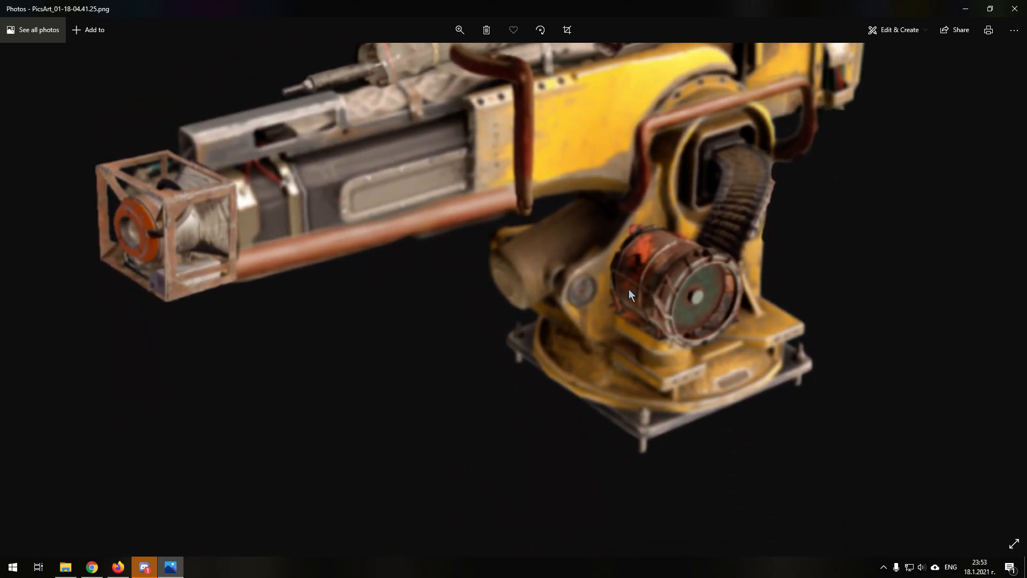
# Step: Zoom into the yellow cannon image and back out, briefly checking the browser
pyautogui.click(459, 29)
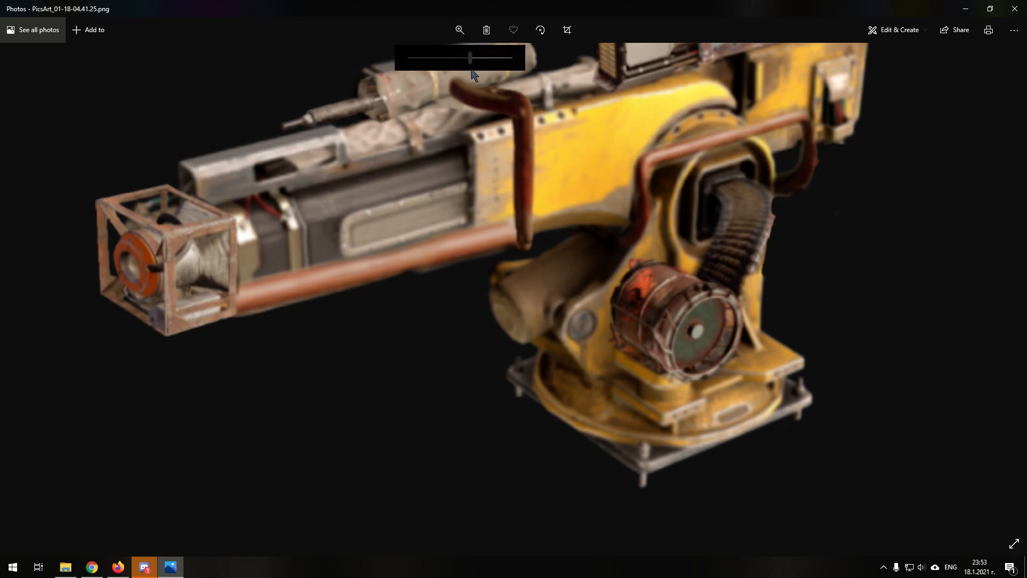
pyautogui.moveTo(470, 59); pyautogui.dragTo(409, 58)
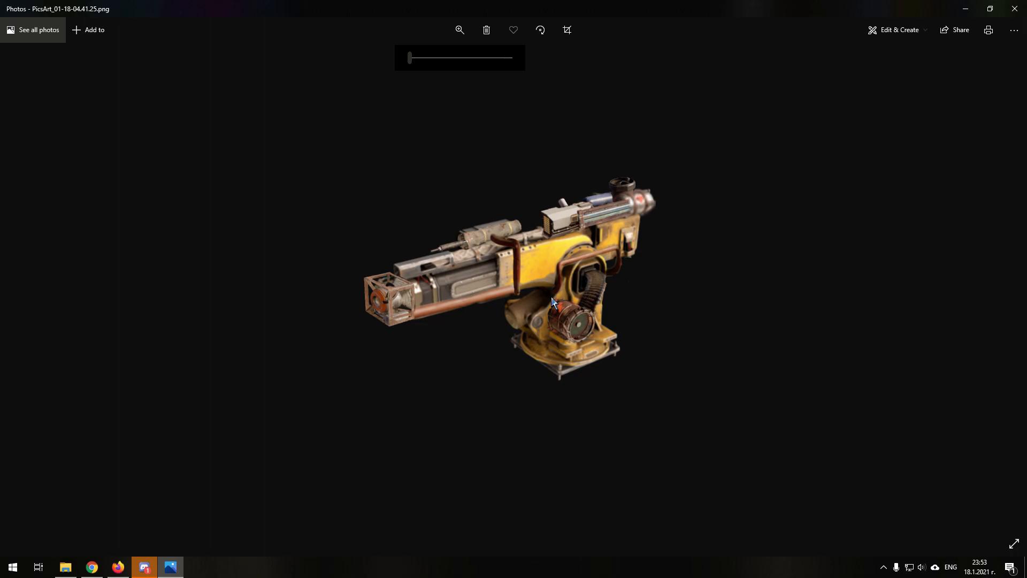
pyautogui.moveTo(498, 330)
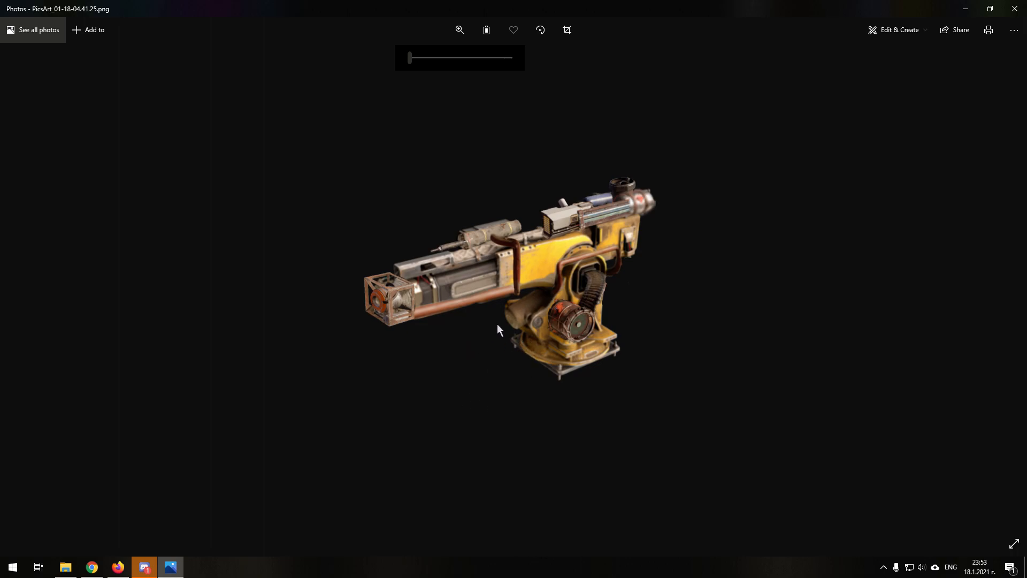
pyautogui.moveTo(538, 321)
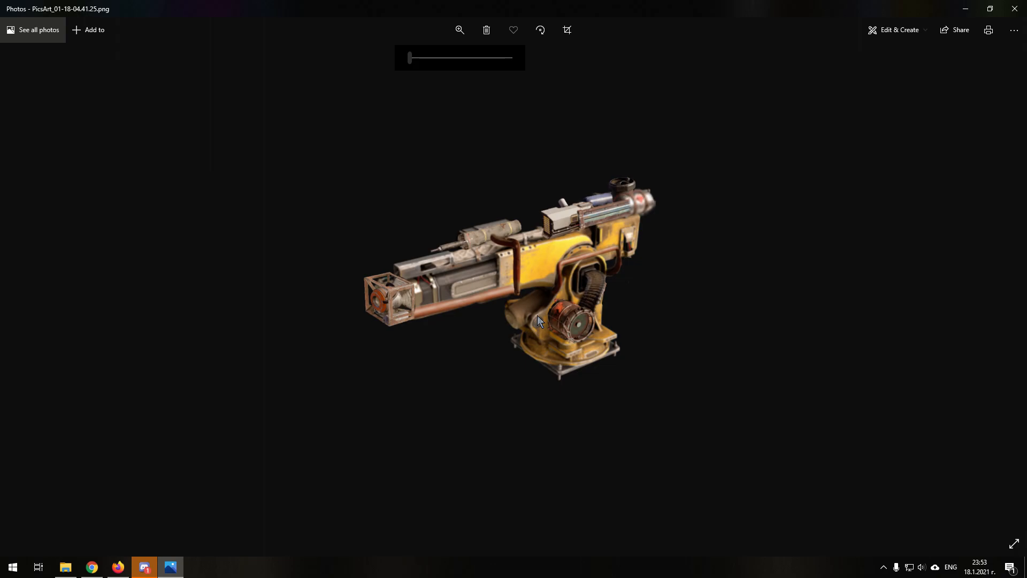
pyautogui.click(91, 567)
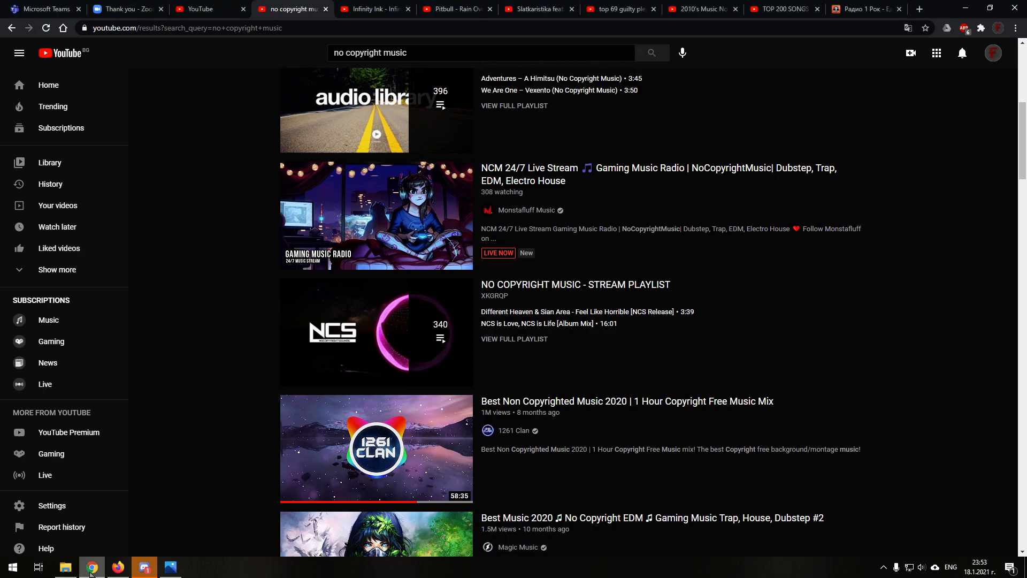
pyautogui.click(170, 567)
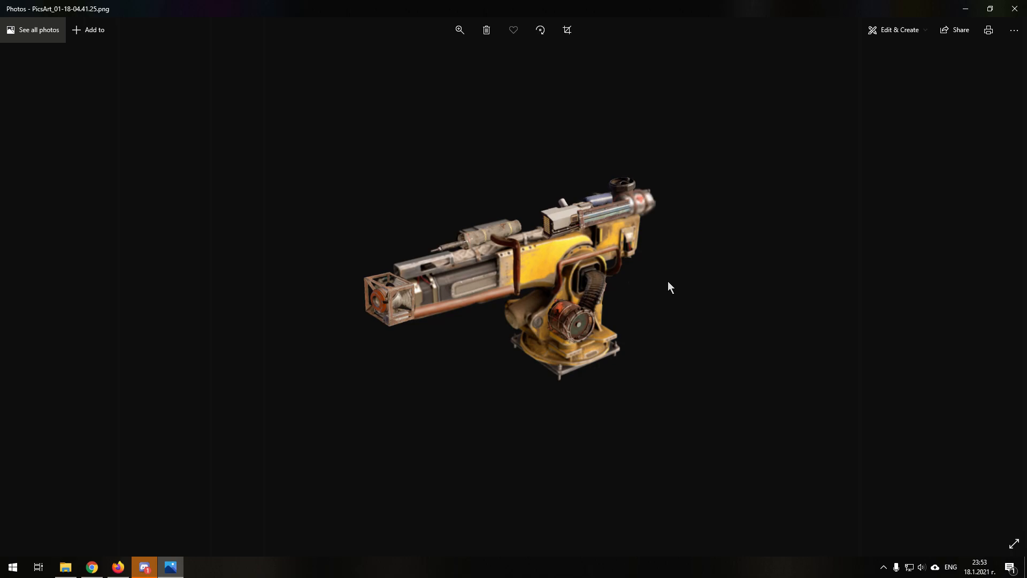
pyautogui.moveTo(382, 347)
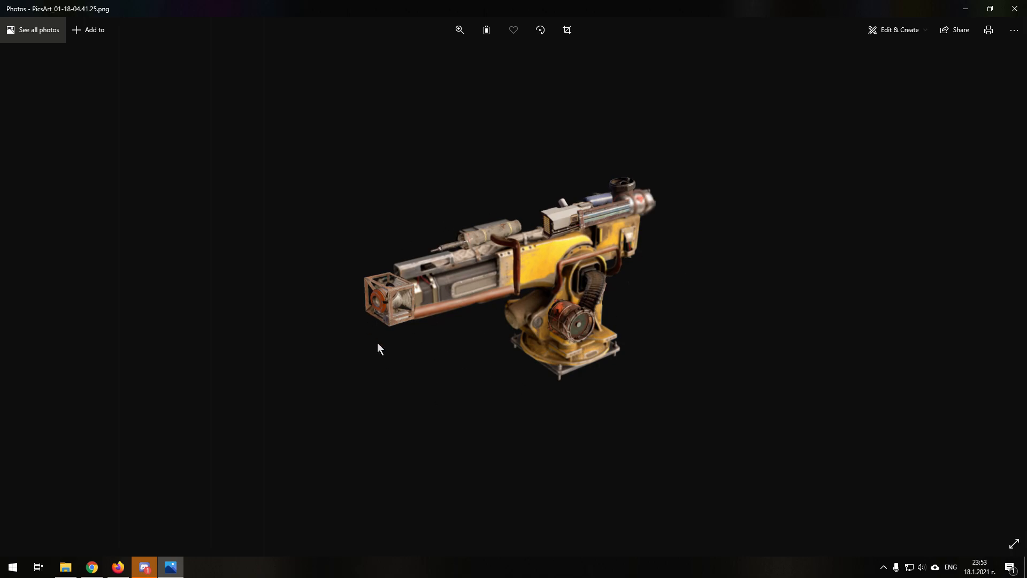
pyautogui.moveTo(723, 365)
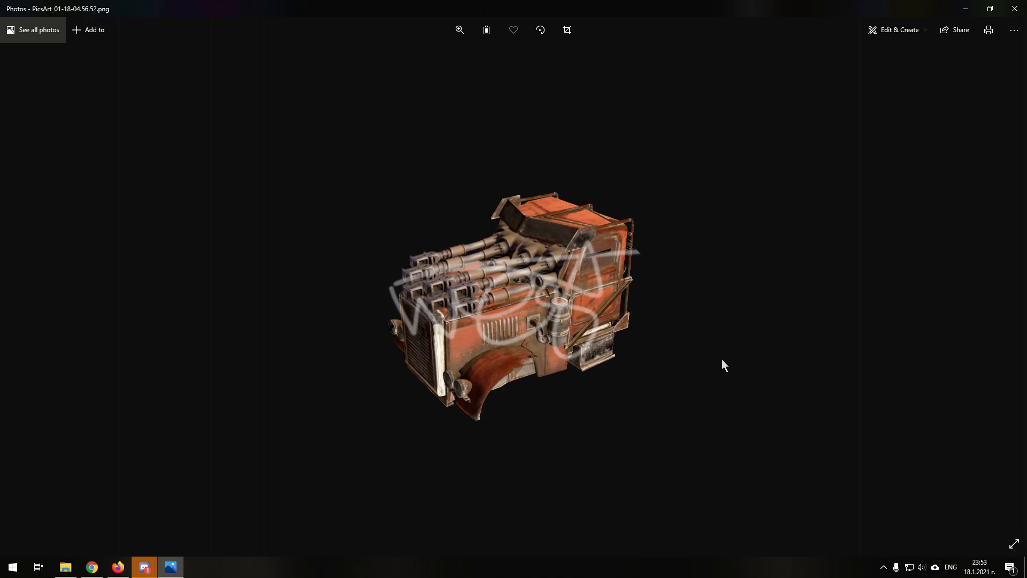
# Step: Zoom the orange multi-barrel image in and out, then open and minimise the browser
pyautogui.click(459, 30)
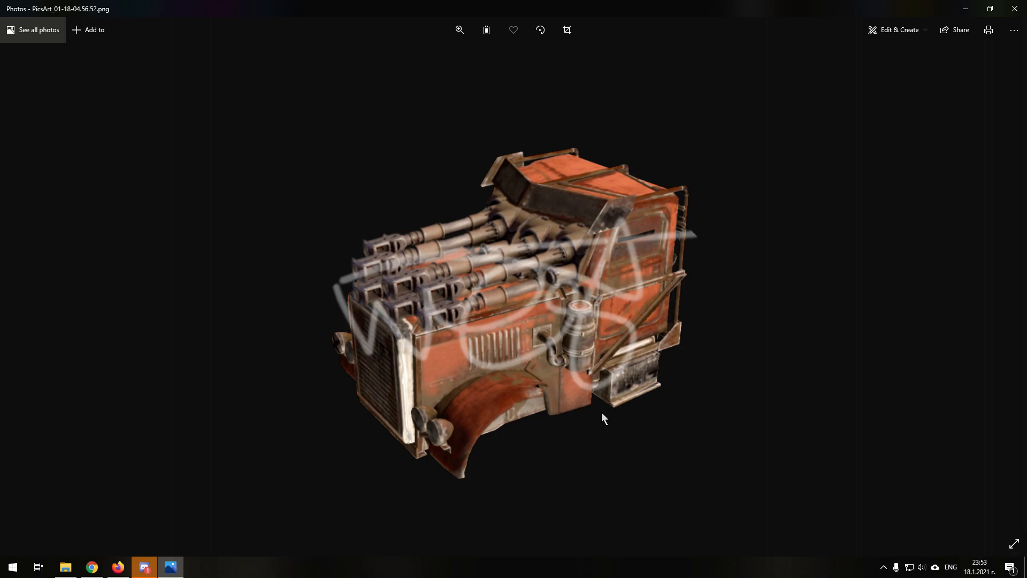
pyautogui.moveTo(593, 298)
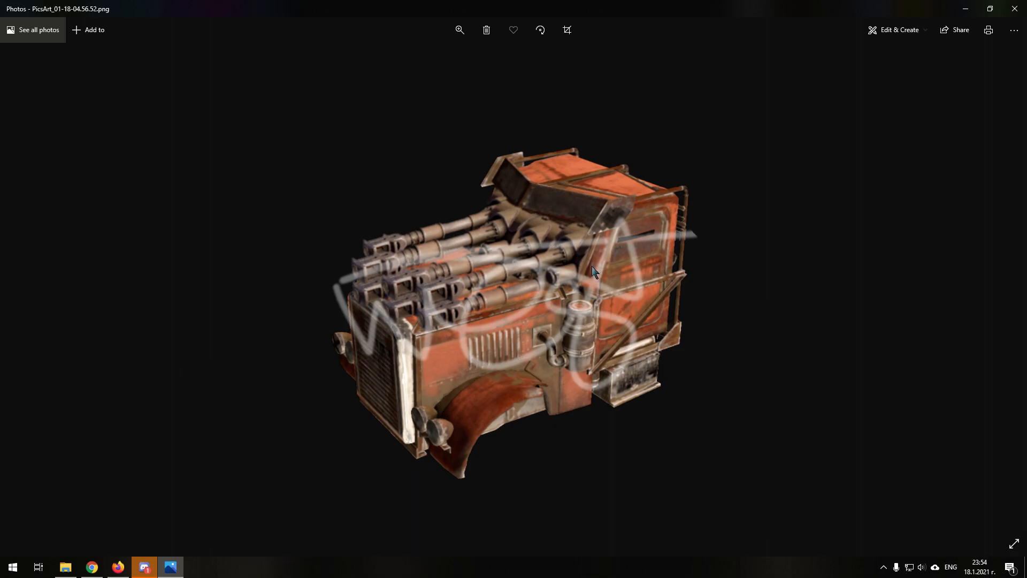
pyautogui.moveTo(602, 385)
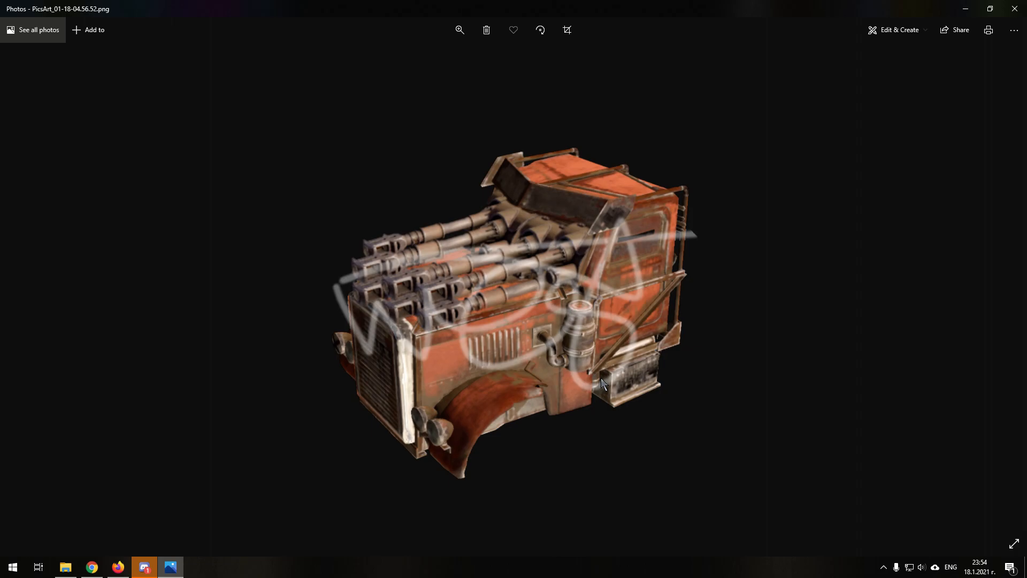
pyautogui.click(459, 30)
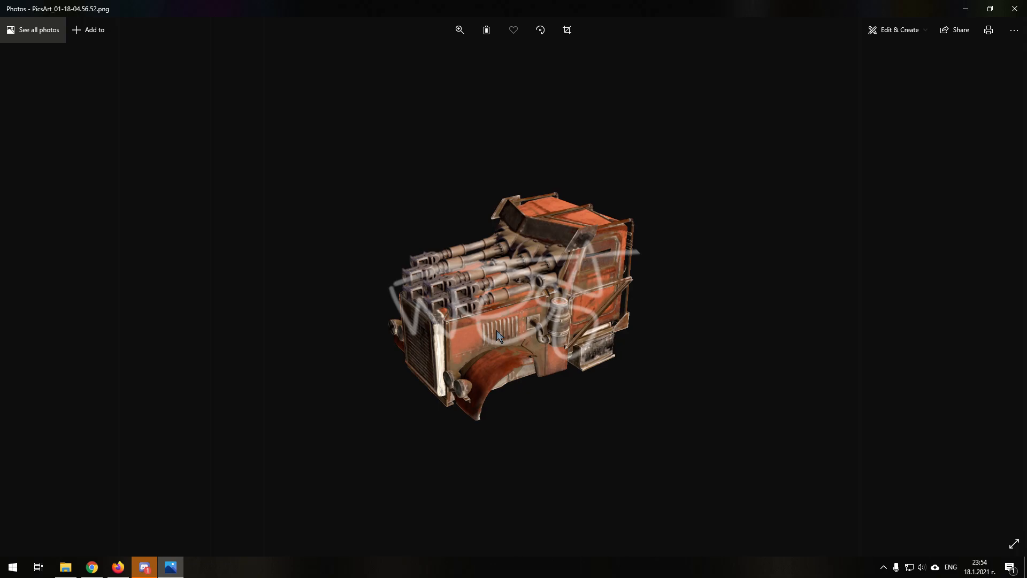
pyautogui.moveTo(506, 400)
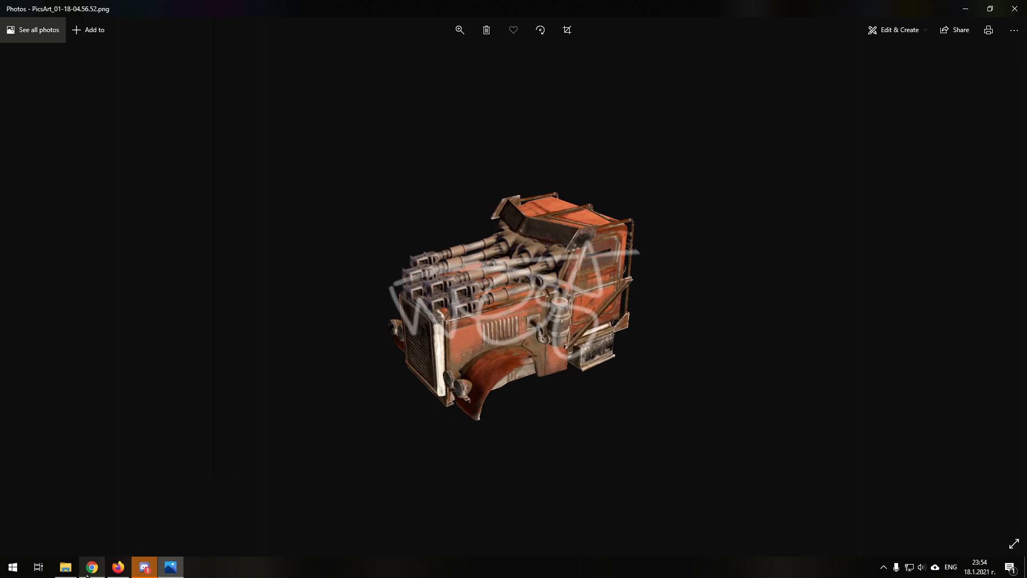
pyautogui.click(91, 566)
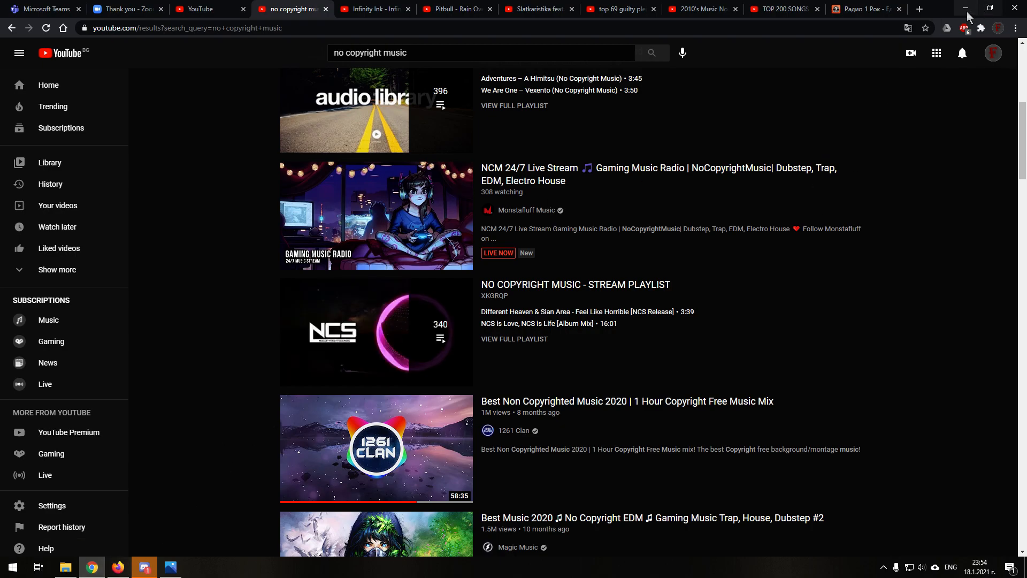
pyautogui.click(143, 567)
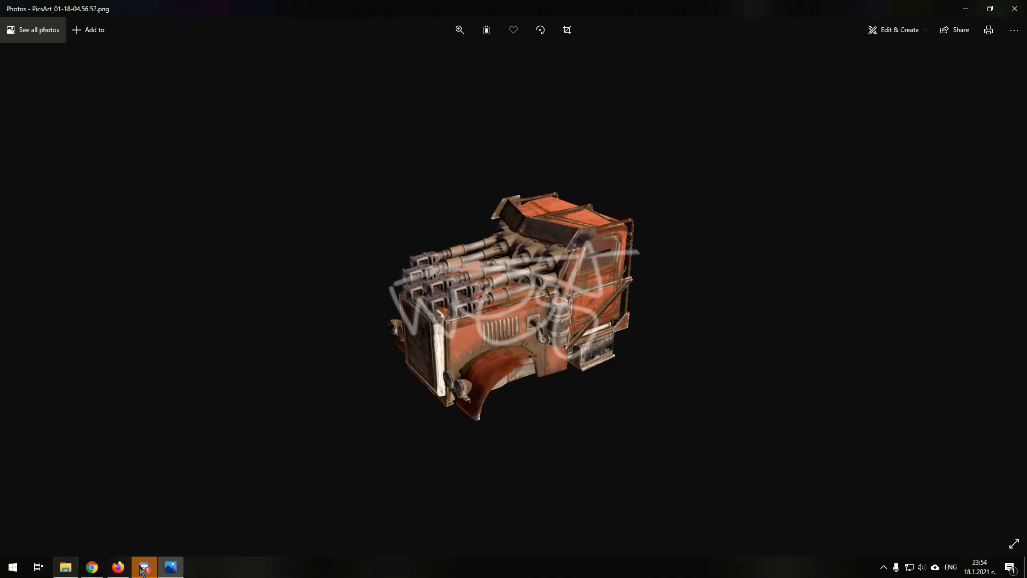
# Step: Drag the orange weapon thumbnail into a tier row on the TierMaker list
pyautogui.click(116, 567)
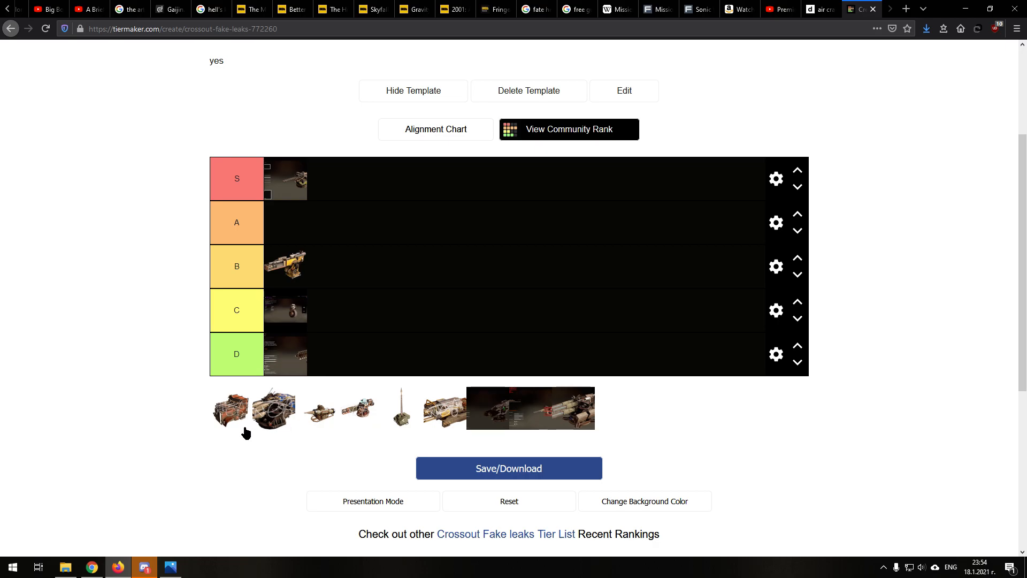
pyautogui.moveTo(273, 408); pyautogui.dragTo(327, 266)
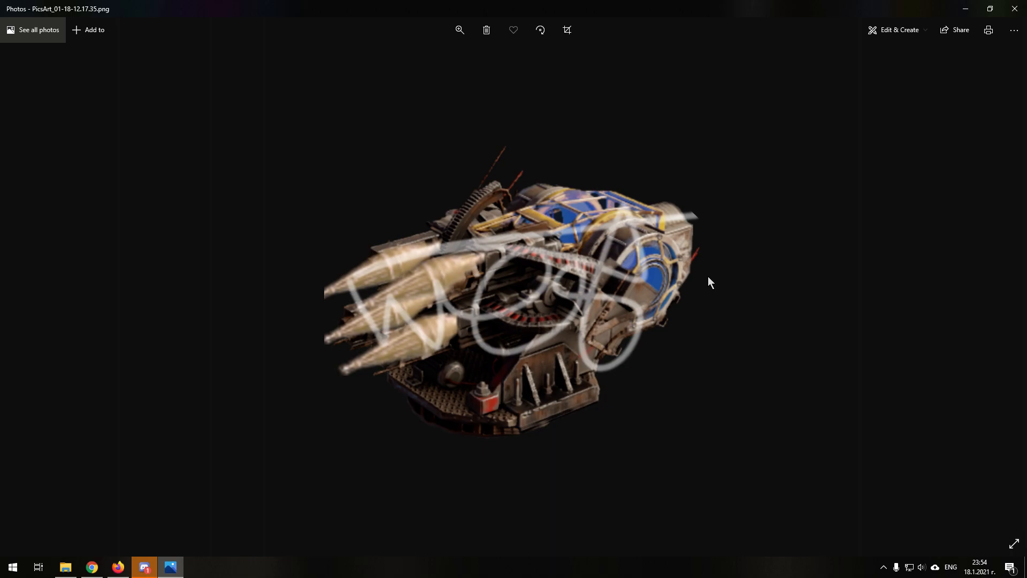
pyautogui.moveTo(633, 252)
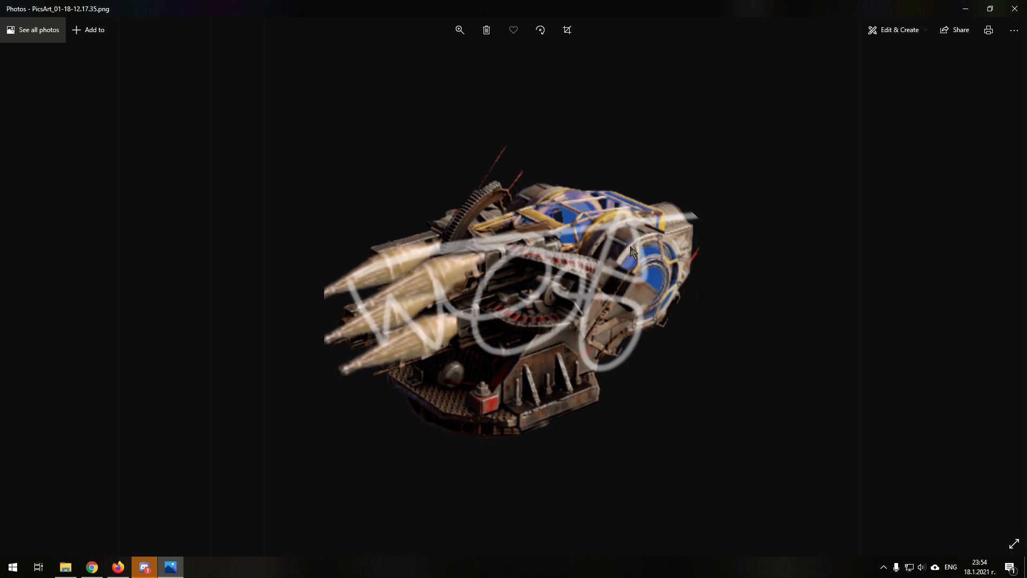
pyautogui.moveTo(439, 336)
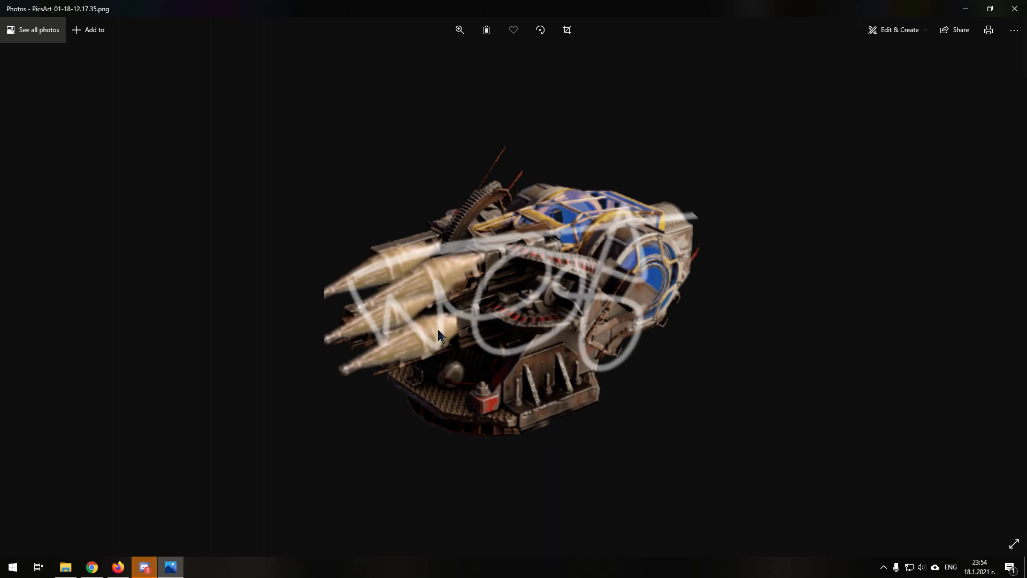
pyautogui.moveTo(432, 278)
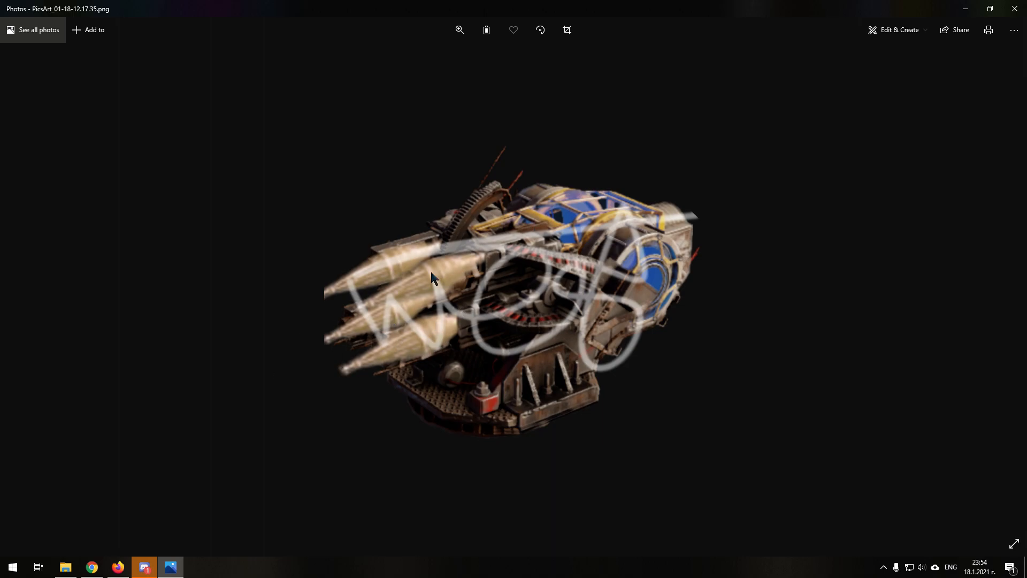
pyautogui.moveTo(385, 353)
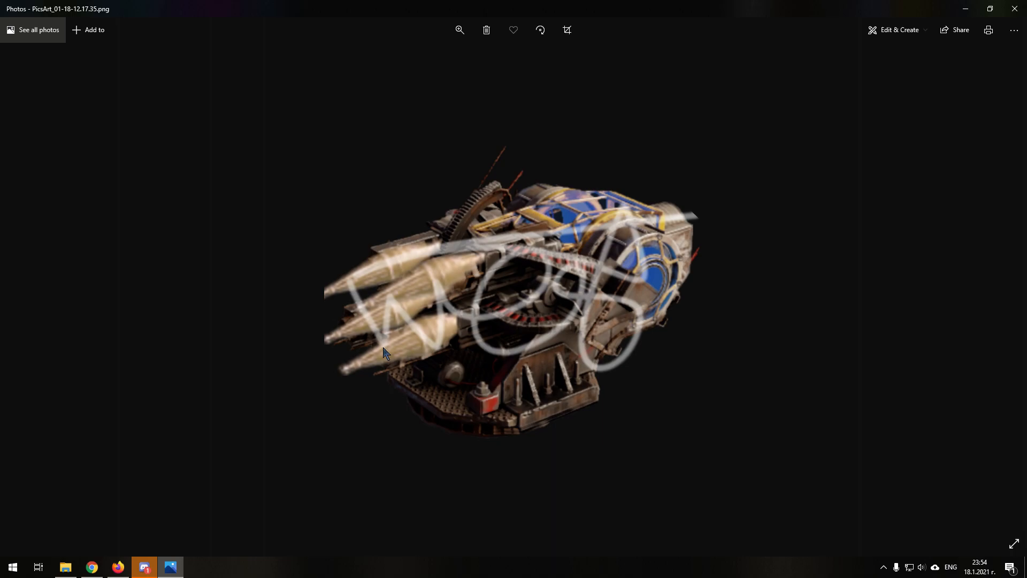
pyautogui.moveTo(382, 295)
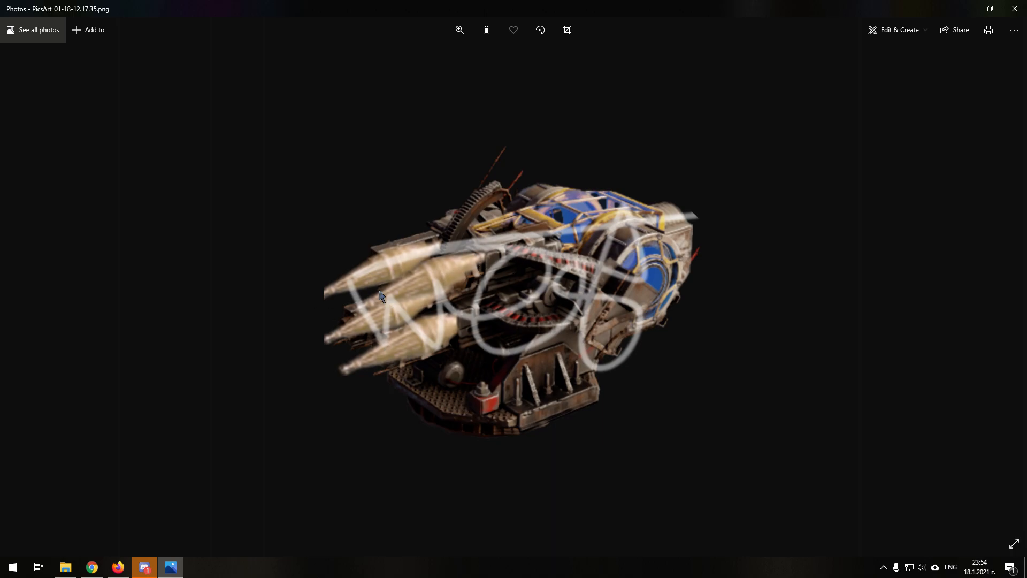
pyautogui.moveTo(476, 55)
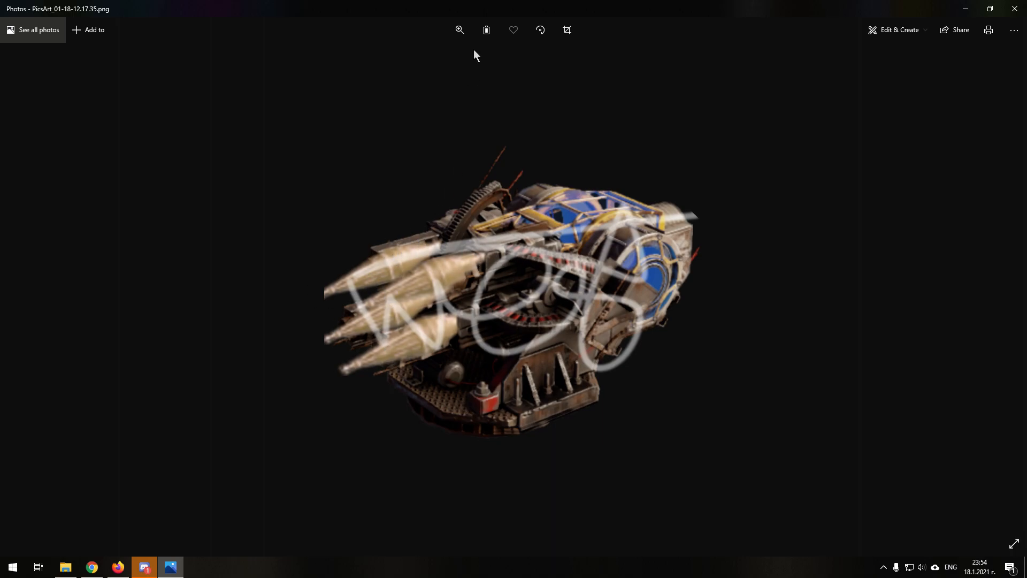
# Step: Zoom into the blue-and-gold drill machine image, then switch to TierMaker
pyautogui.click(459, 30)
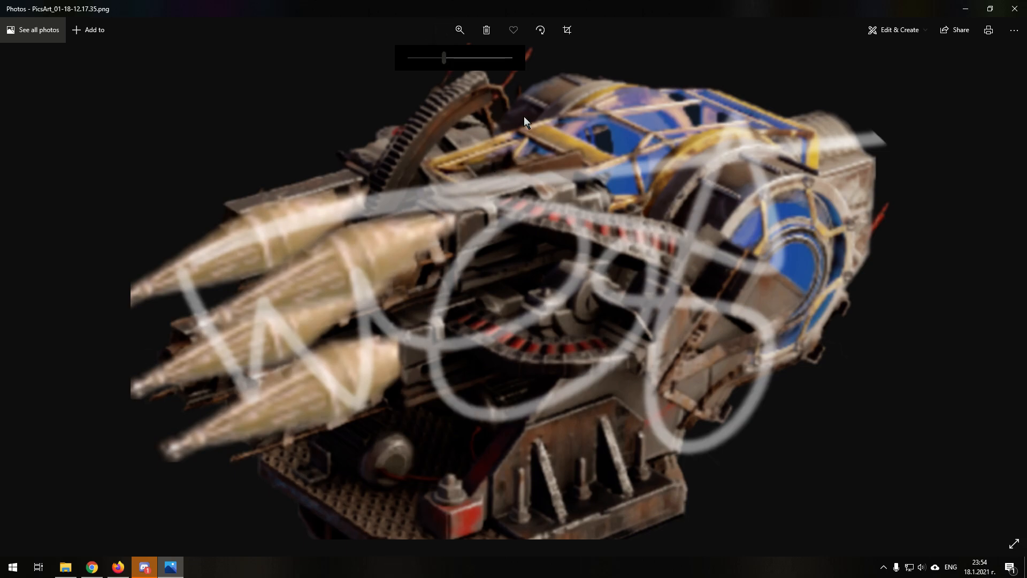
pyautogui.moveTo(293, 285)
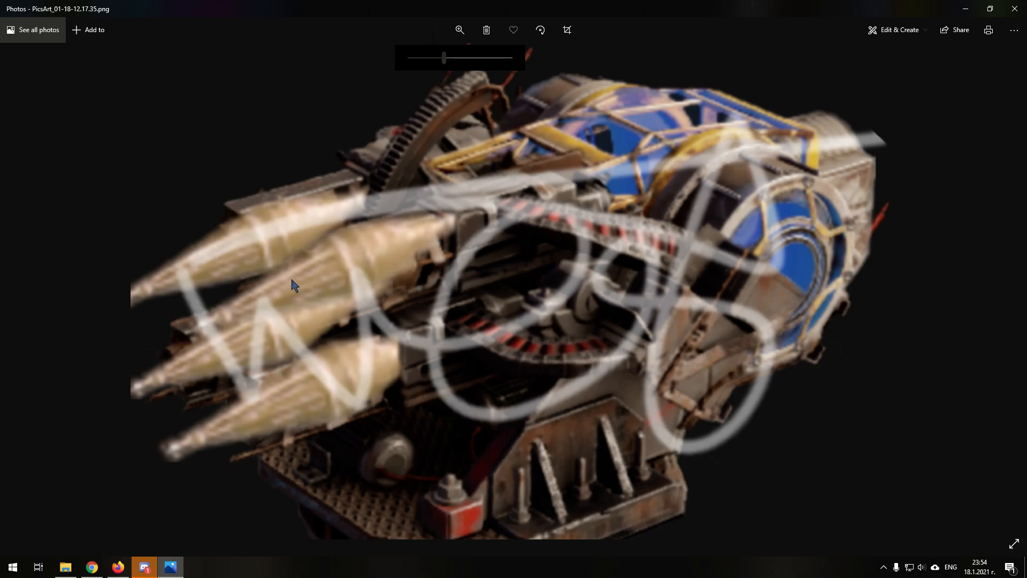
pyautogui.moveTo(363, 350)
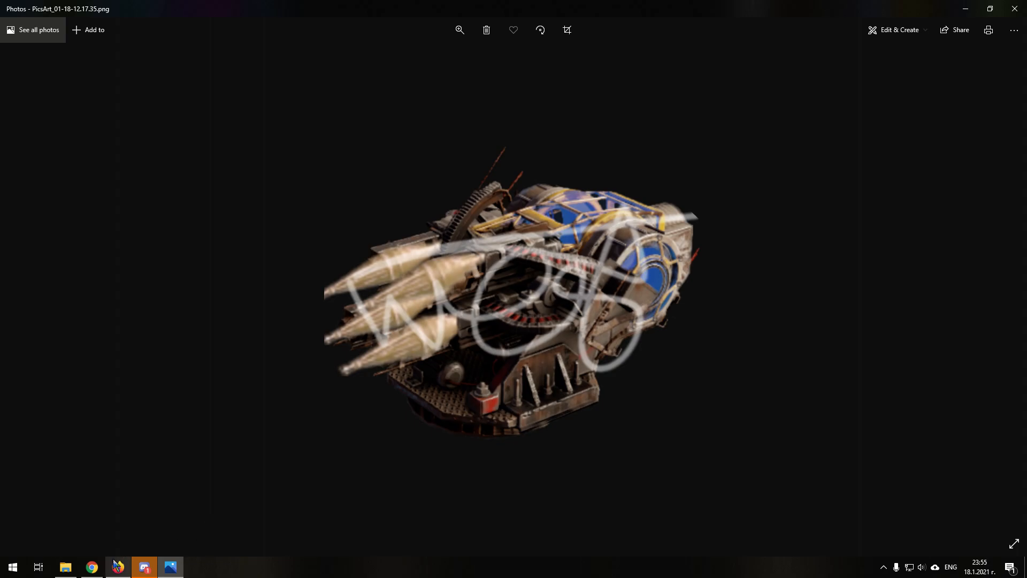
pyautogui.click(117, 566)
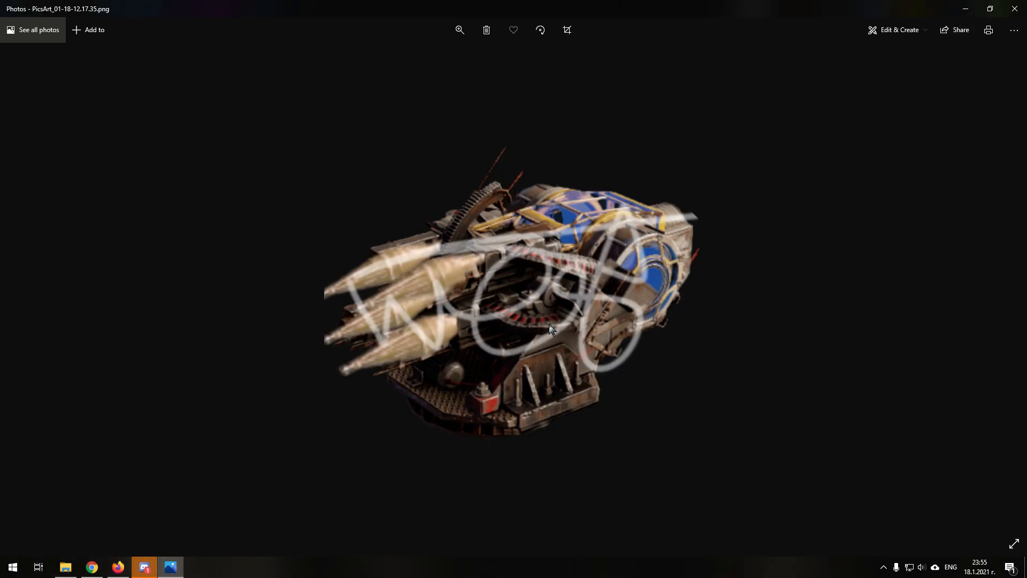
pyautogui.moveTo(552, 347)
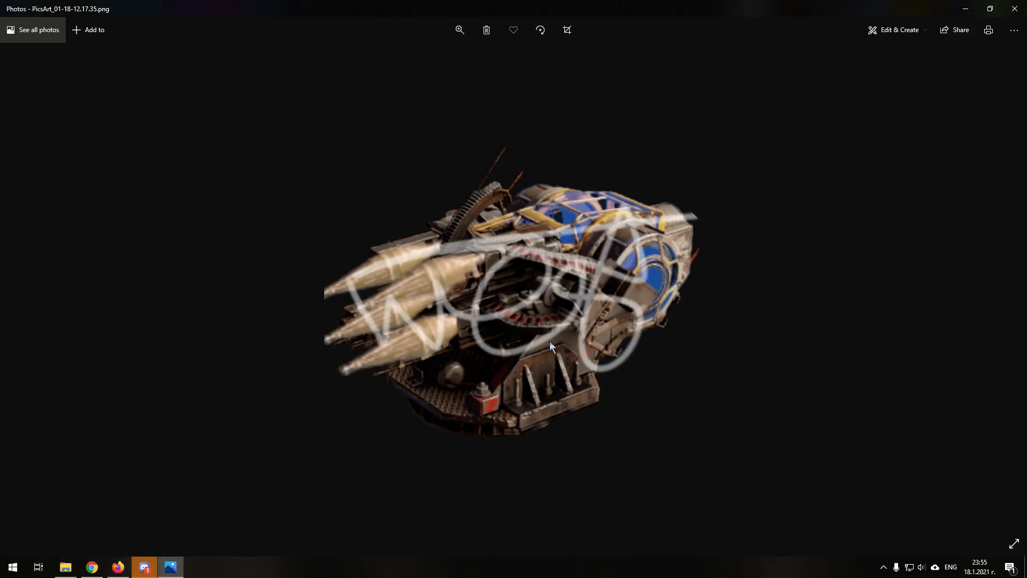
pyautogui.moveTo(565, 336)
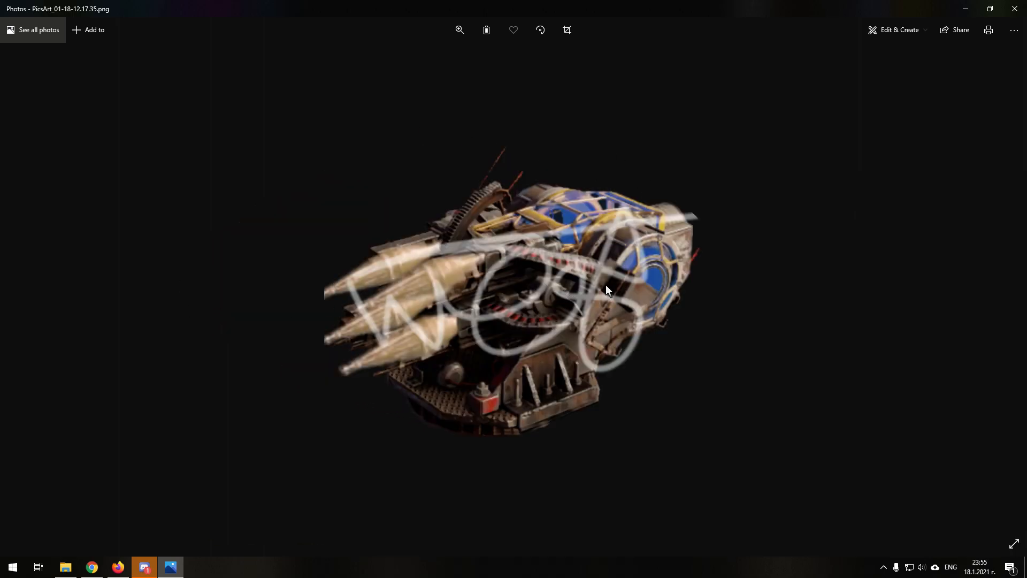
pyautogui.moveTo(988, 30)
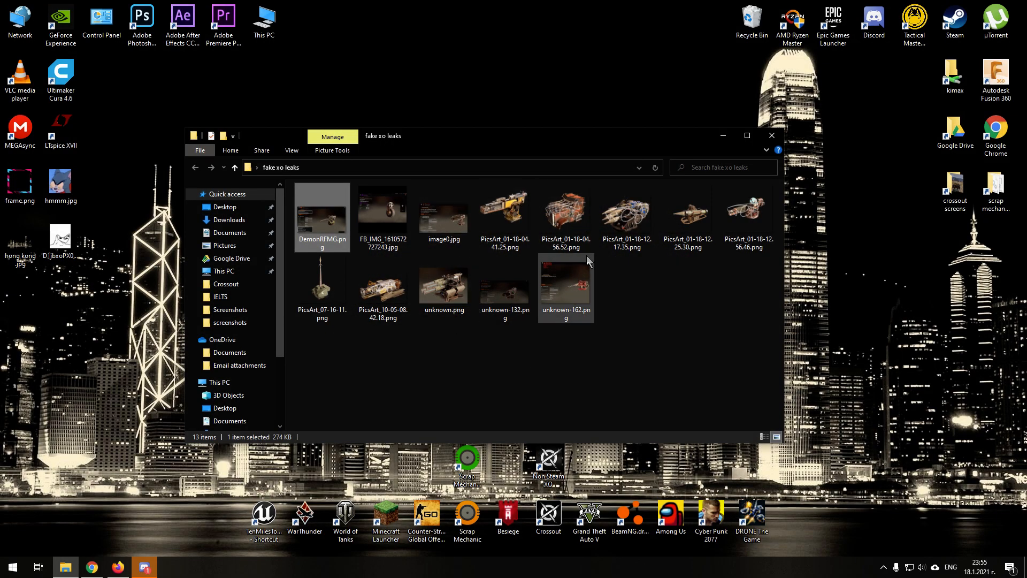
# Step: Bring up the opening options for the PicsArt_01-18-12.25.30.png launcher thumbnail
pyautogui.rightClick(688, 219)
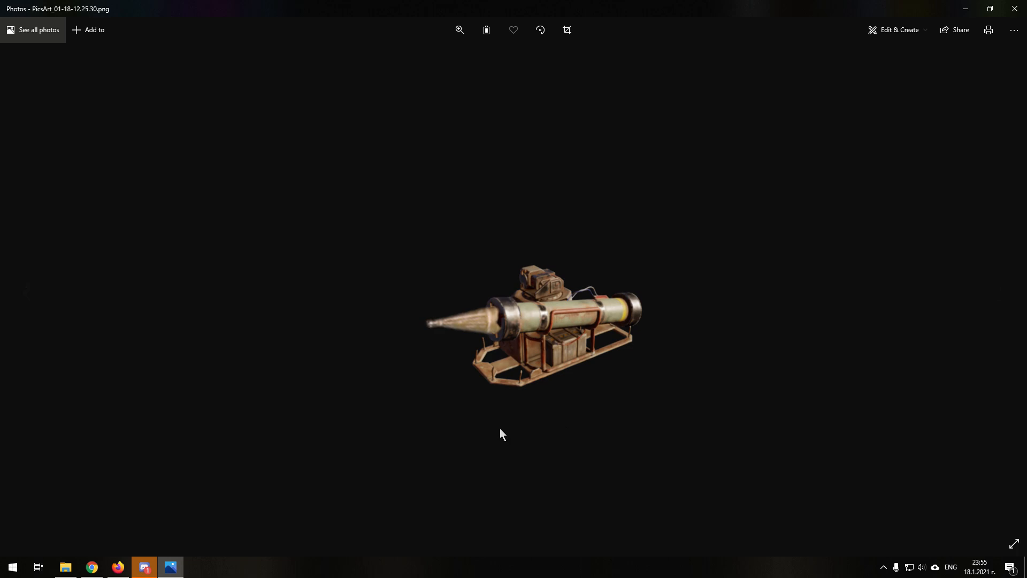
pyautogui.moveTo(463, 454)
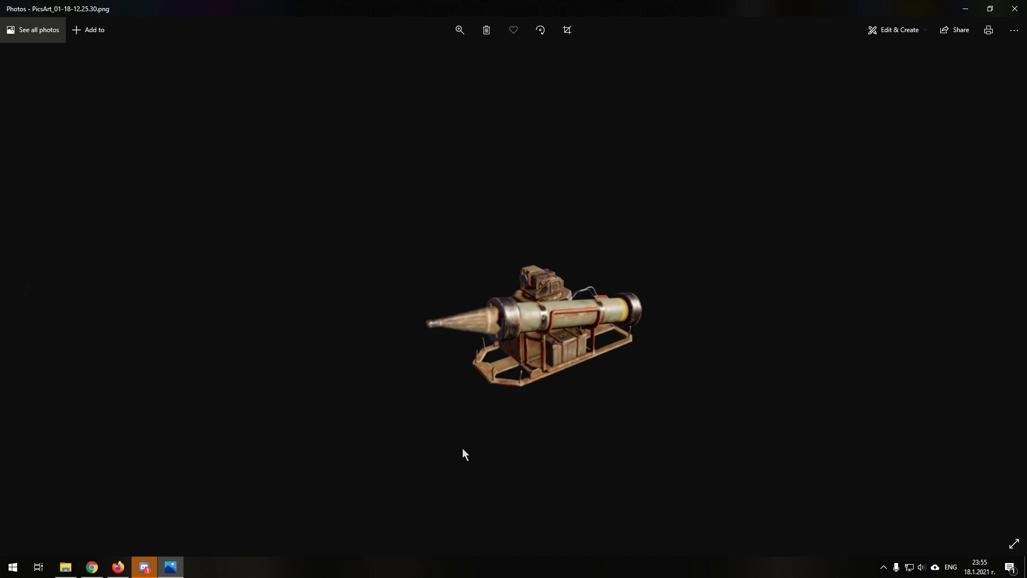
# Step: Zoom the green drill-tipped launcher to about 77% and back to fit, twice
pyautogui.click(459, 30)
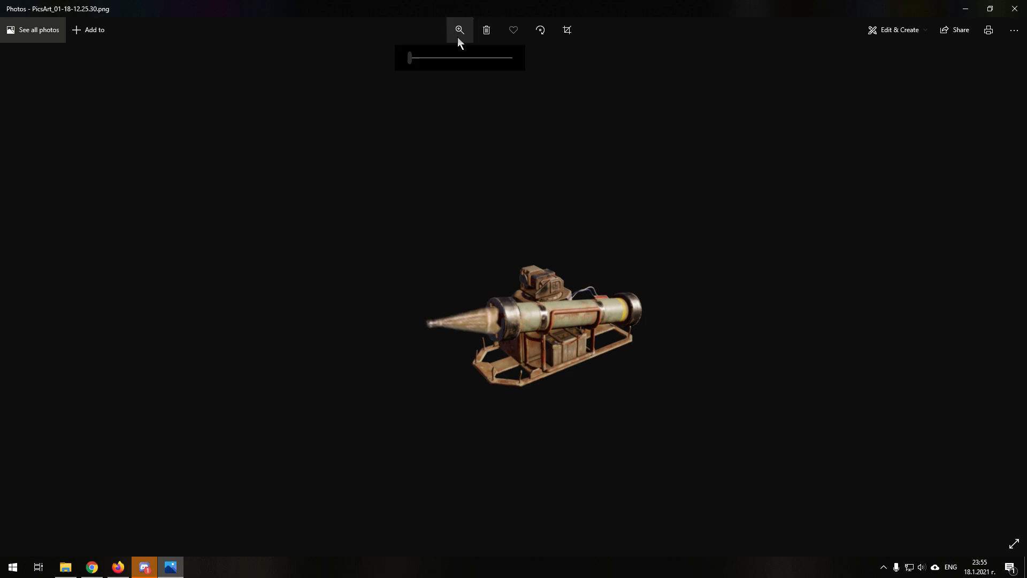
pyautogui.moveTo(409, 58); pyautogui.dragTo(486, 58)
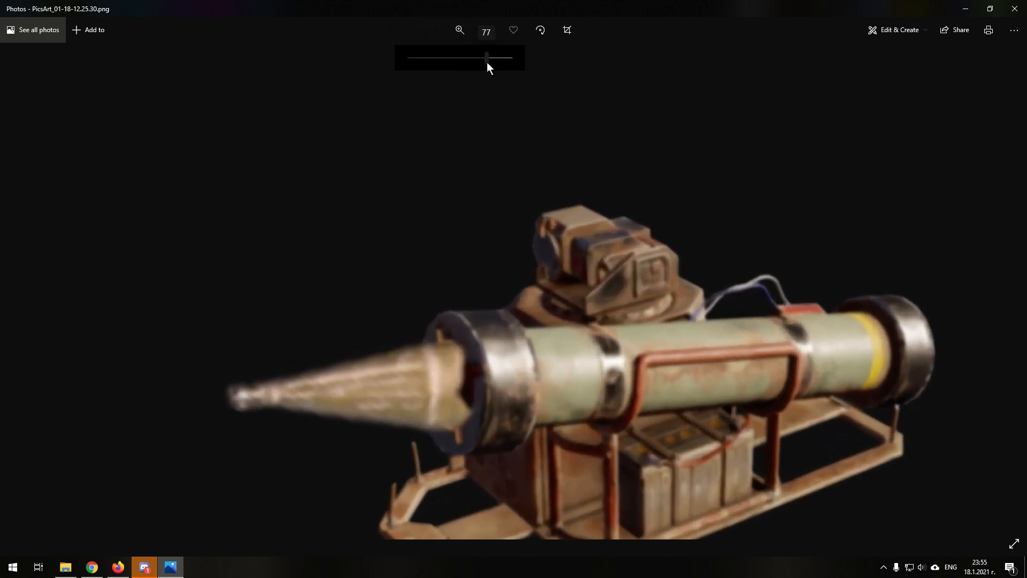
pyautogui.moveTo(486, 58); pyautogui.dragTo(409, 58)
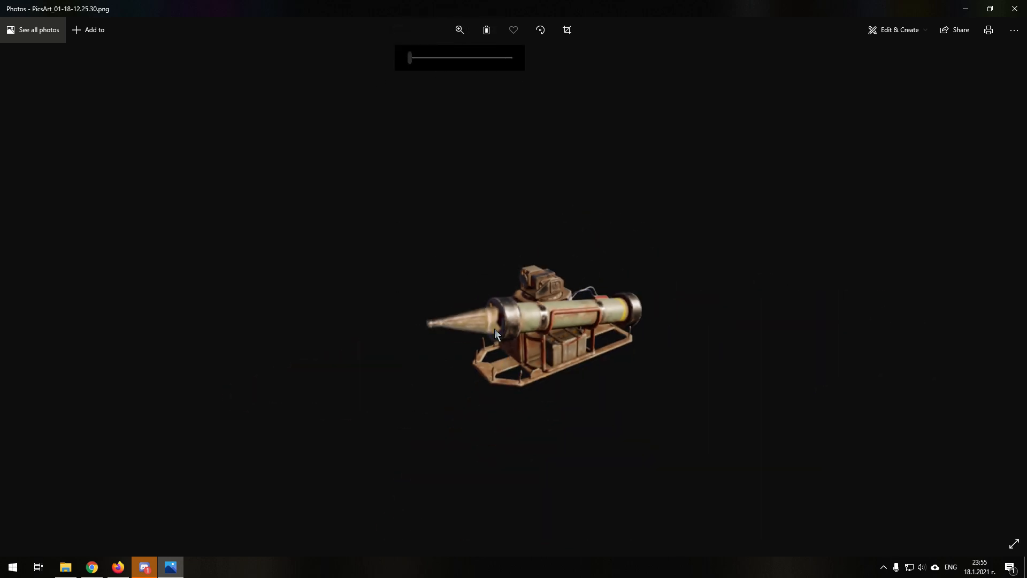
pyautogui.moveTo(409, 58); pyautogui.dragTo(470, 58)
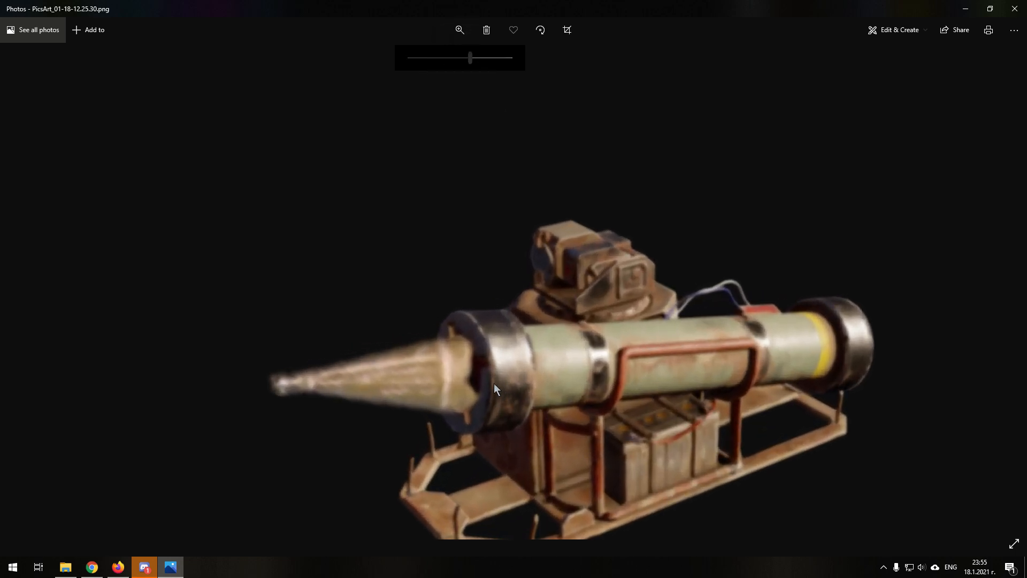
pyautogui.moveTo(476, 79)
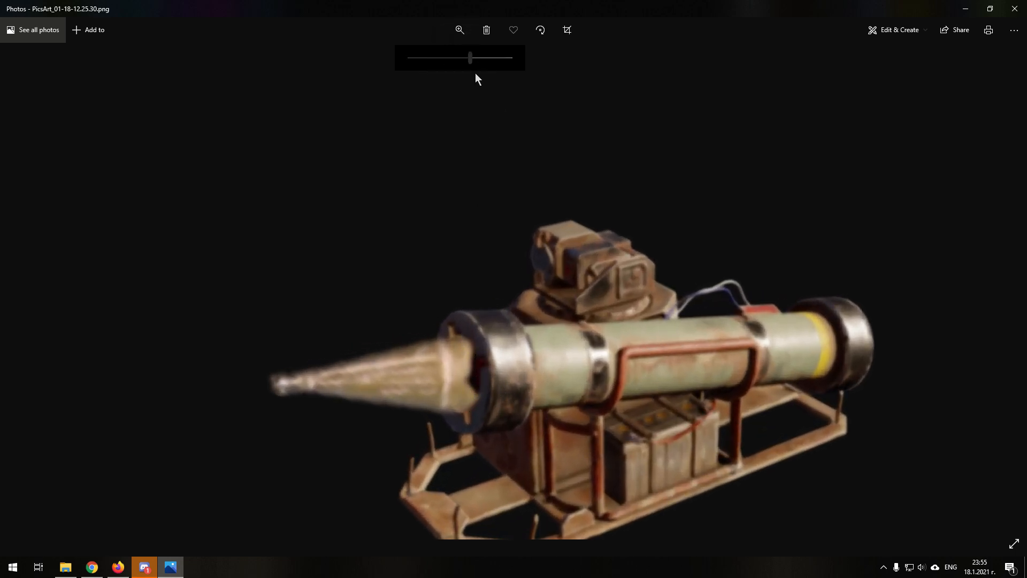
pyautogui.moveTo(469, 59); pyautogui.dragTo(410, 59)
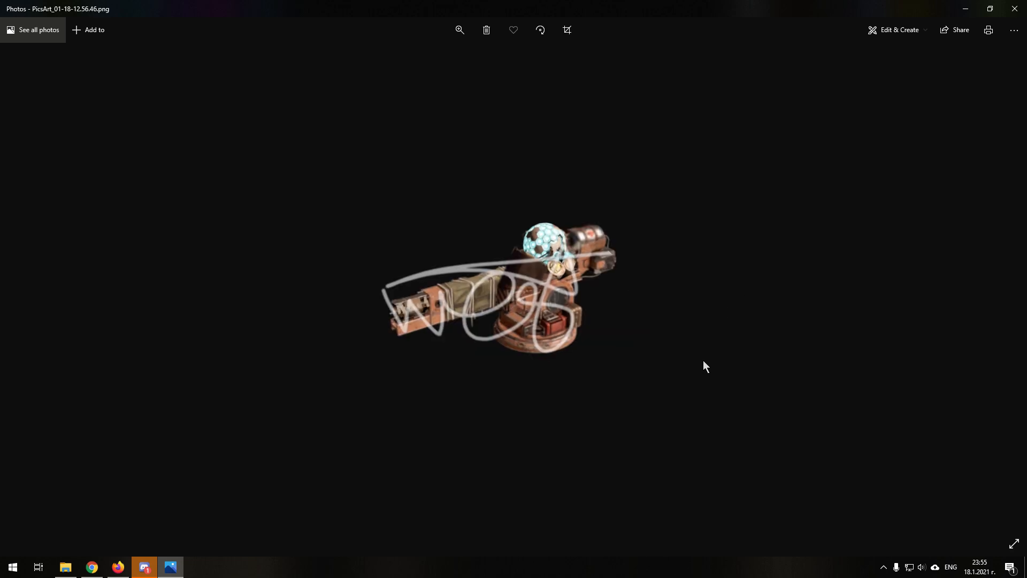
pyautogui.moveTo(718, 373)
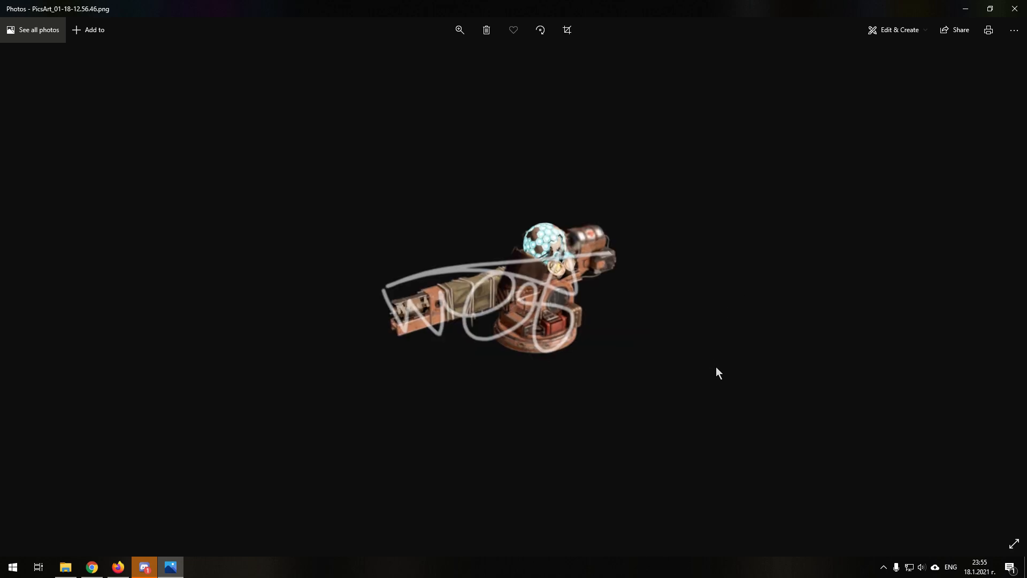
pyautogui.moveTo(583, 237)
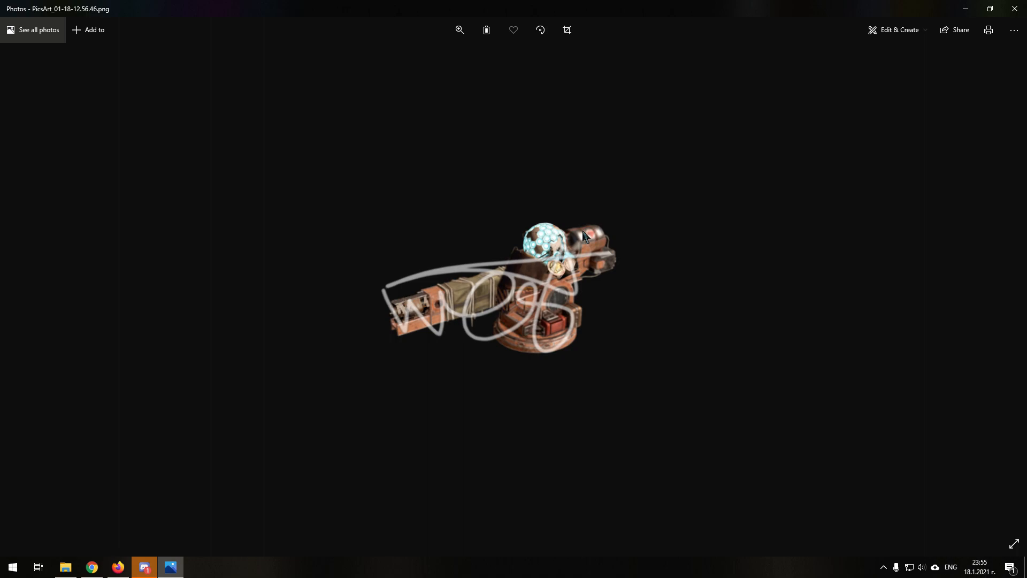
# Step: Enlarge the orange sphere-topped turret to fill the view, then return to the Firefox tier list
pyautogui.click(459, 30)
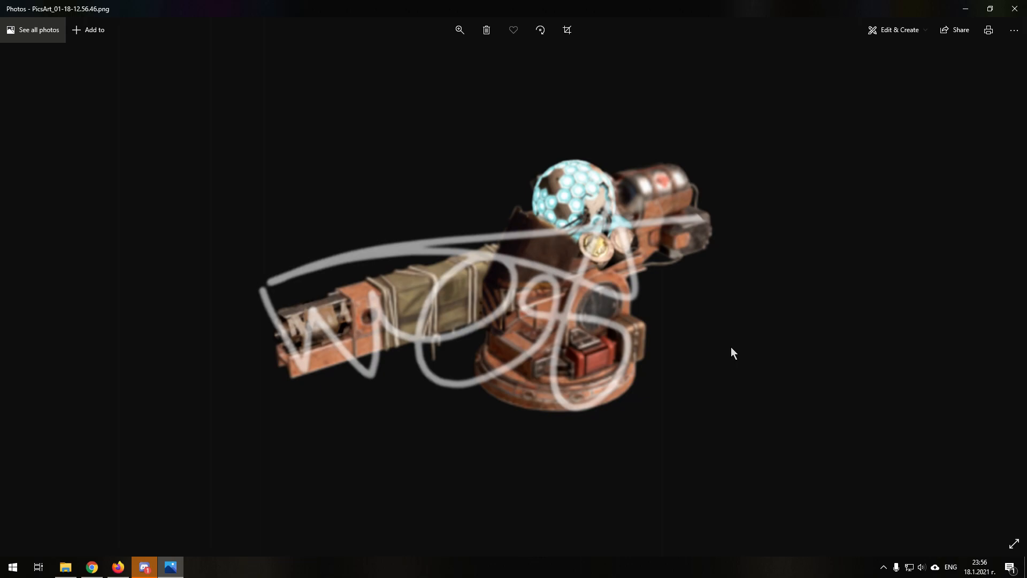
pyautogui.moveTo(677, 280)
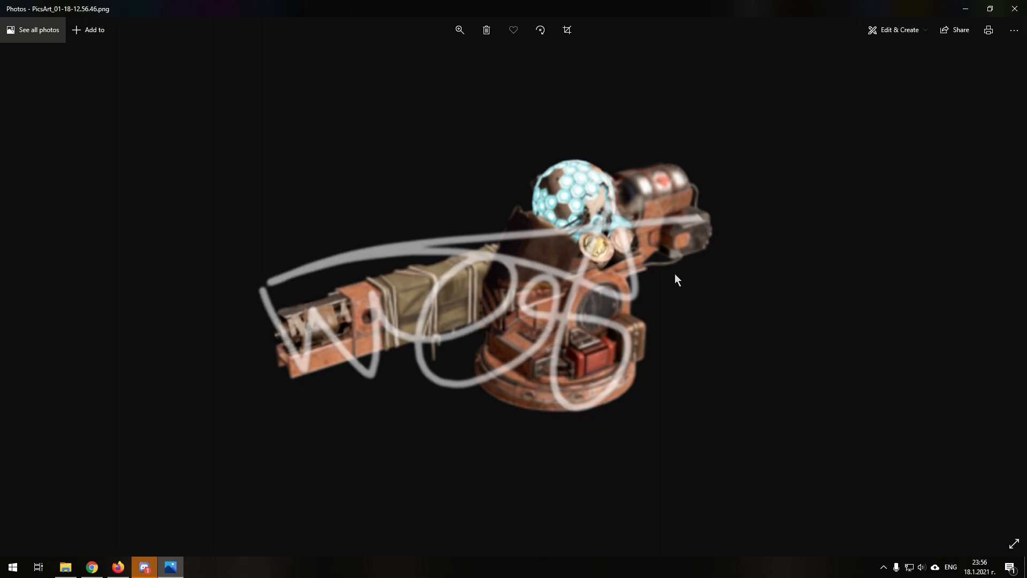
pyautogui.moveTo(538, 152)
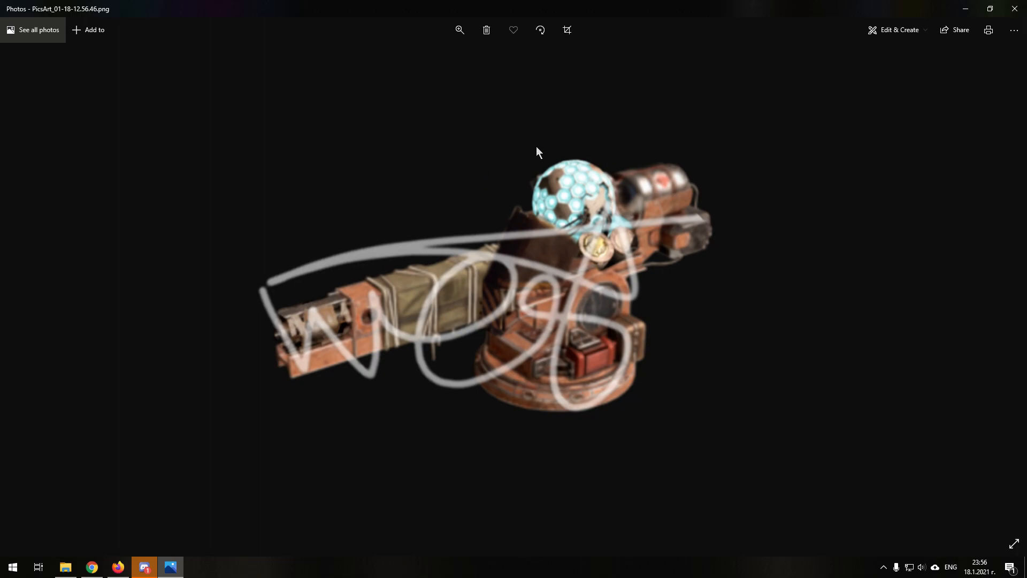
pyautogui.moveTo(729, 388)
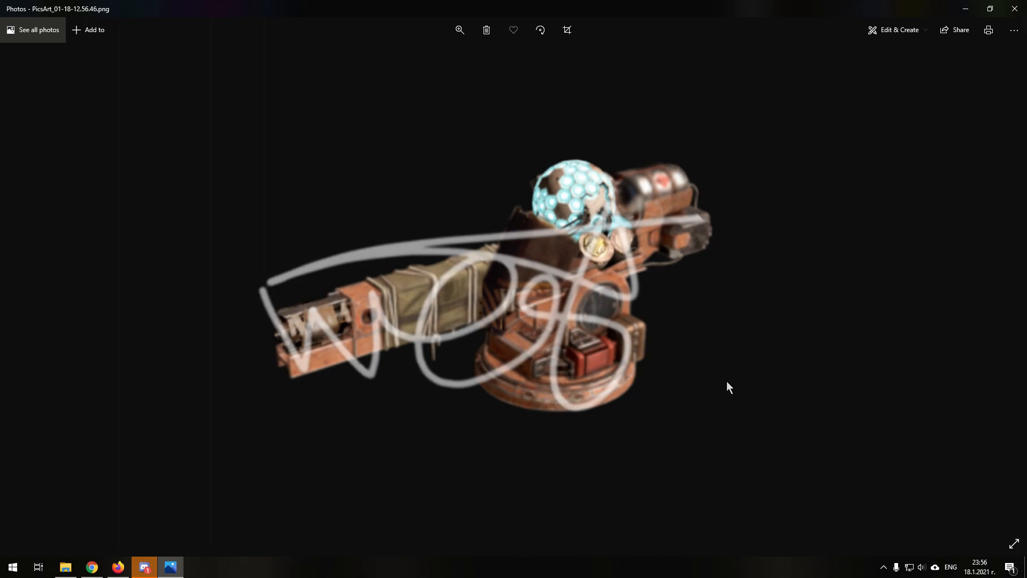
pyautogui.moveTo(639, 292)
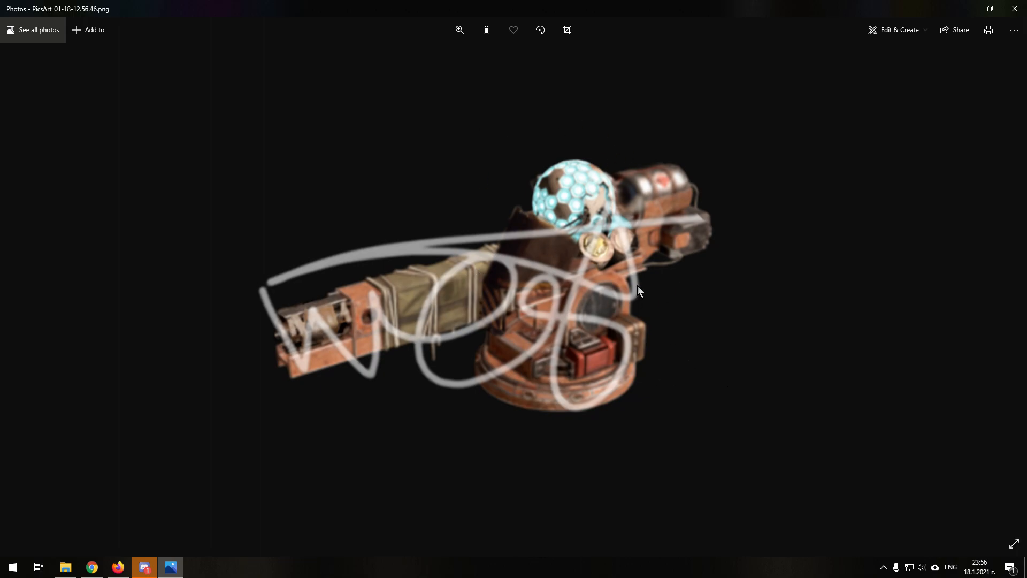
pyautogui.moveTo(486, 58)
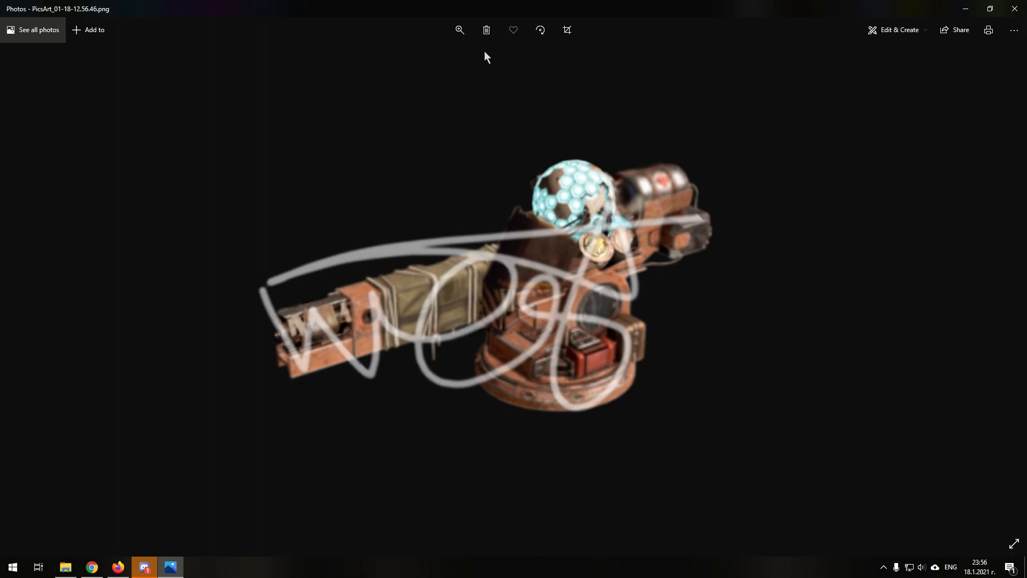
pyautogui.click(459, 30)
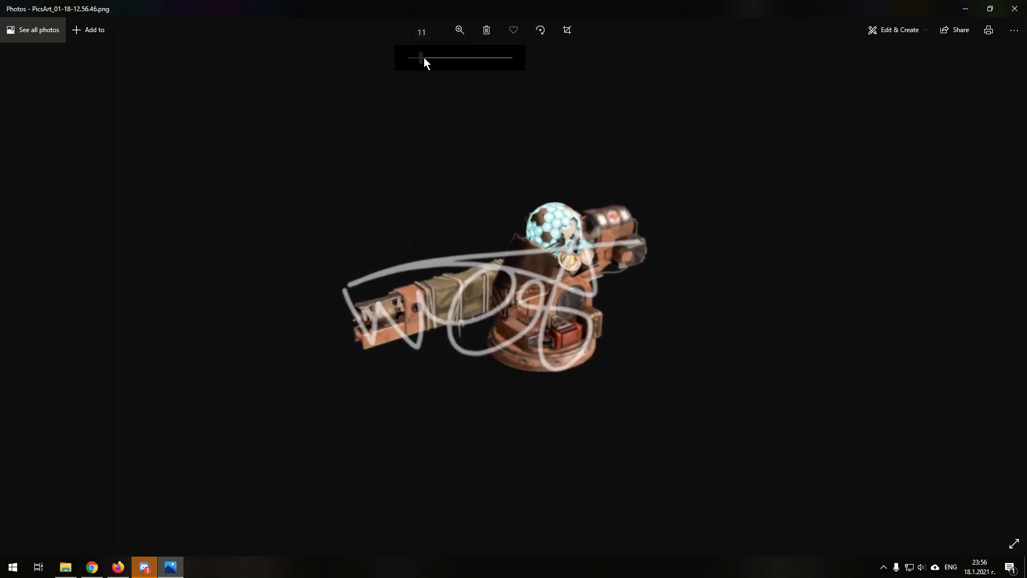
pyautogui.moveTo(420, 57); pyautogui.dragTo(486, 58)
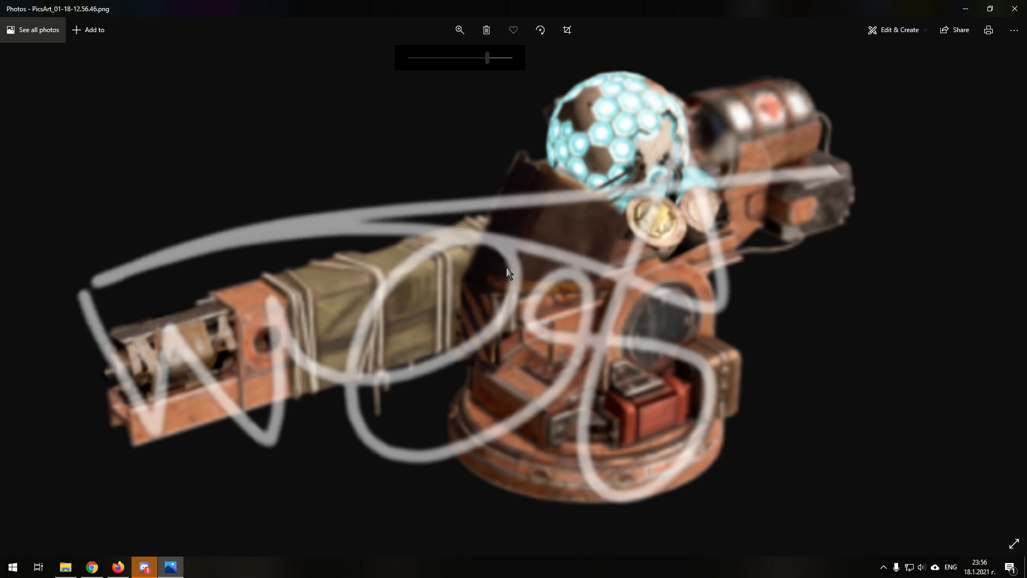
pyautogui.moveTo(494, 326)
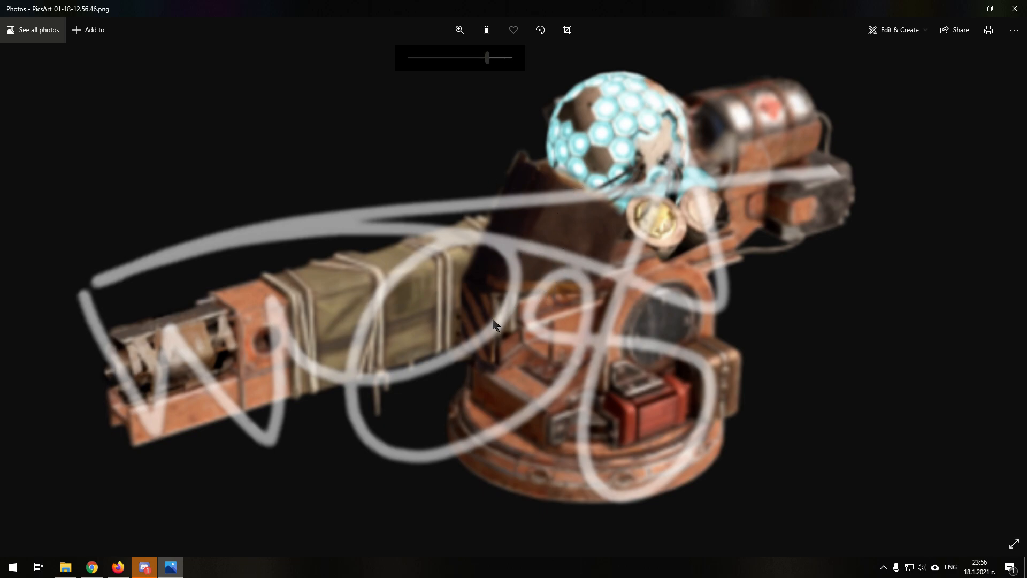
pyautogui.moveTo(491, 373)
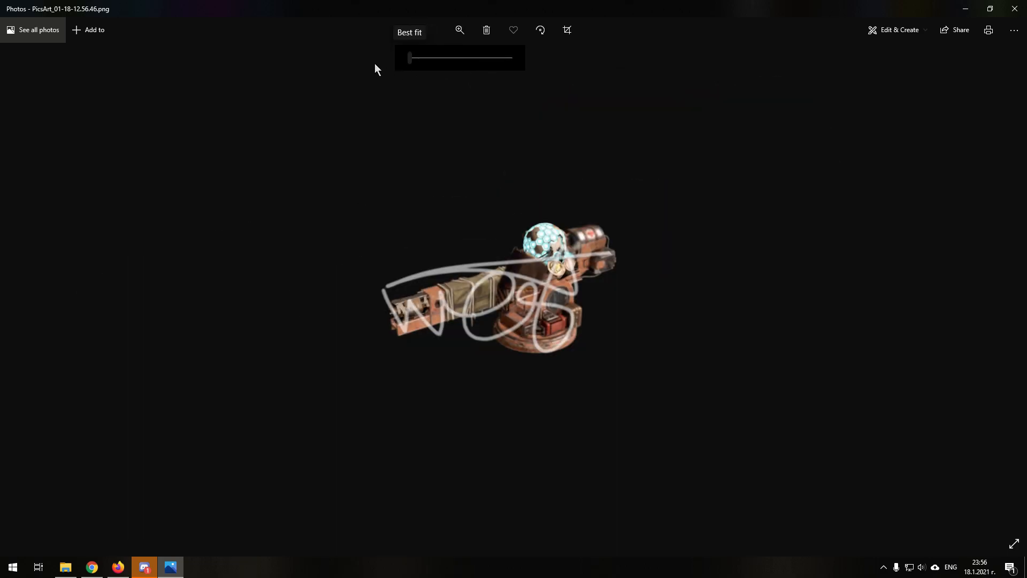
pyautogui.moveTo(562, 308)
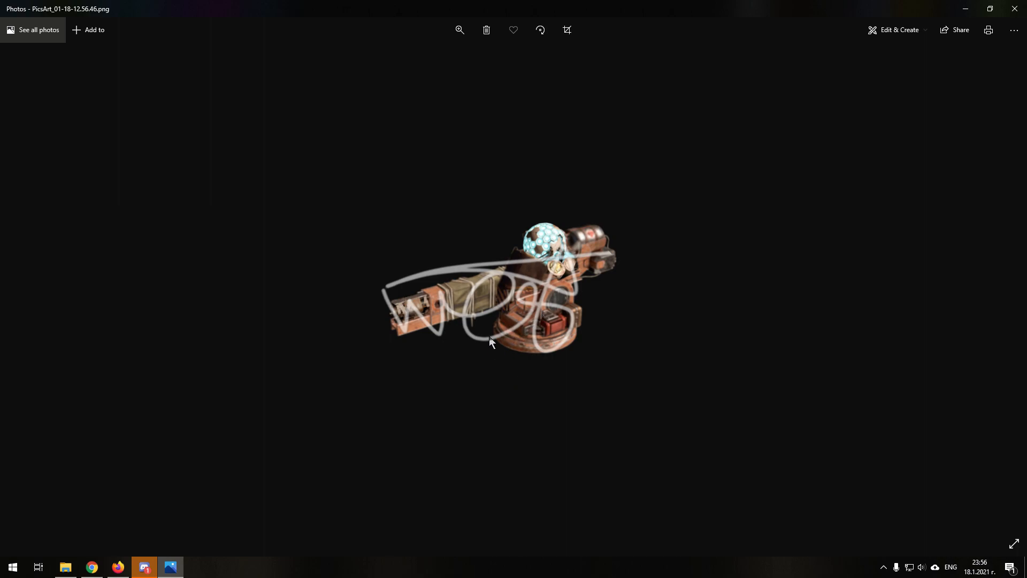
pyautogui.moveTo(447, 437)
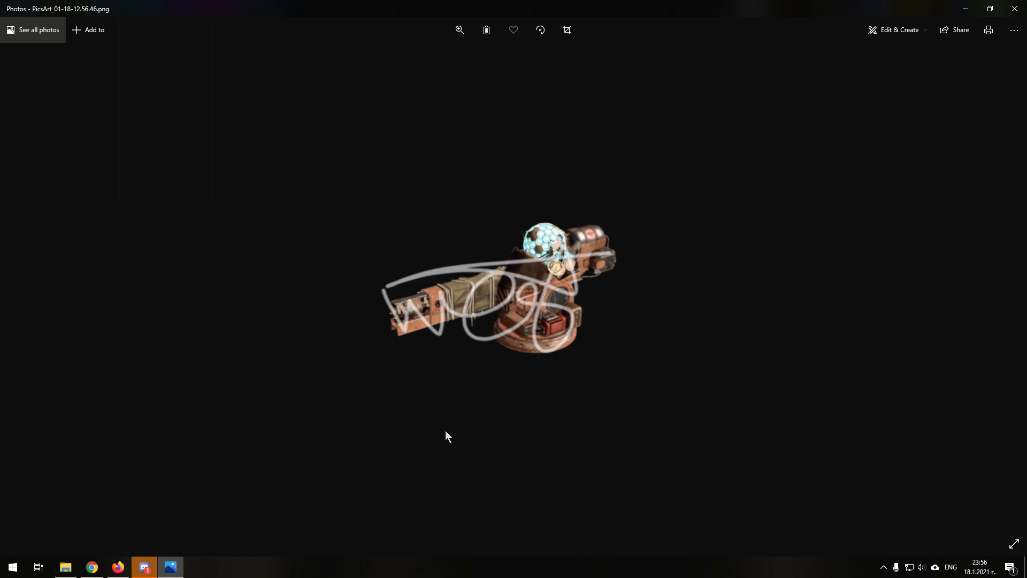
pyautogui.moveTo(452, 270)
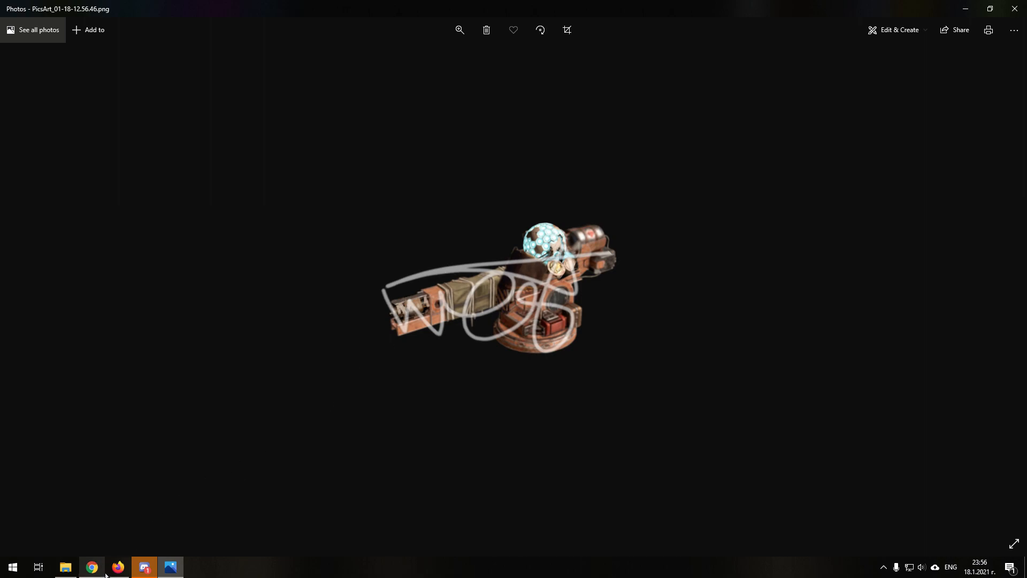
pyautogui.click(117, 567)
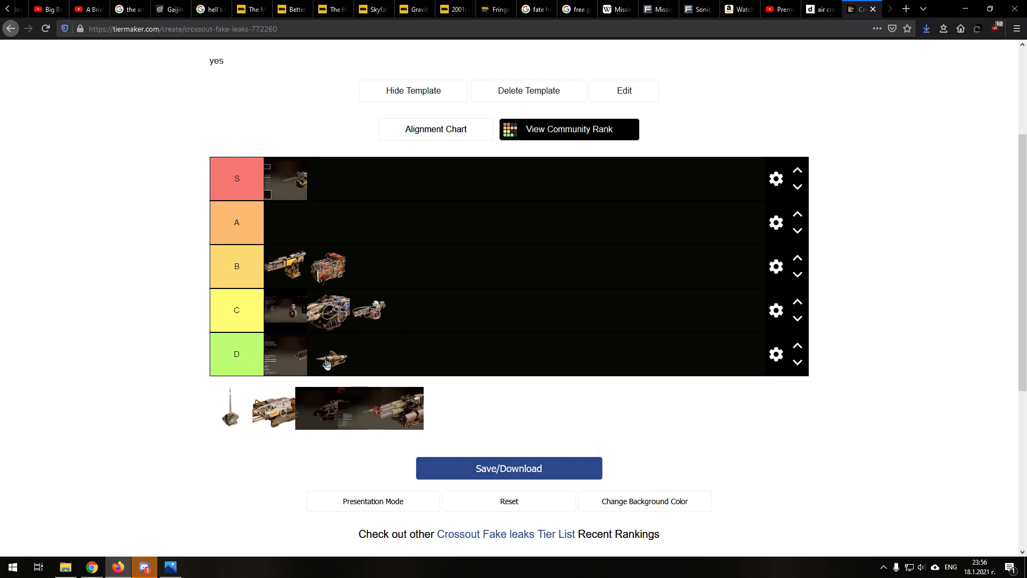
pyautogui.moveTo(291, 362)
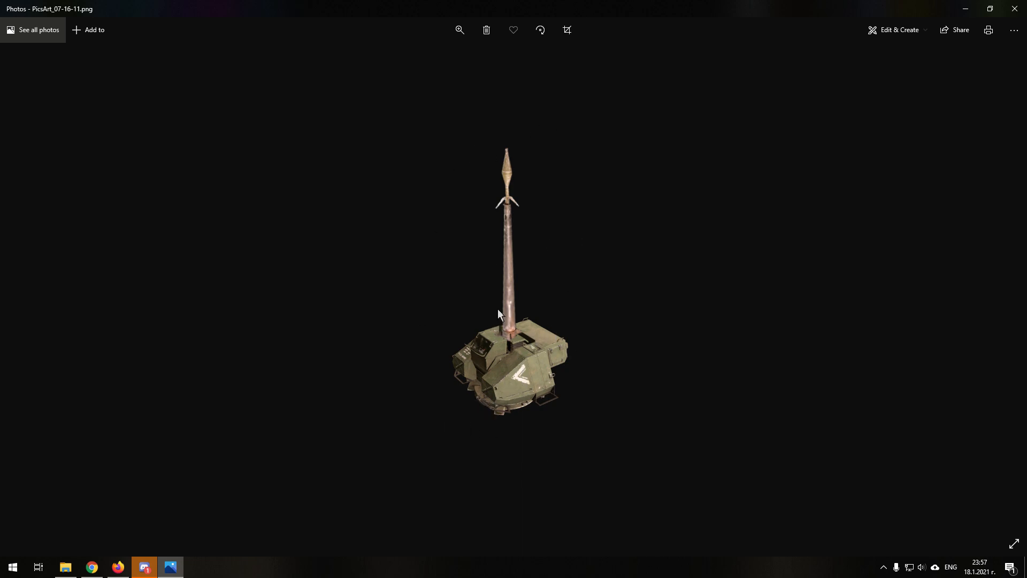
pyautogui.moveTo(467, 22)
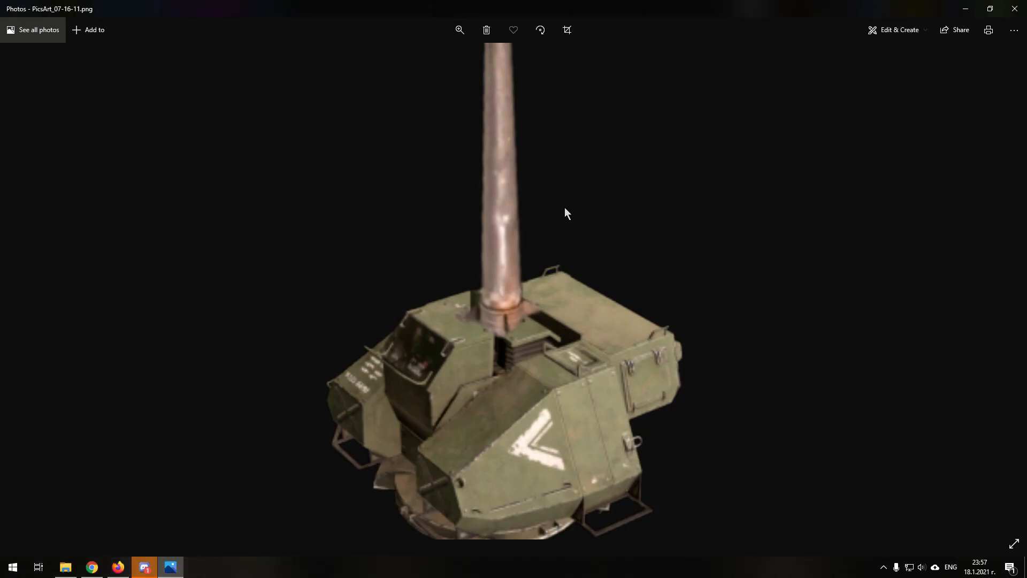
pyautogui.moveTo(556, 190)
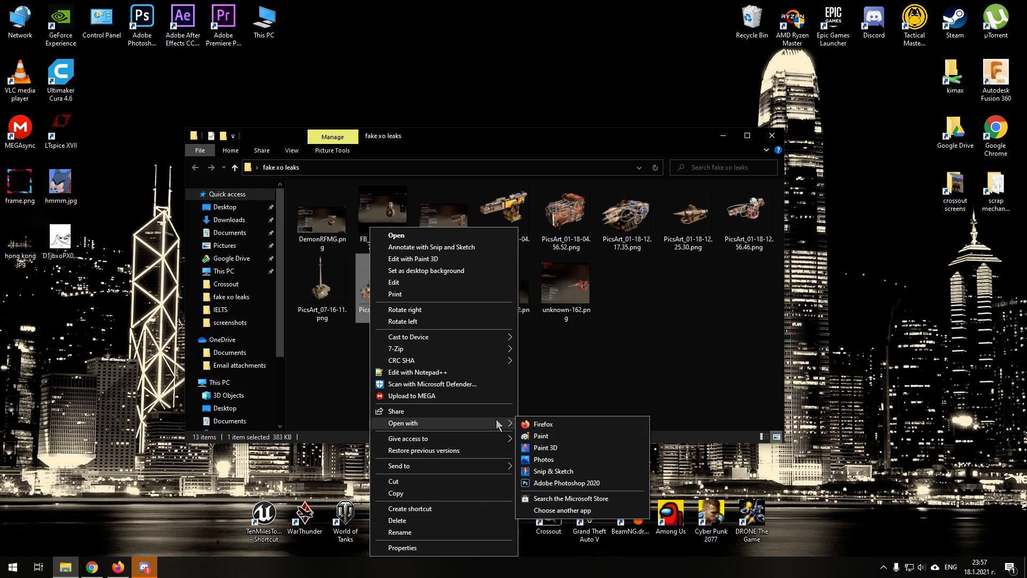
# Step: Open the chosen fake xo leak image in Photos
pyautogui.click(543, 458)
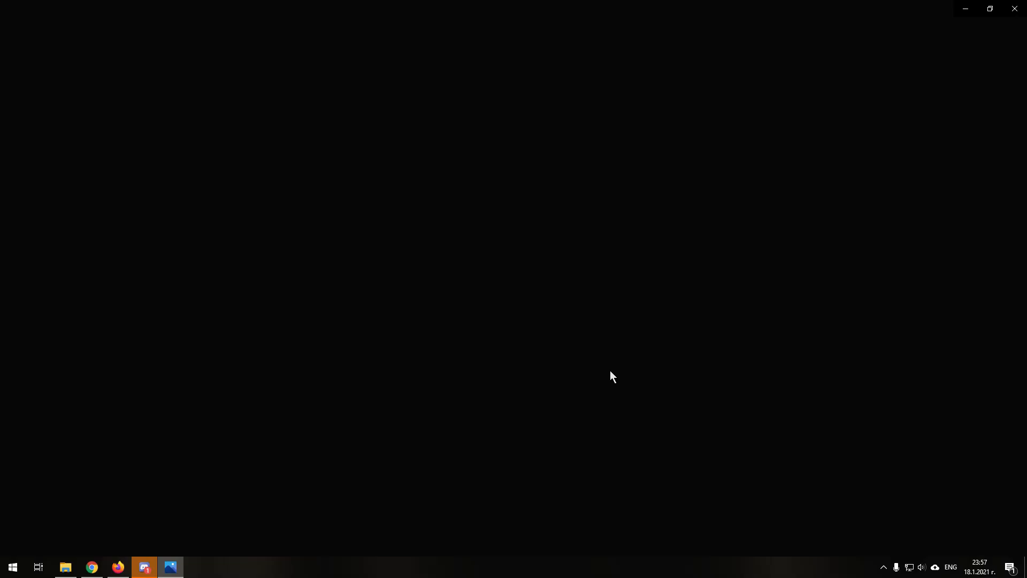
pyautogui.click(170, 566)
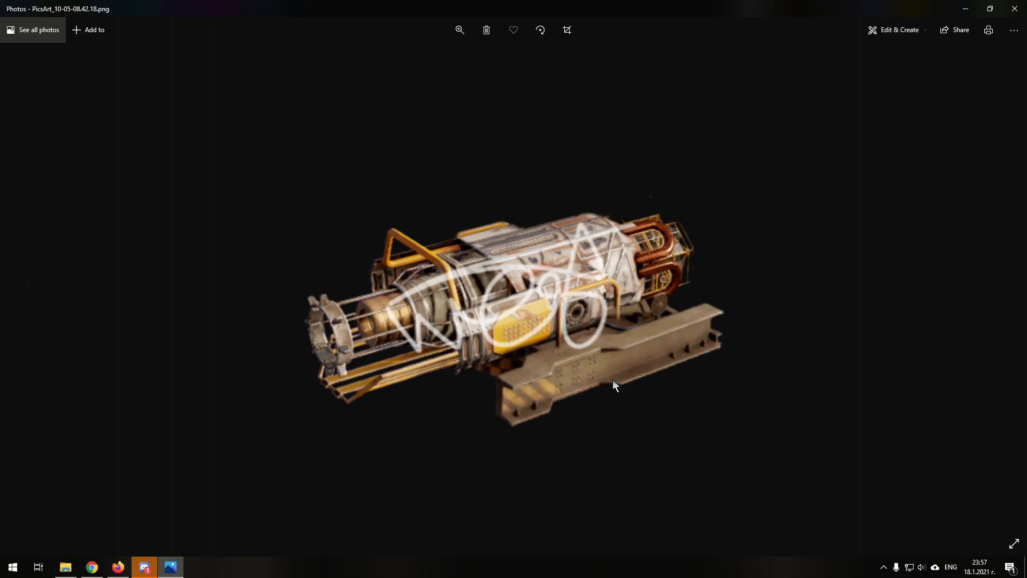
pyautogui.moveTo(552, 402)
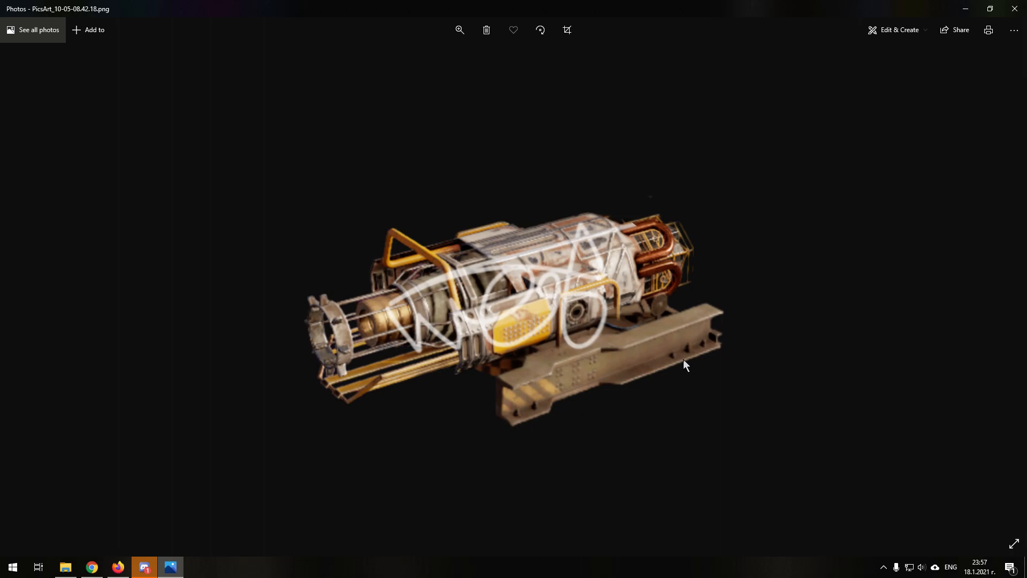
pyautogui.moveTo(601, 281)
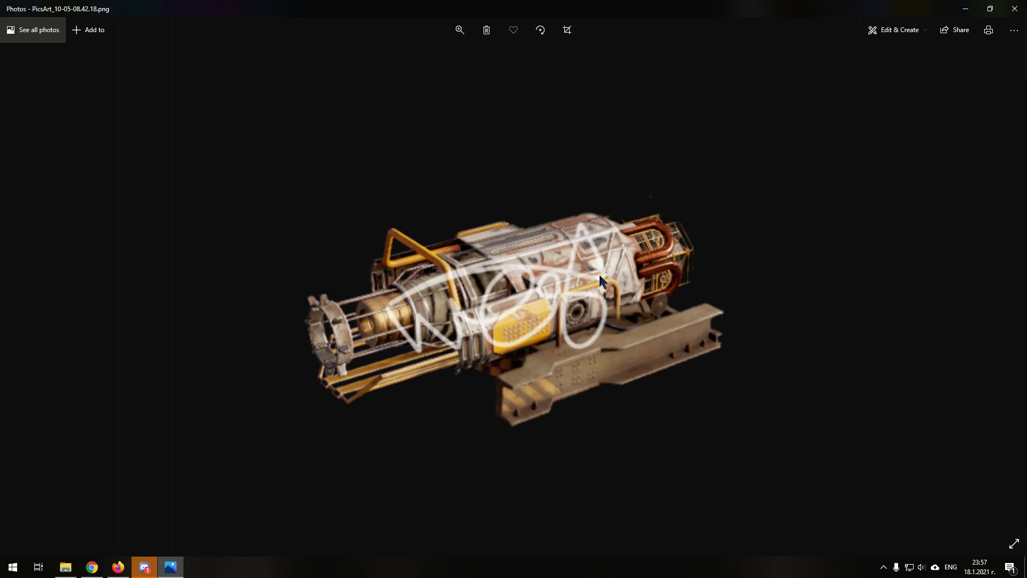
pyautogui.moveTo(589, 382)
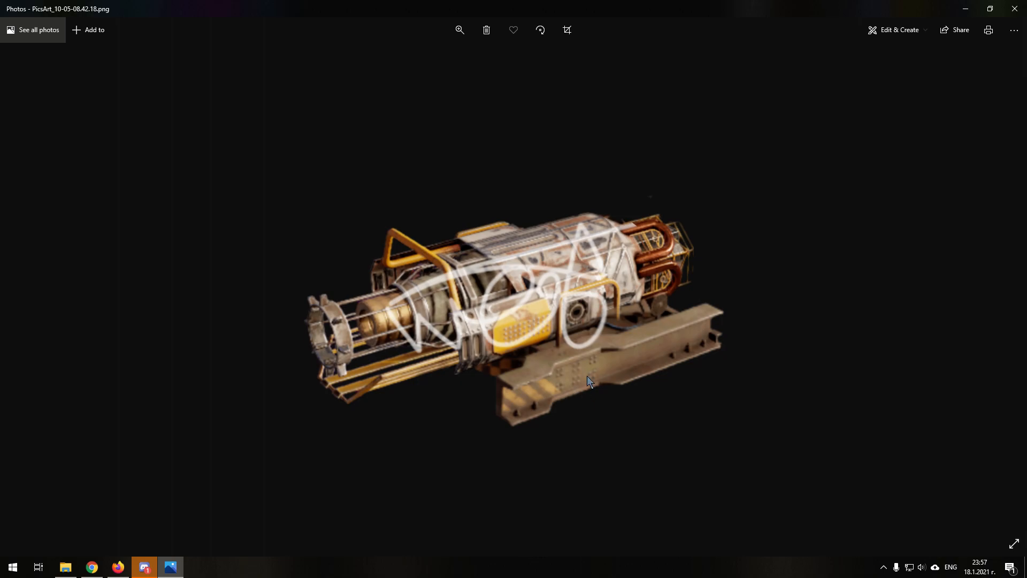
pyautogui.moveTo(560, 364)
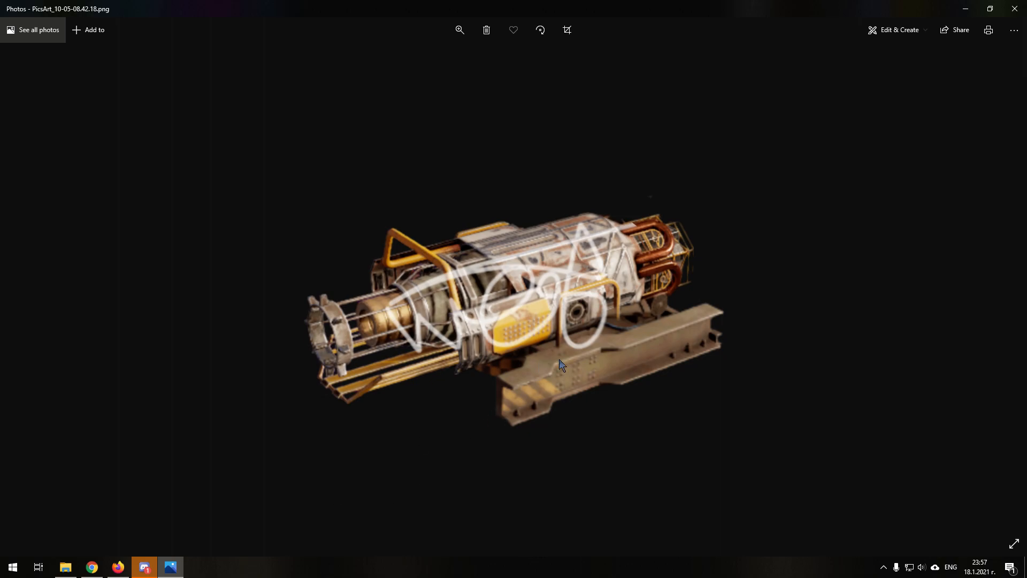
pyautogui.moveTo(292, 488)
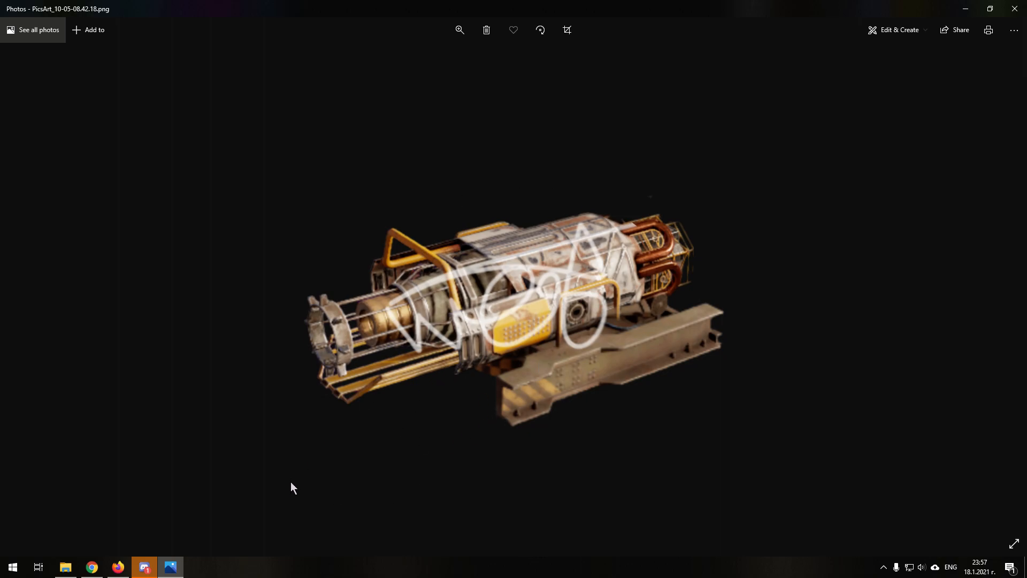
pyautogui.moveTo(212, 487)
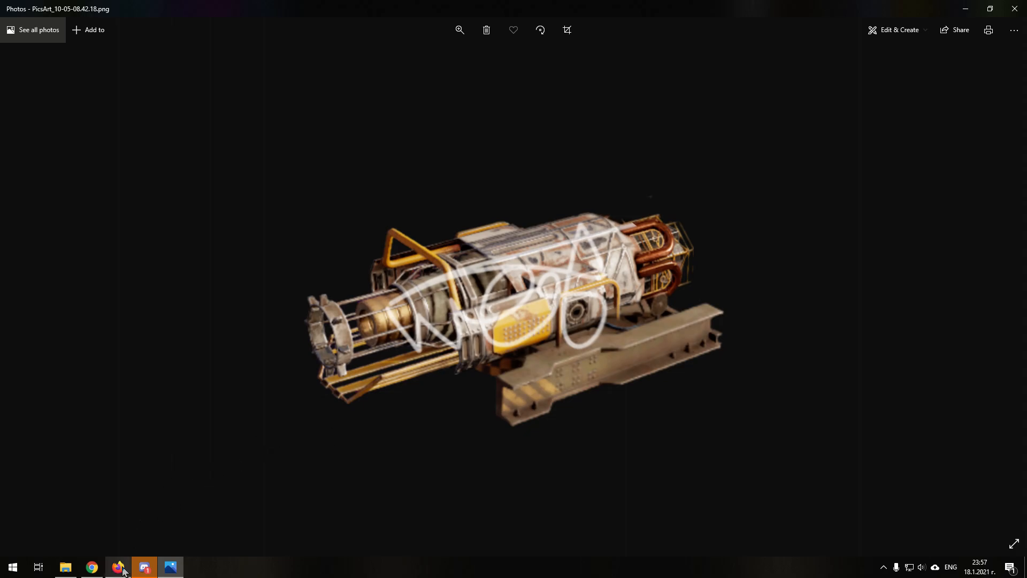
# Step: Look over the caged yellow-and-white cannon, then advance to the quad-barrelled tan turret
pyautogui.click(117, 566)
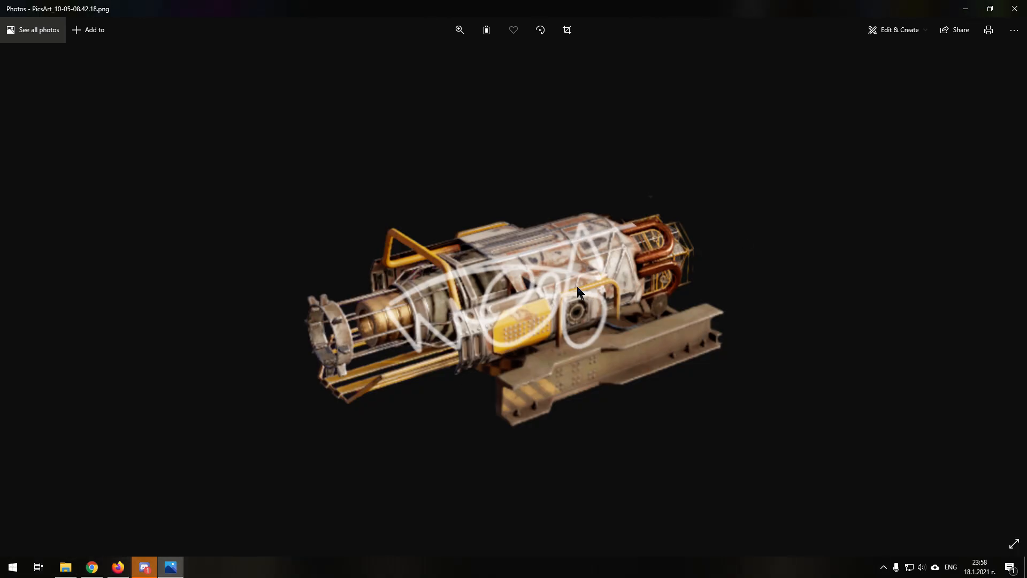
pyautogui.moveTo(732, 295)
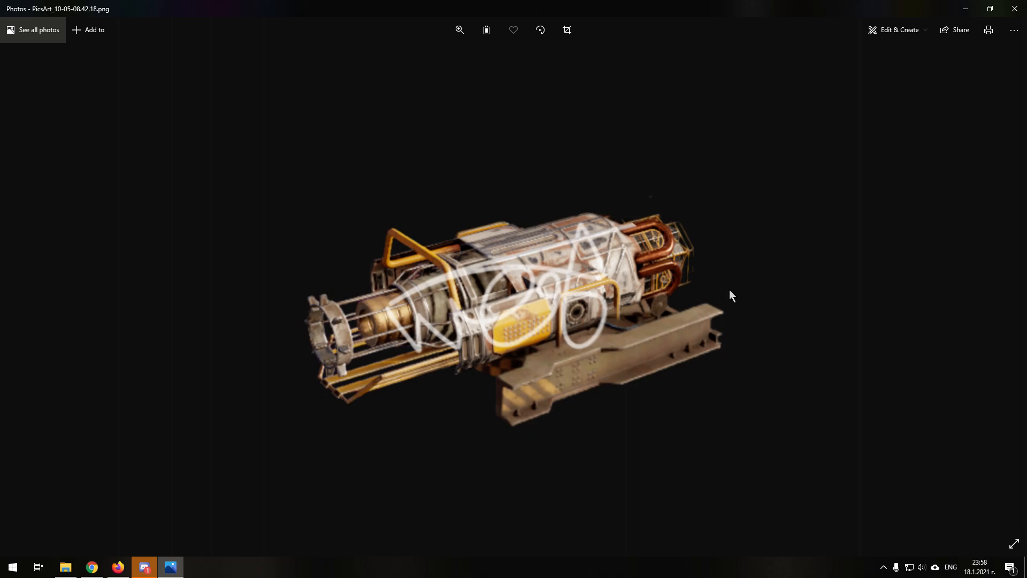
pyautogui.press('right')
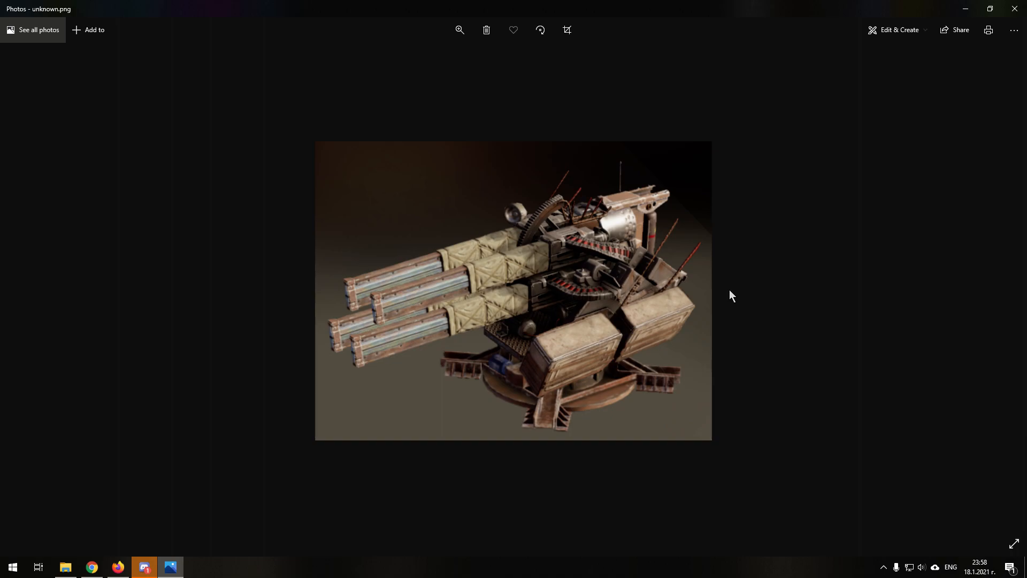
pyautogui.moveTo(424, 39)
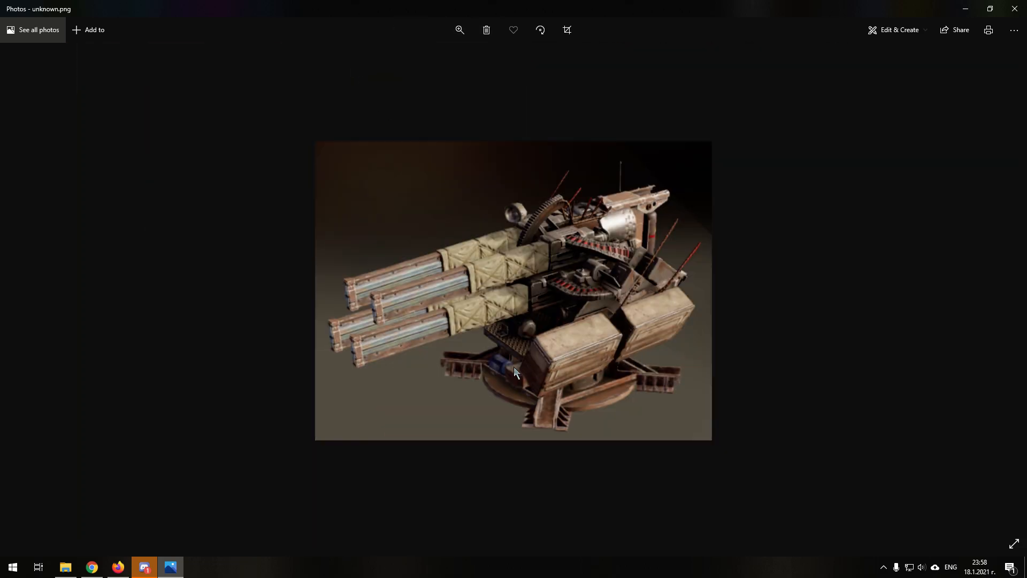
pyautogui.moveTo(524, 314)
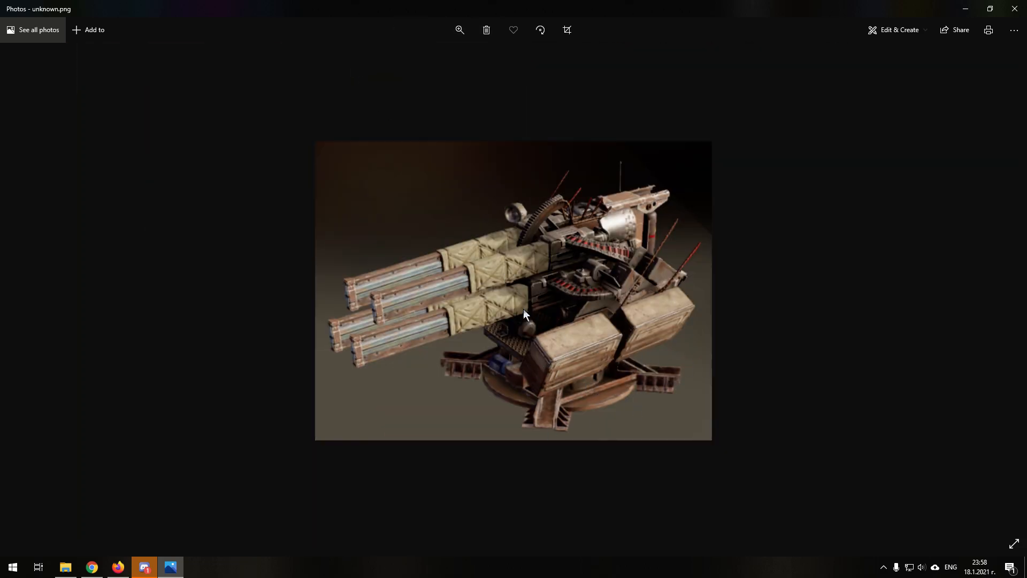
pyautogui.moveTo(423, 52)
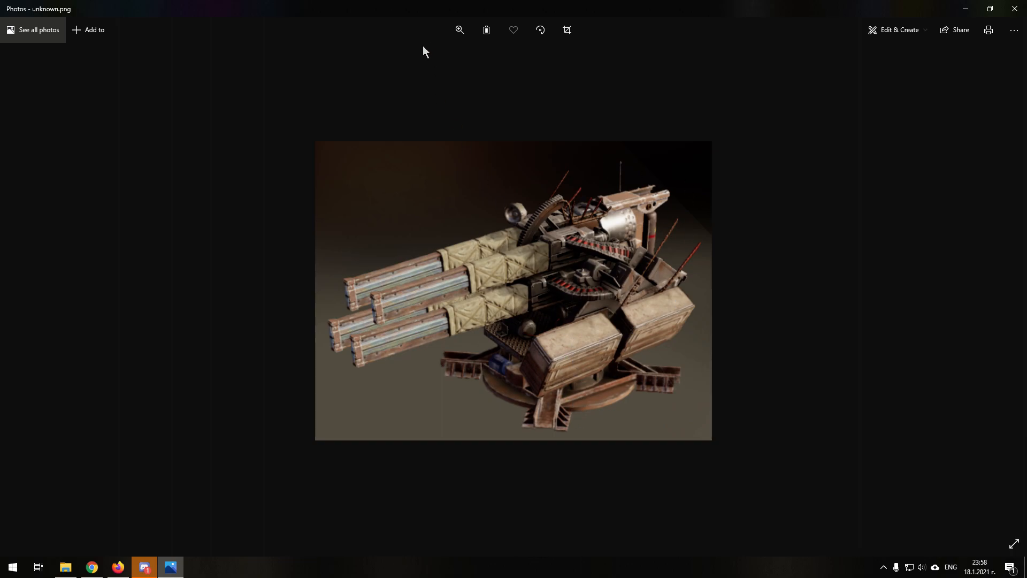
pyautogui.click(459, 30)
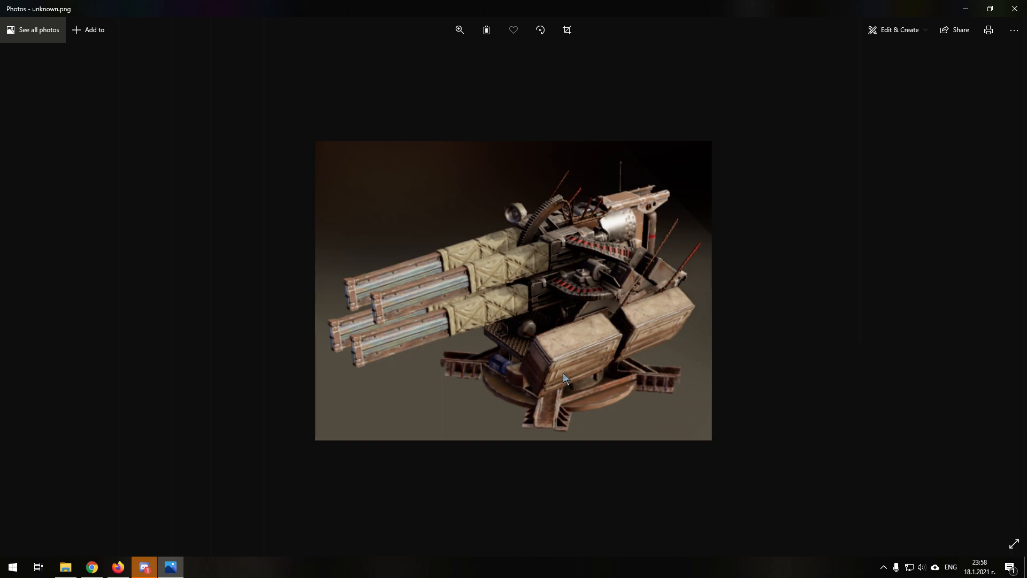
pyautogui.moveTo(483, 393)
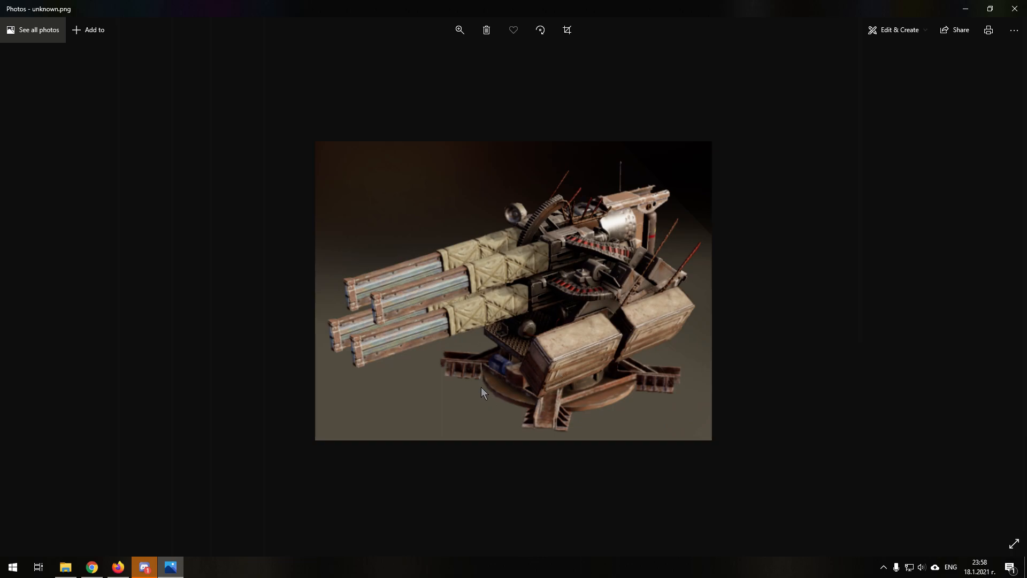
pyautogui.moveTo(557, 285)
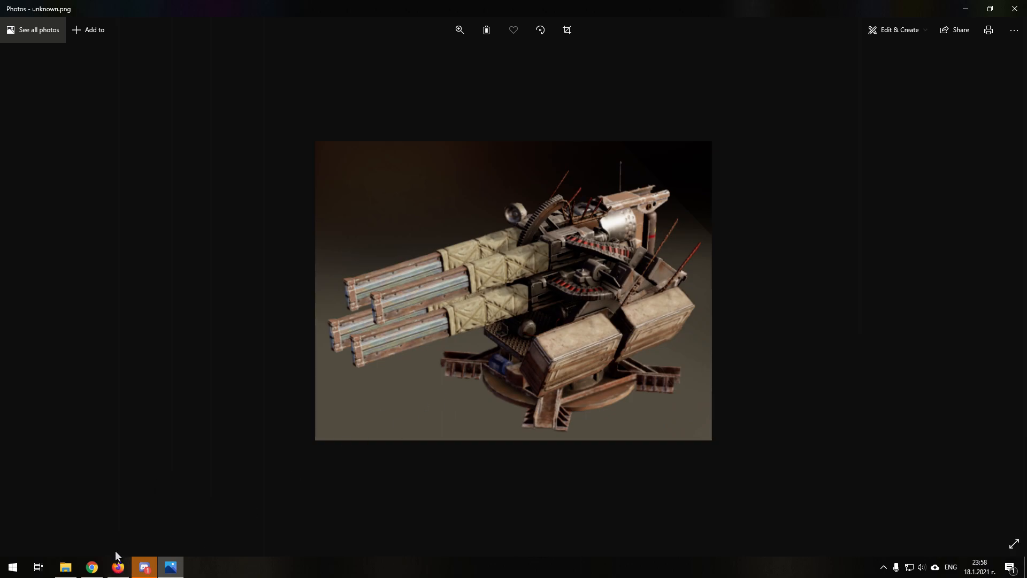
pyautogui.click(117, 566)
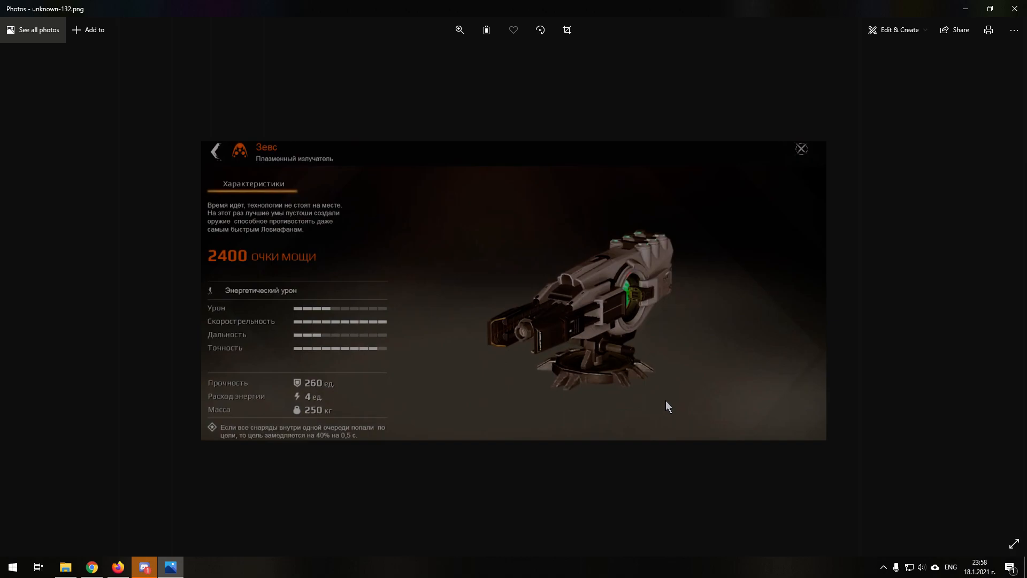
pyautogui.moveTo(590, 381)
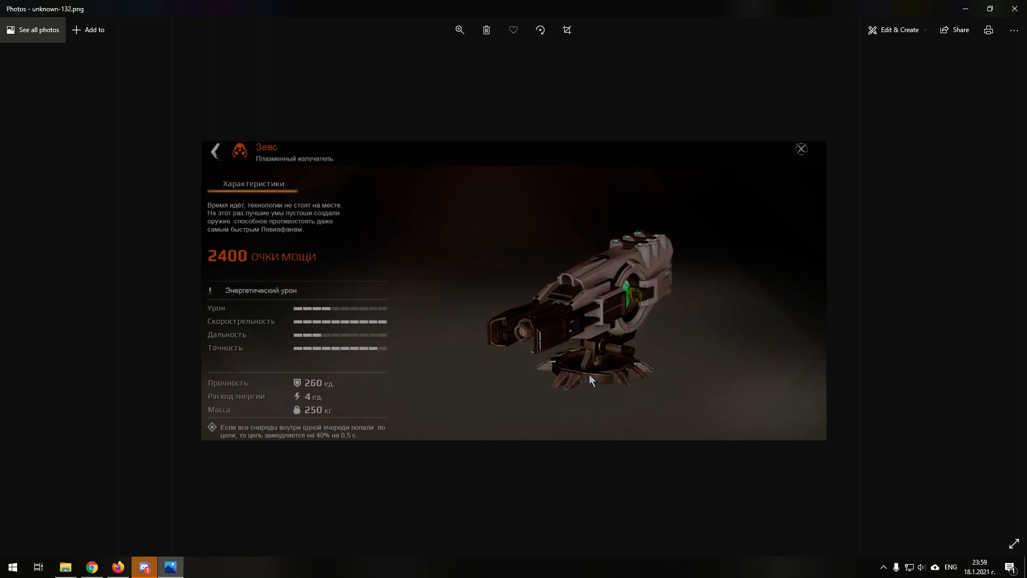
pyautogui.moveTo(566, 373)
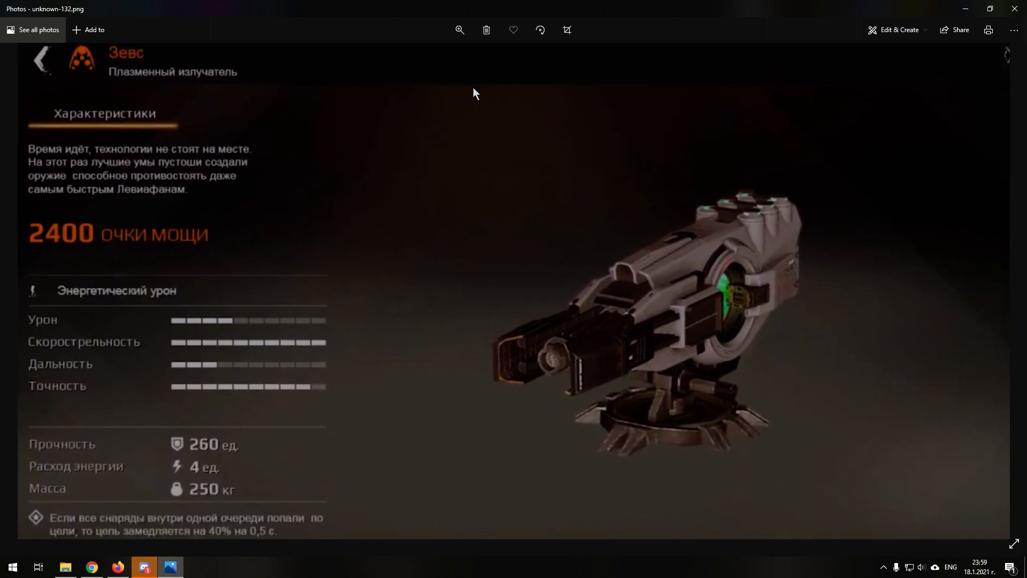
# Step: Zoom into the Зевс plasma emitter card and scroll down through its stat bars
pyautogui.click(459, 29)
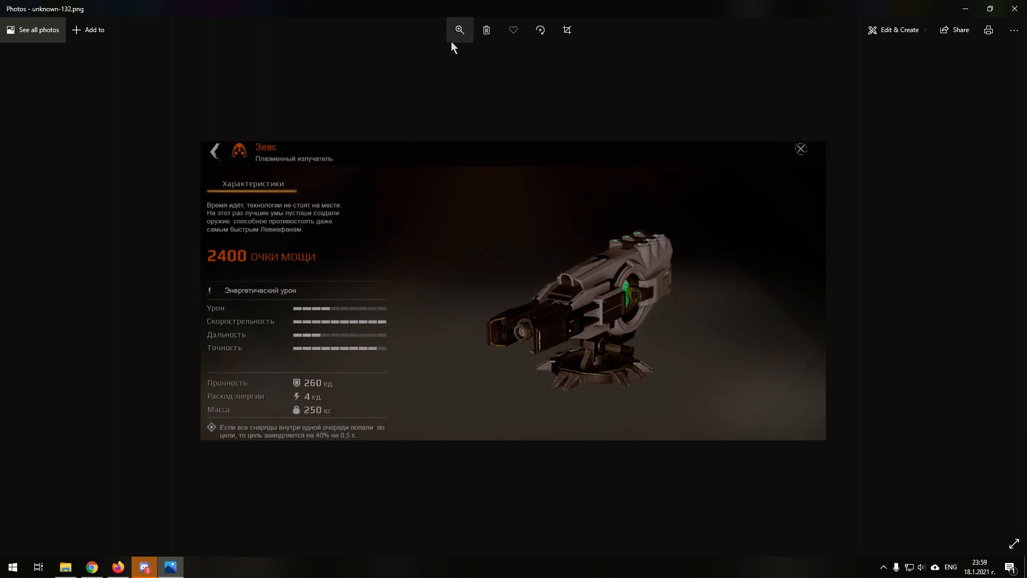
pyautogui.click(459, 29)
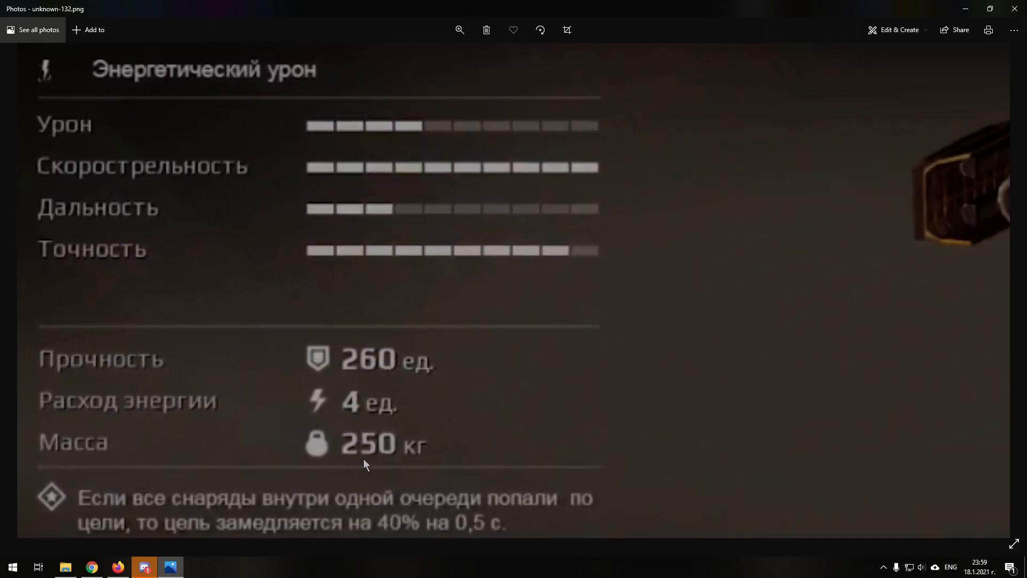
pyautogui.moveTo(485, 278)
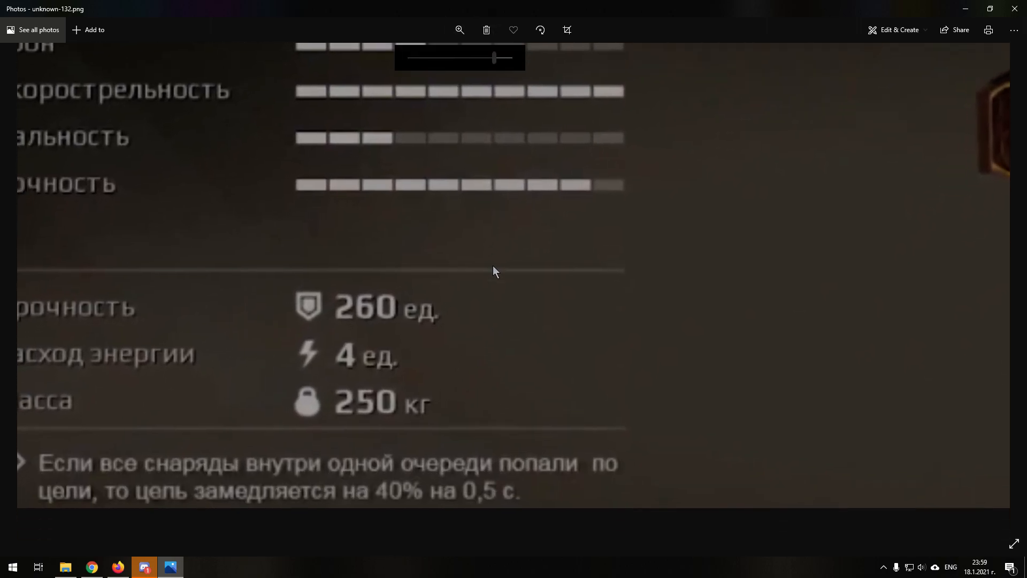
pyautogui.scroll(-3)
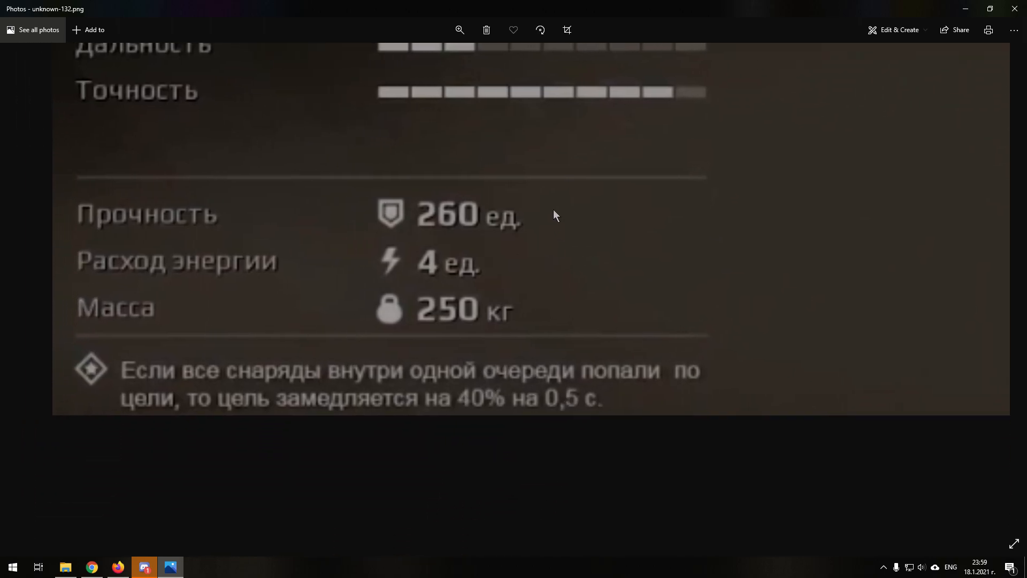
pyautogui.scroll(-3)
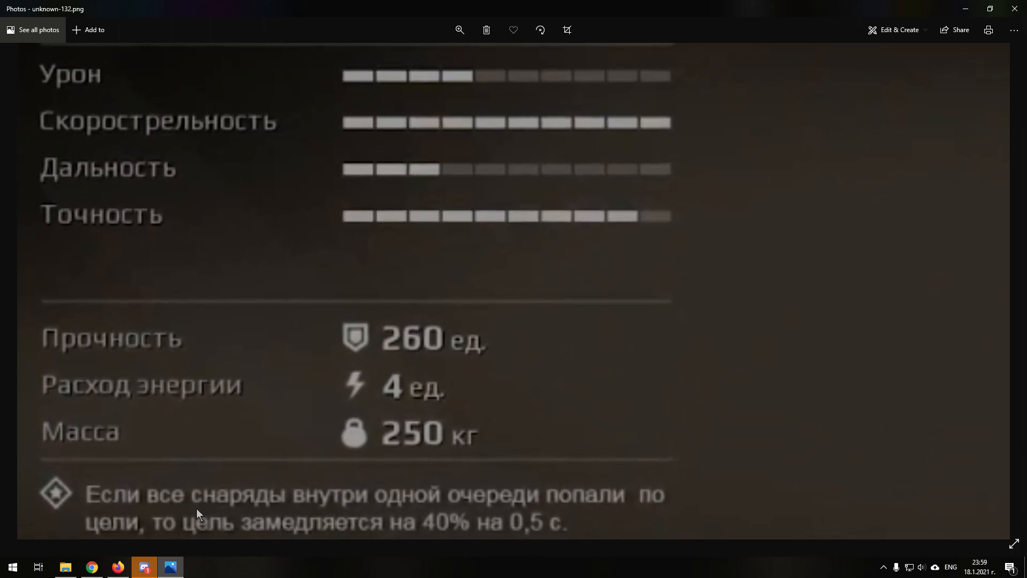
pyautogui.moveTo(158, 536)
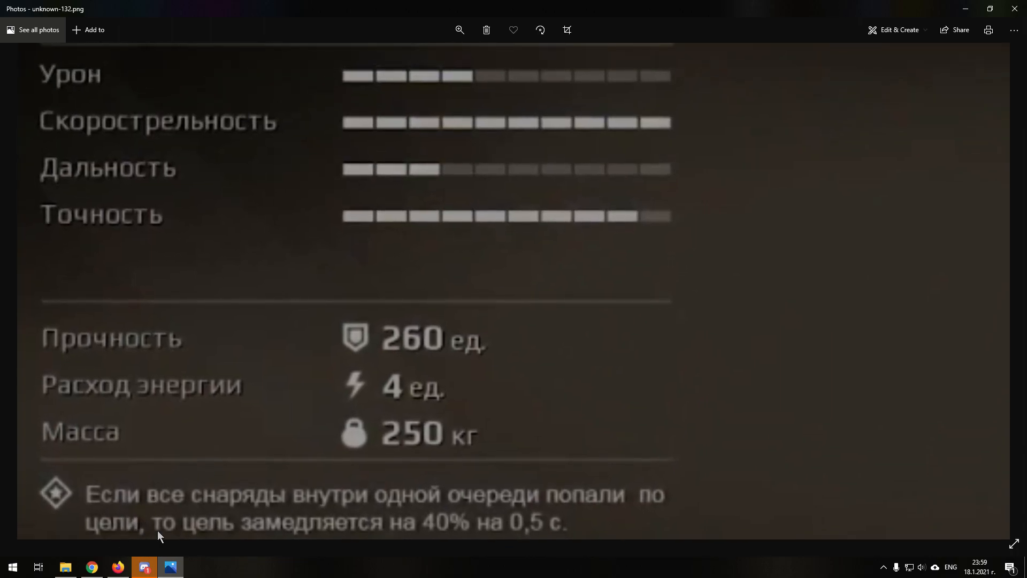
pyautogui.moveTo(539, 258)
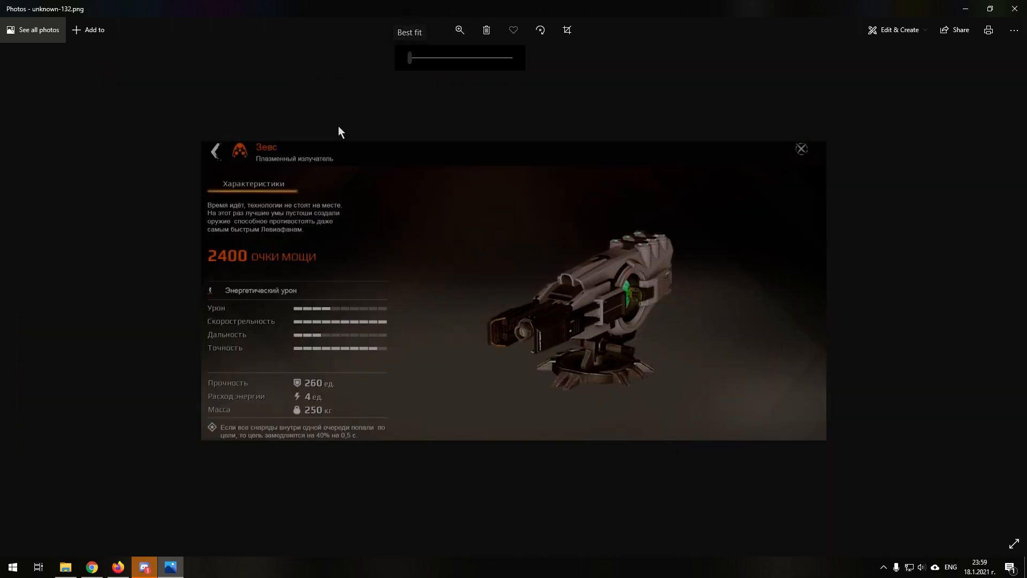
pyautogui.moveTo(235, 502)
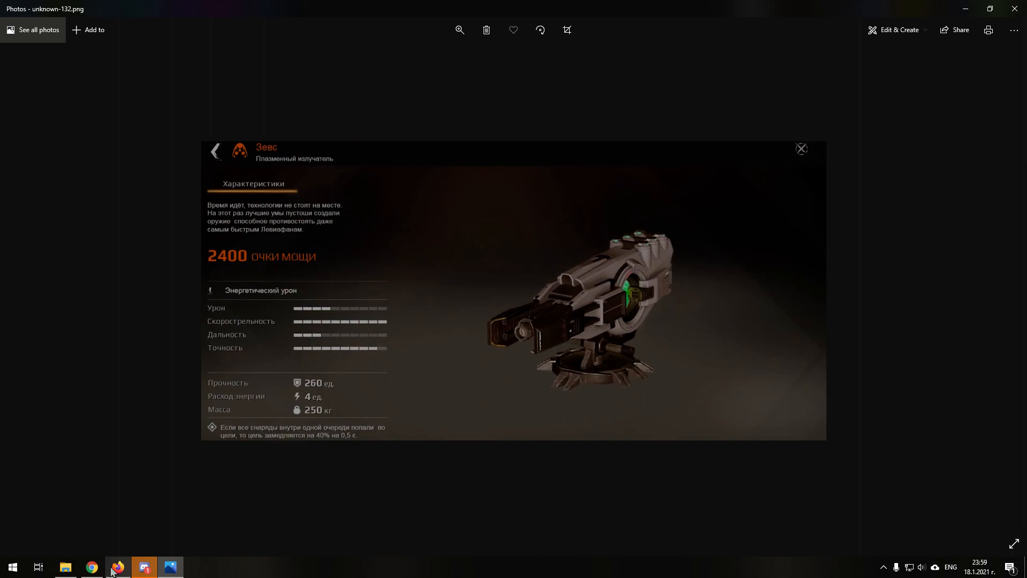
# Step: Switch to the Firefox tier list and drag an image within it
pyautogui.click(117, 566)
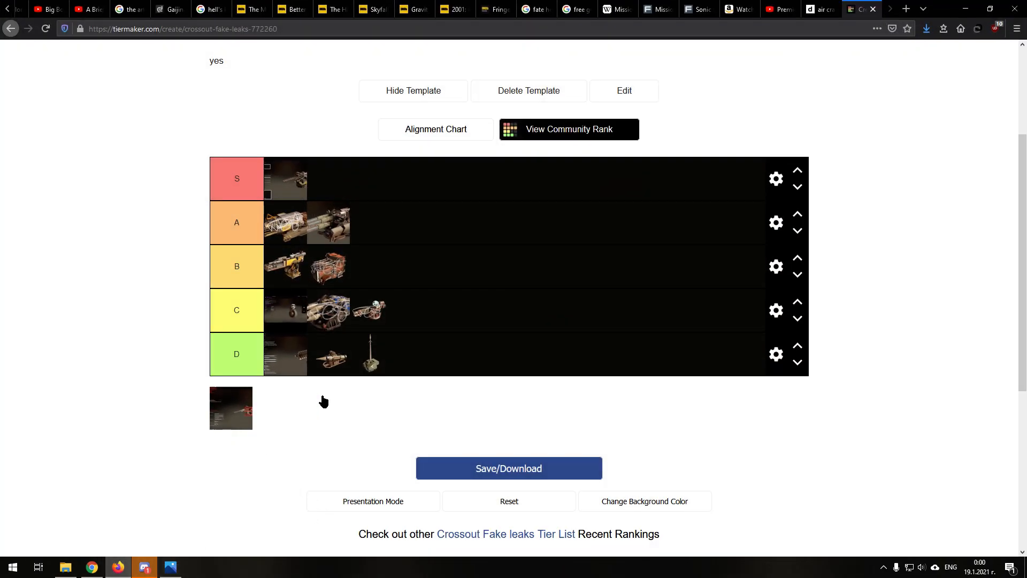
pyautogui.moveTo(231, 406); pyautogui.dragTo(414, 353)
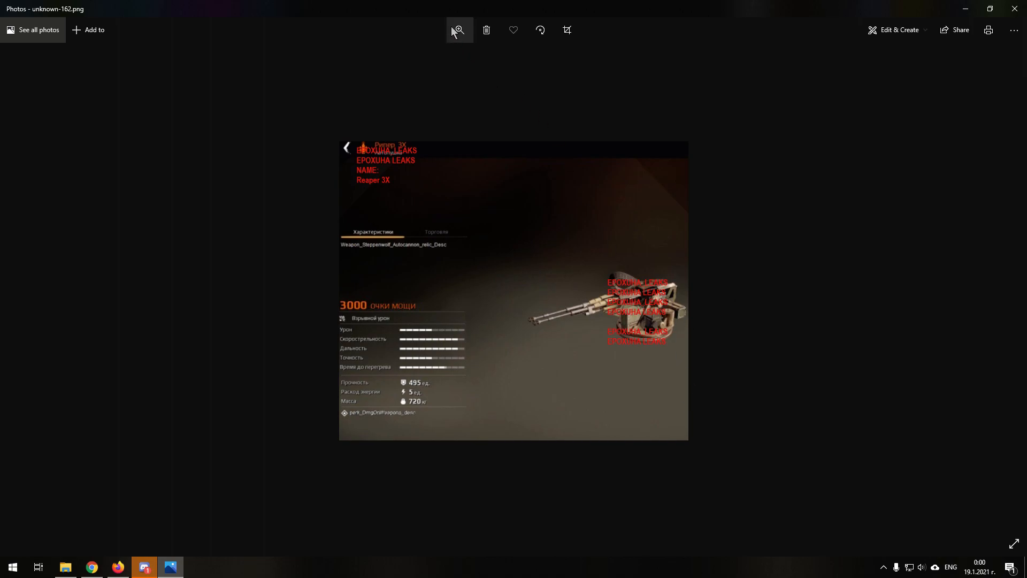
pyautogui.click(458, 30)
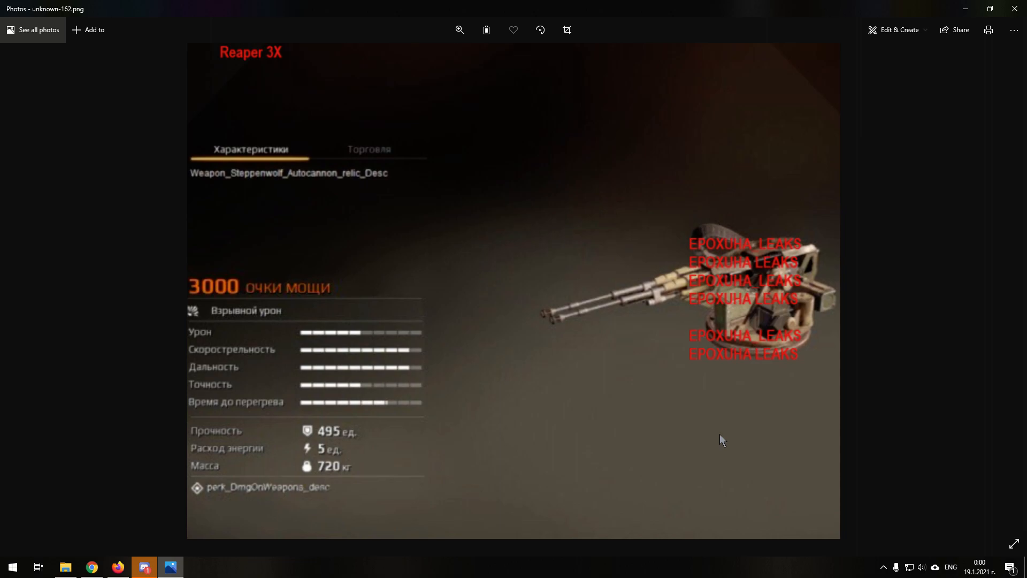
pyautogui.moveTo(633, 245)
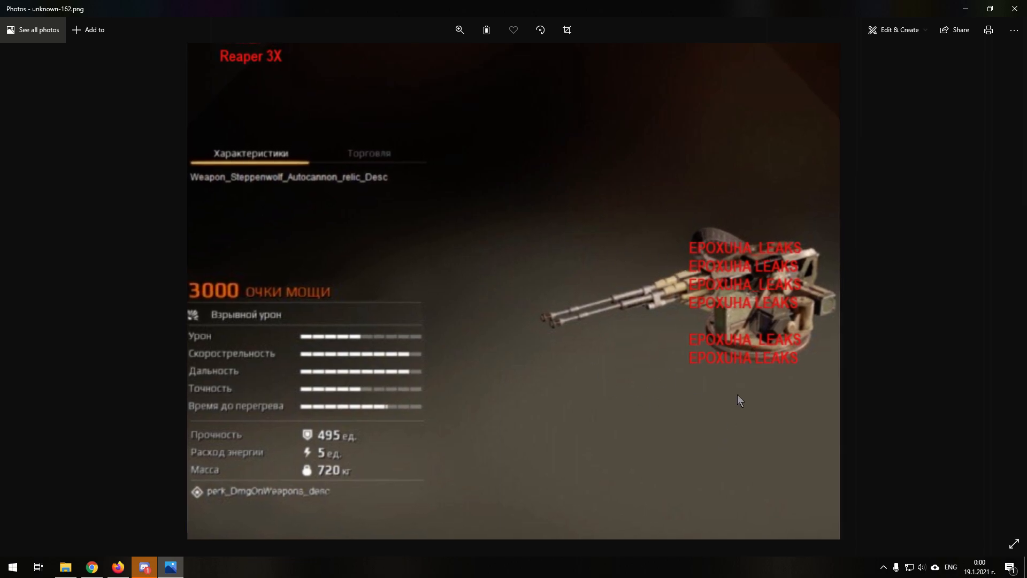
pyautogui.moveTo(500, 200)
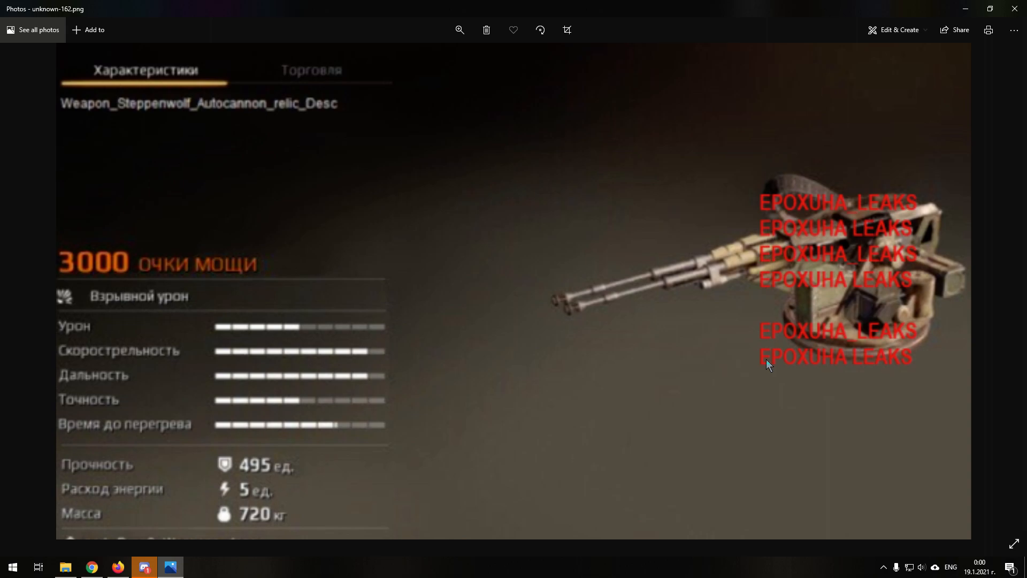
pyautogui.moveTo(758, 446)
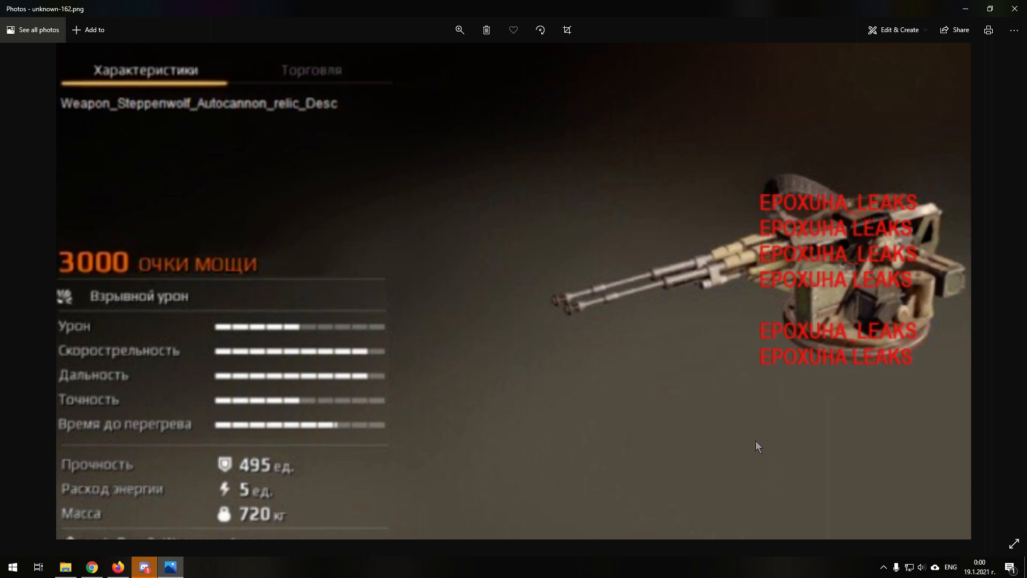
pyautogui.moveTo(878, 444)
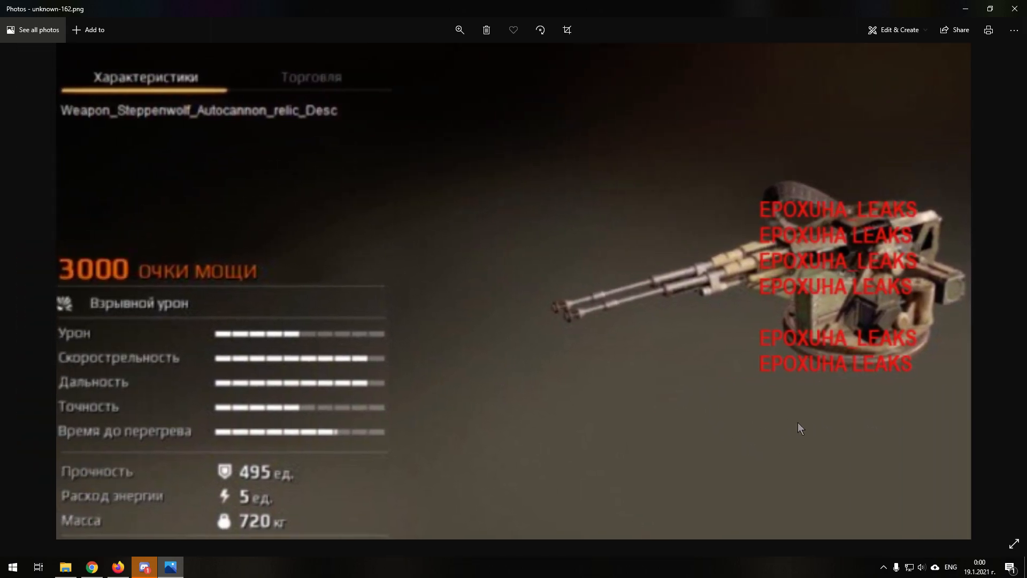
pyautogui.moveTo(785, 422)
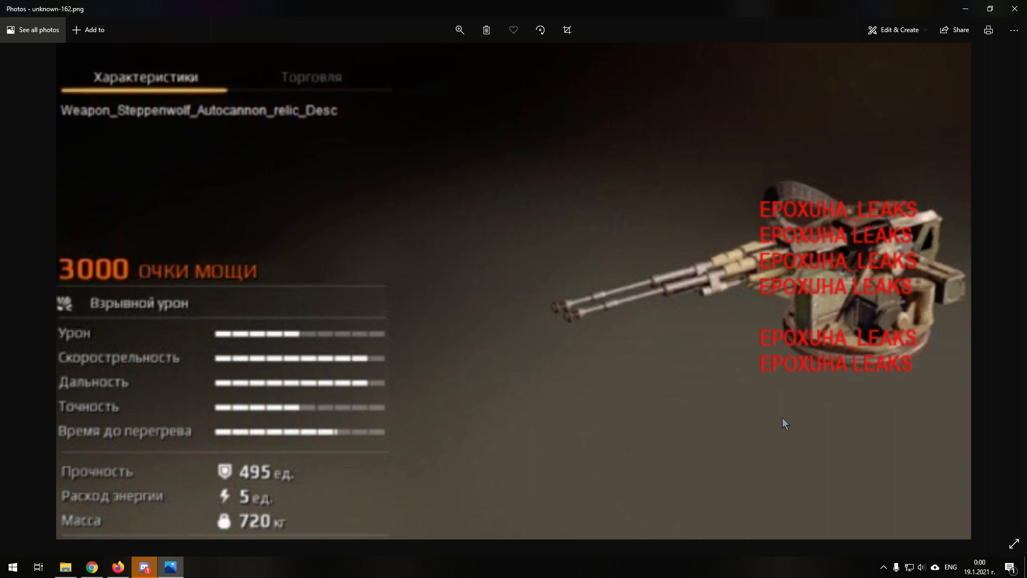
pyautogui.moveTo(907, 294)
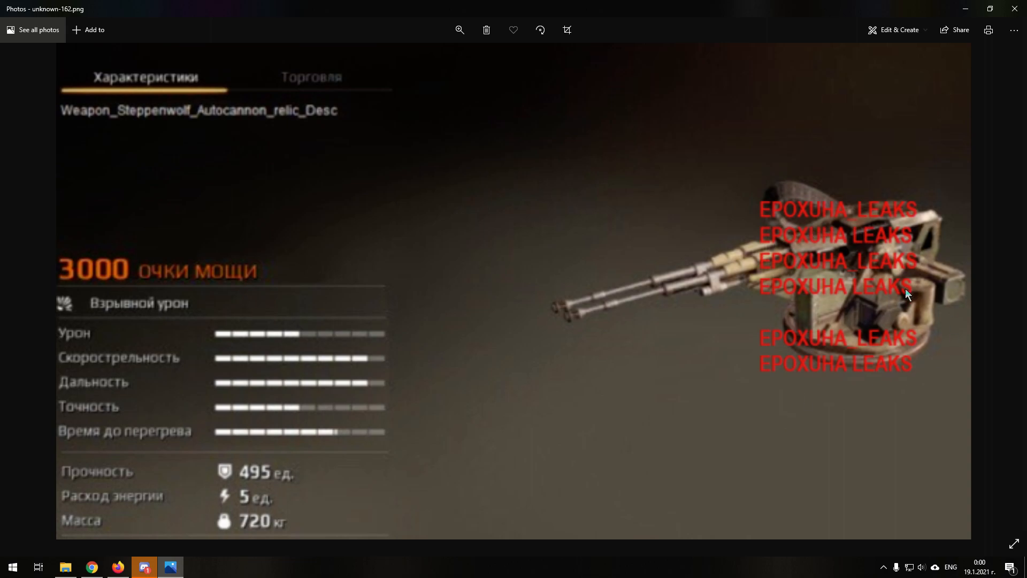
pyautogui.moveTo(797, 316)
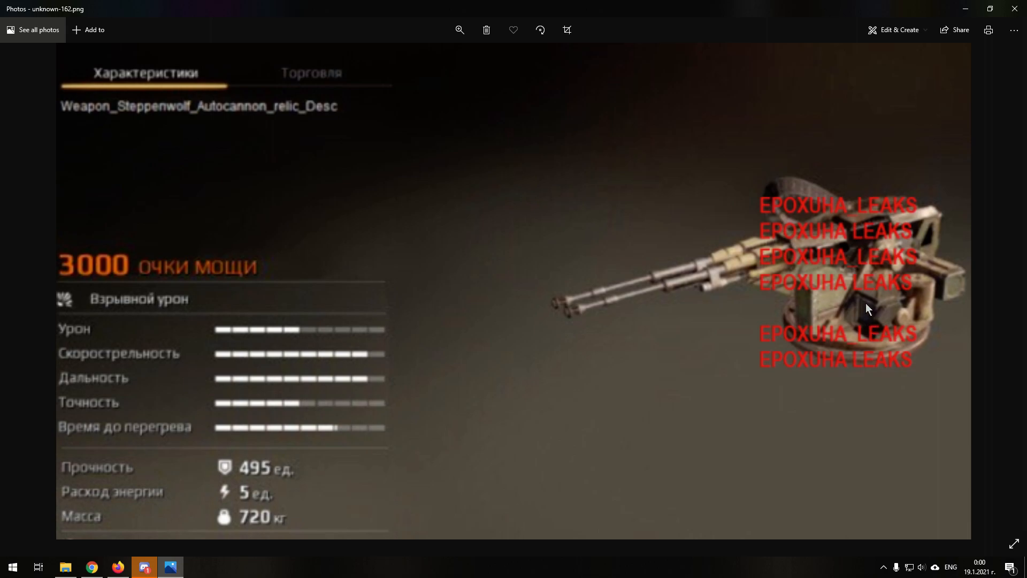
pyautogui.moveTo(846, 372)
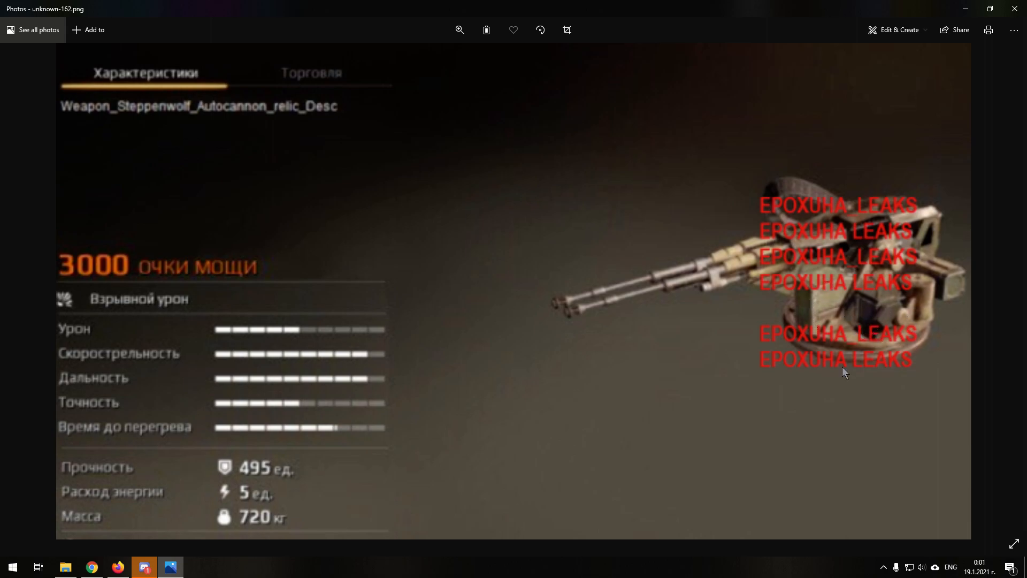
pyautogui.click(459, 30)
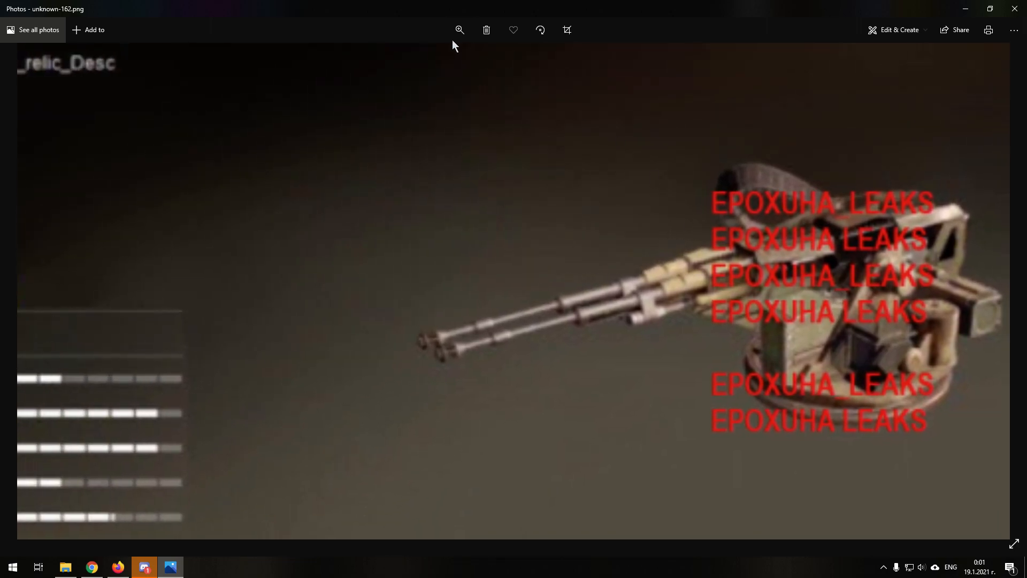
pyautogui.click(460, 29)
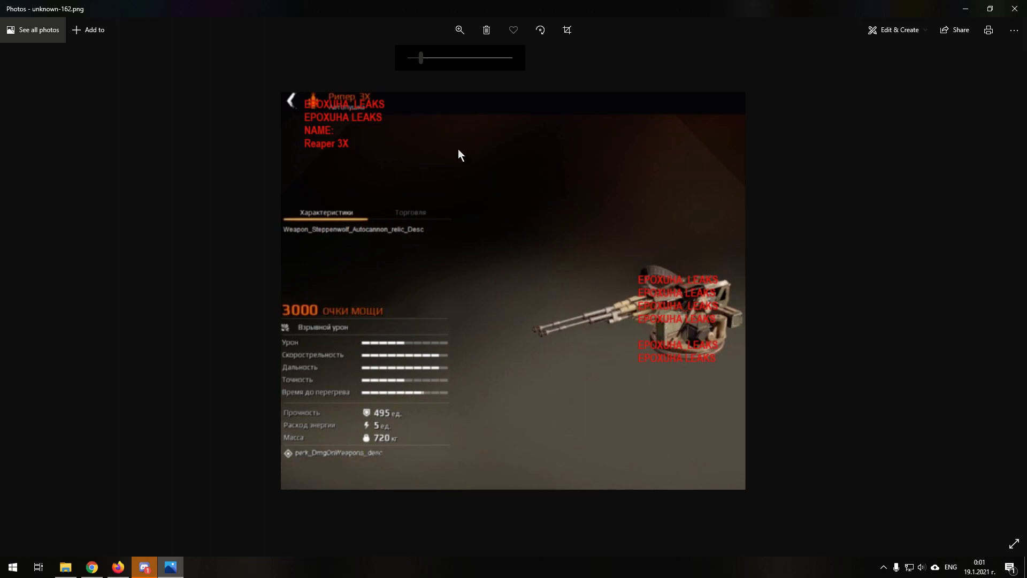
pyautogui.moveTo(434, 123)
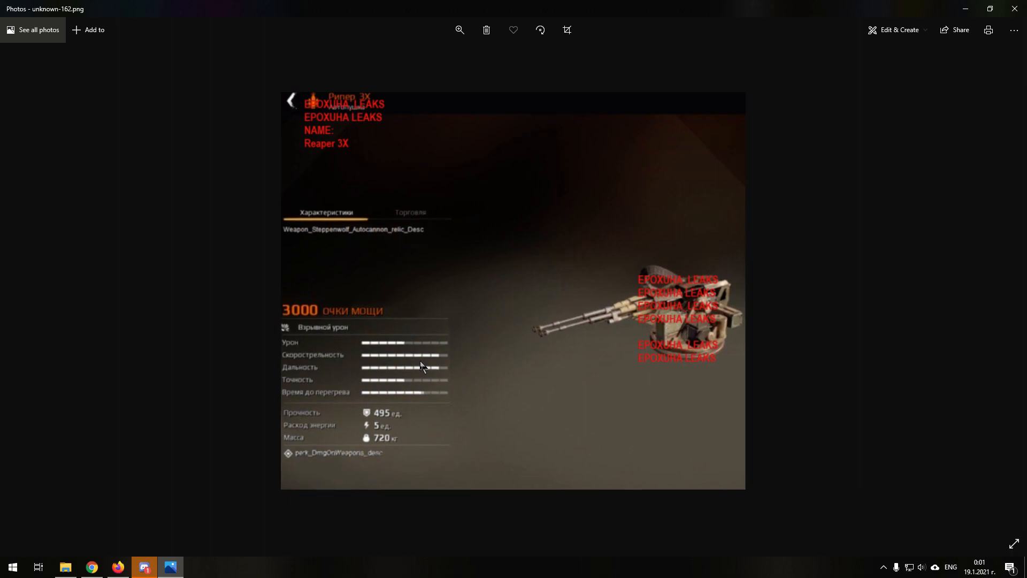
pyautogui.moveTo(494, 349)
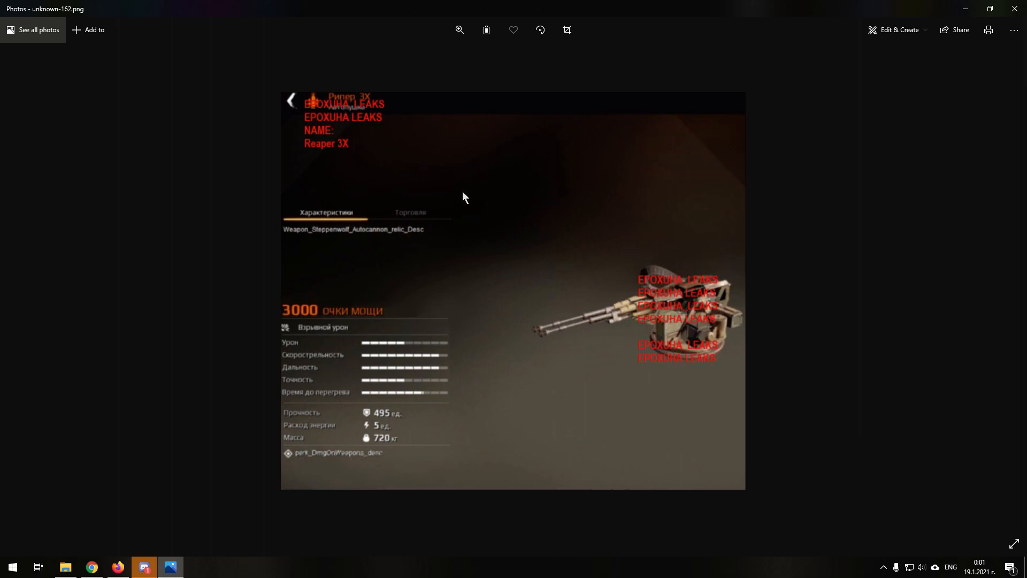
pyautogui.moveTo(431, 244)
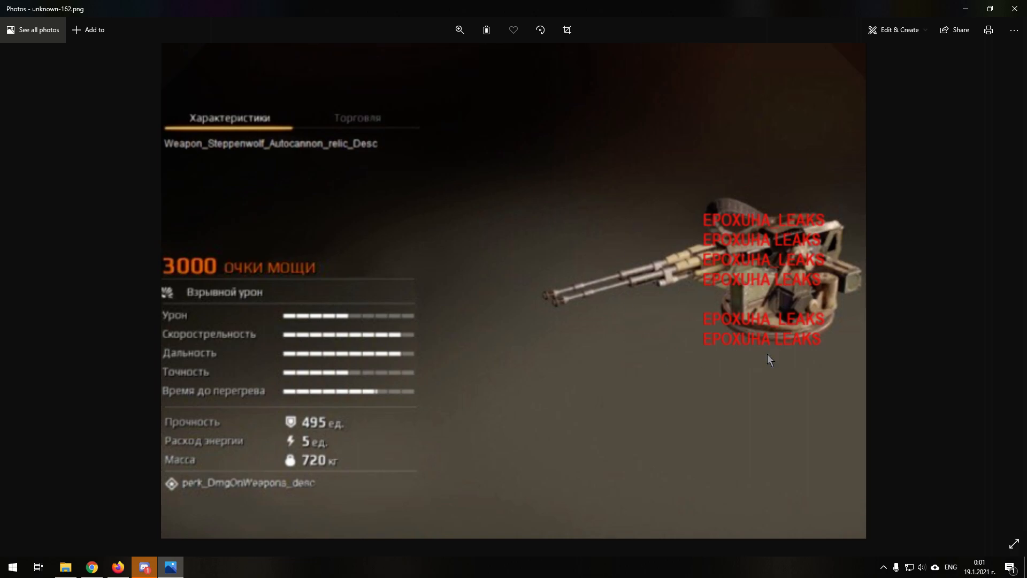
pyautogui.moveTo(513, 409)
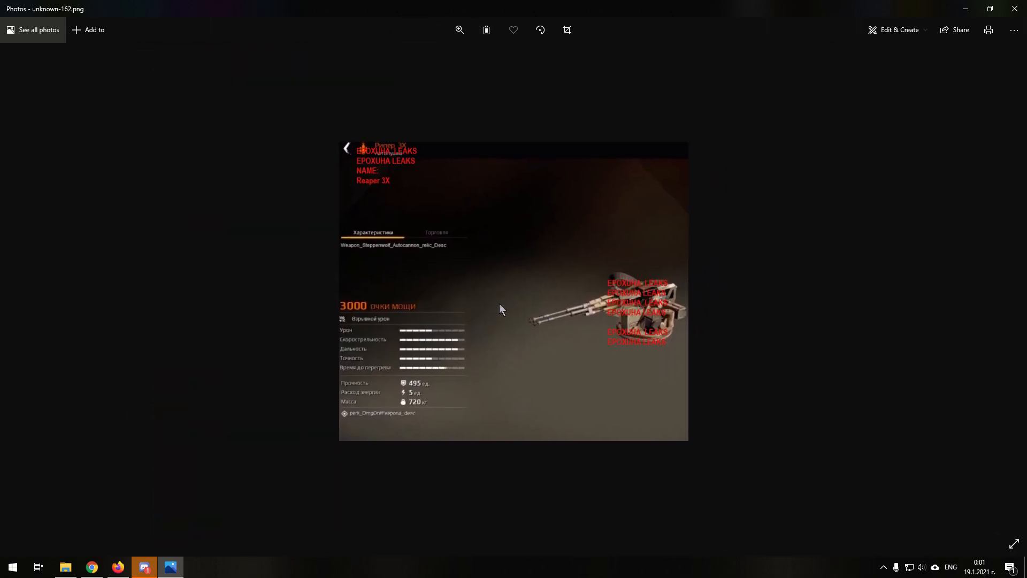
pyautogui.moveTo(536, 333)
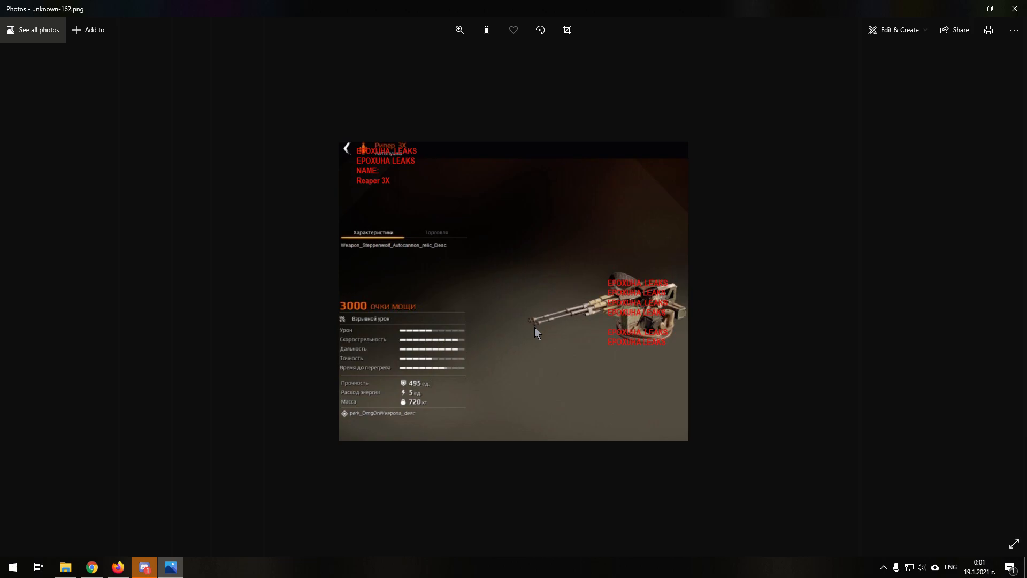
pyautogui.moveTo(590, 355)
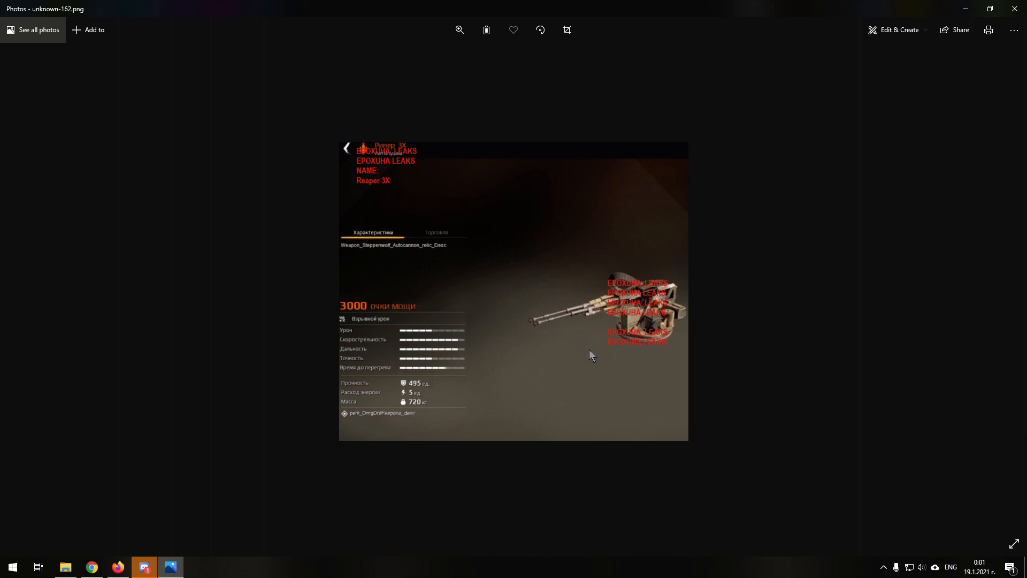
pyautogui.moveTo(589, 363)
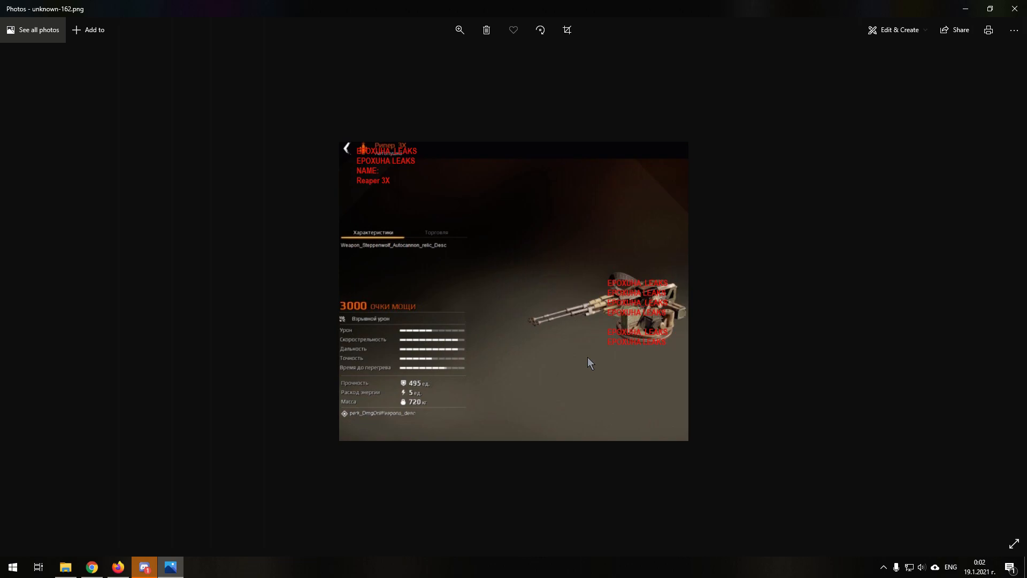
pyautogui.moveTo(403, 425)
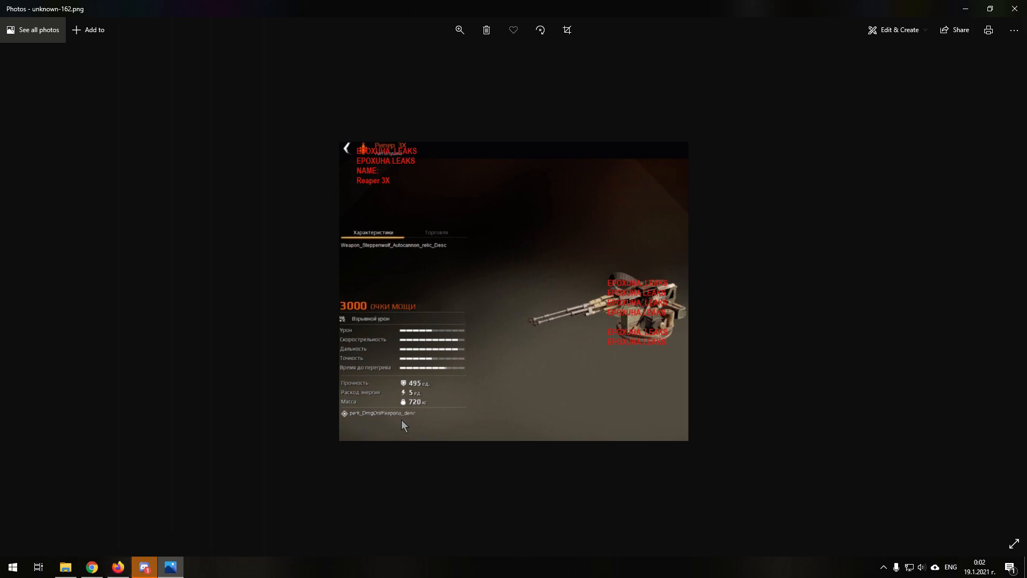
pyautogui.moveTo(132, 575)
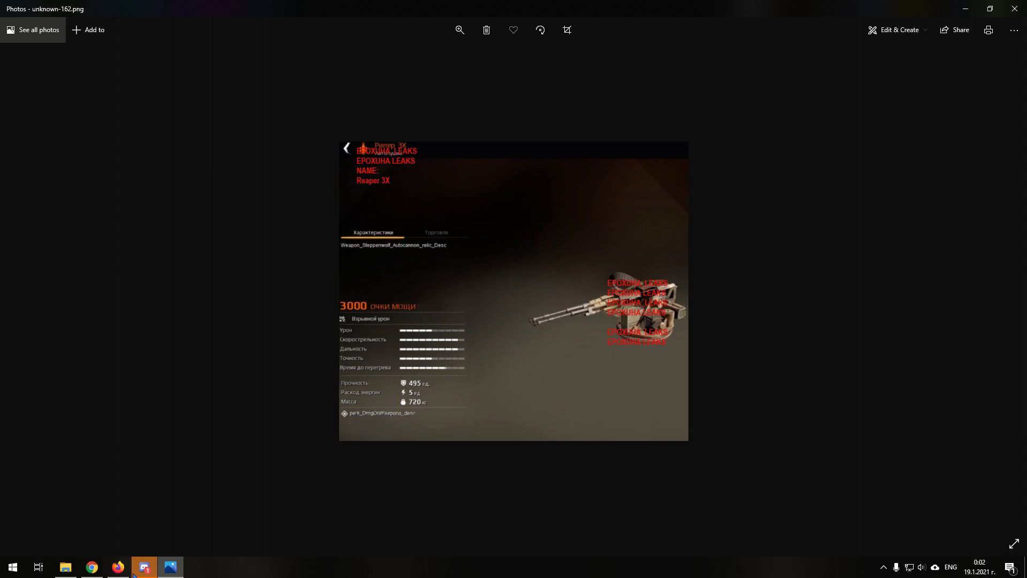
# Step: Bring up the tier list in Firefox, then hide it to return to the Reaper 3X image
pyautogui.click(116, 566)
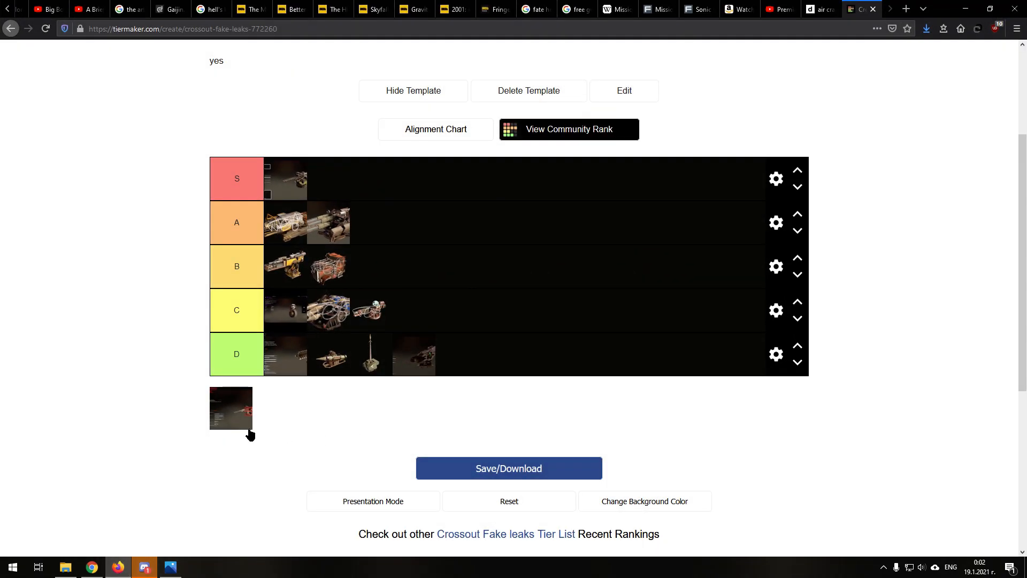
pyautogui.moveTo(236, 427)
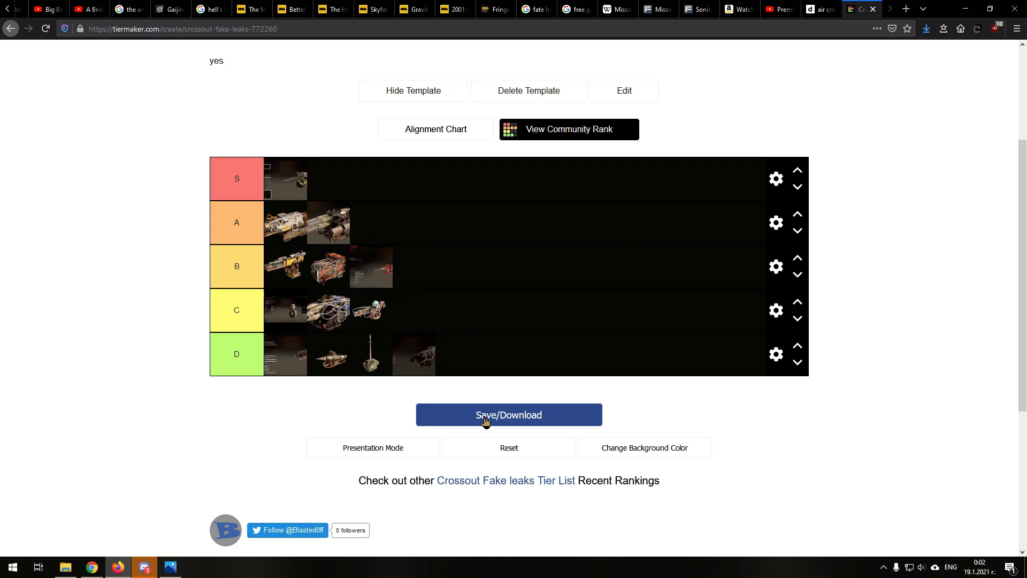
pyautogui.moveTo(432, 303)
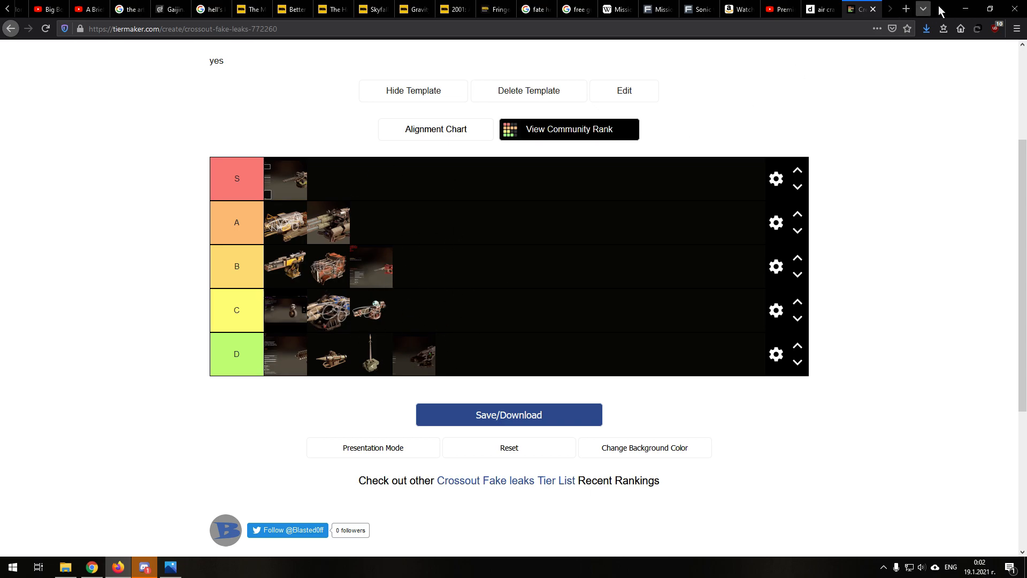
pyautogui.click(169, 567)
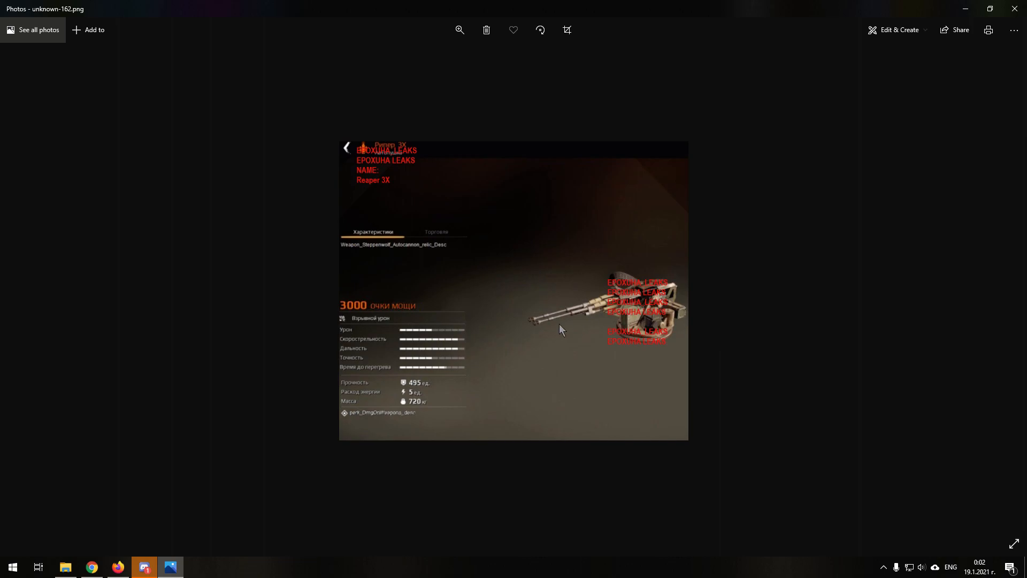
# Step: Close the Photos viewer showing the Reaper 3X card
pyautogui.click(459, 30)
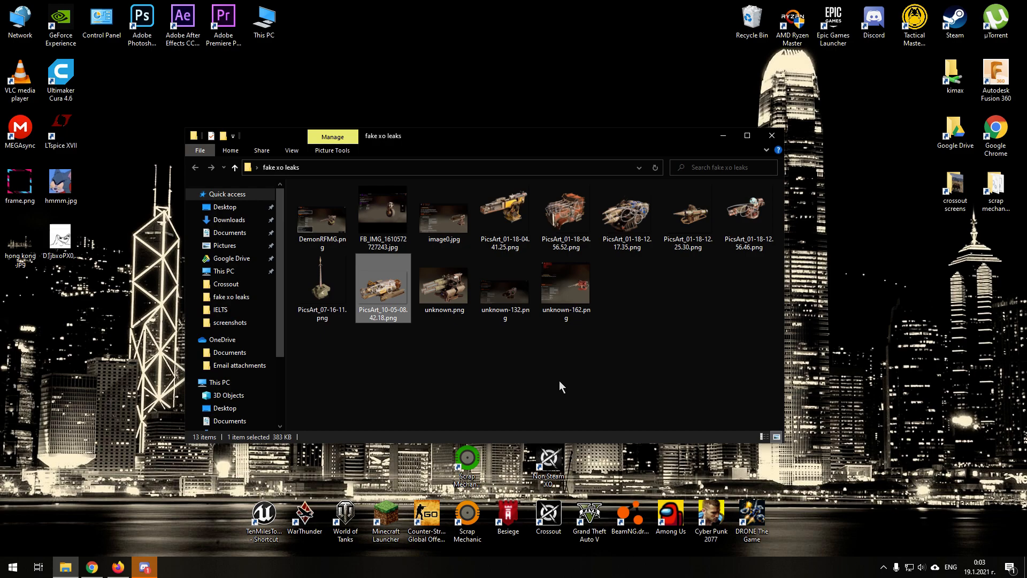
pyautogui.click(560, 386)
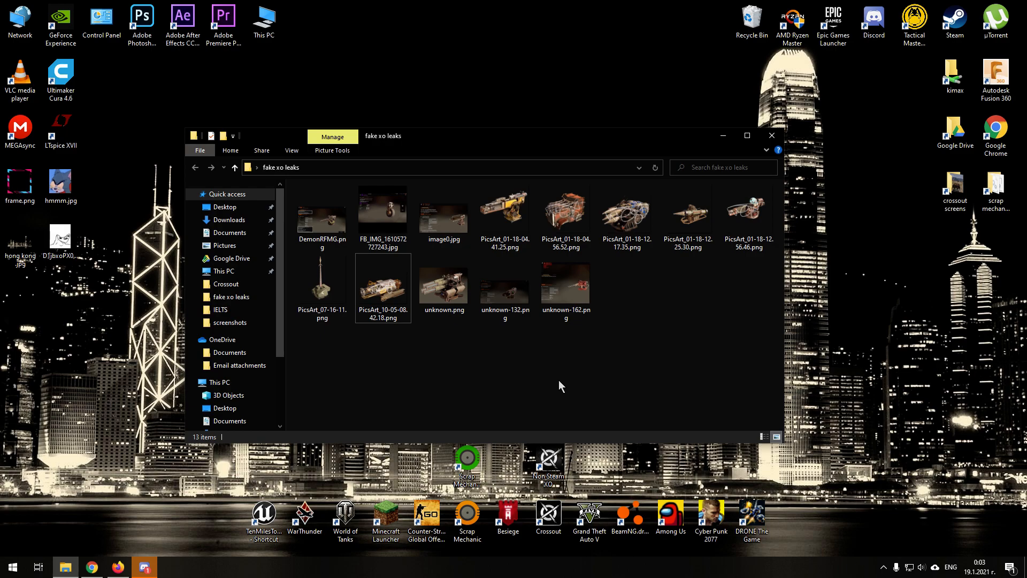
pyautogui.moveTo(395, 411)
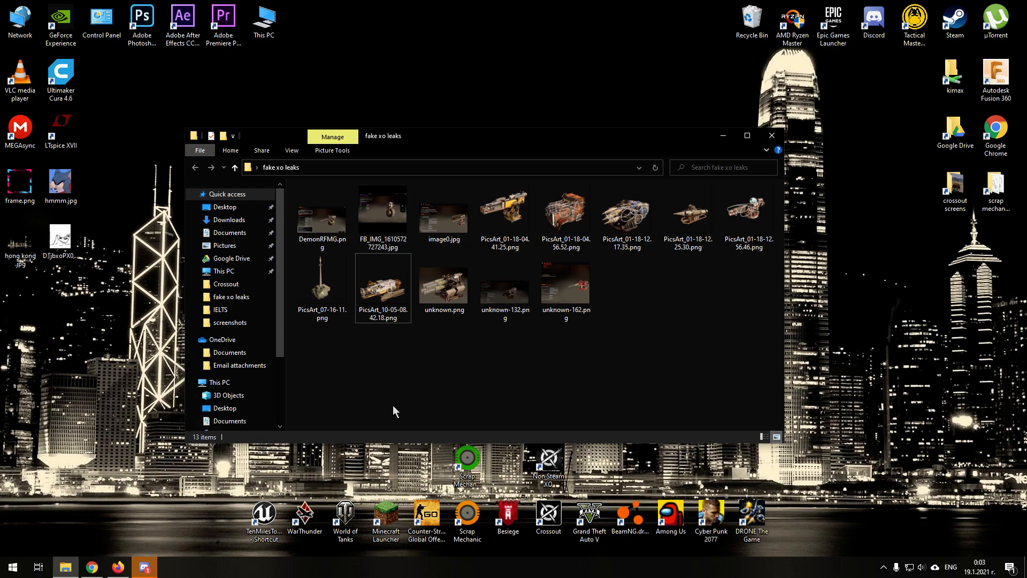